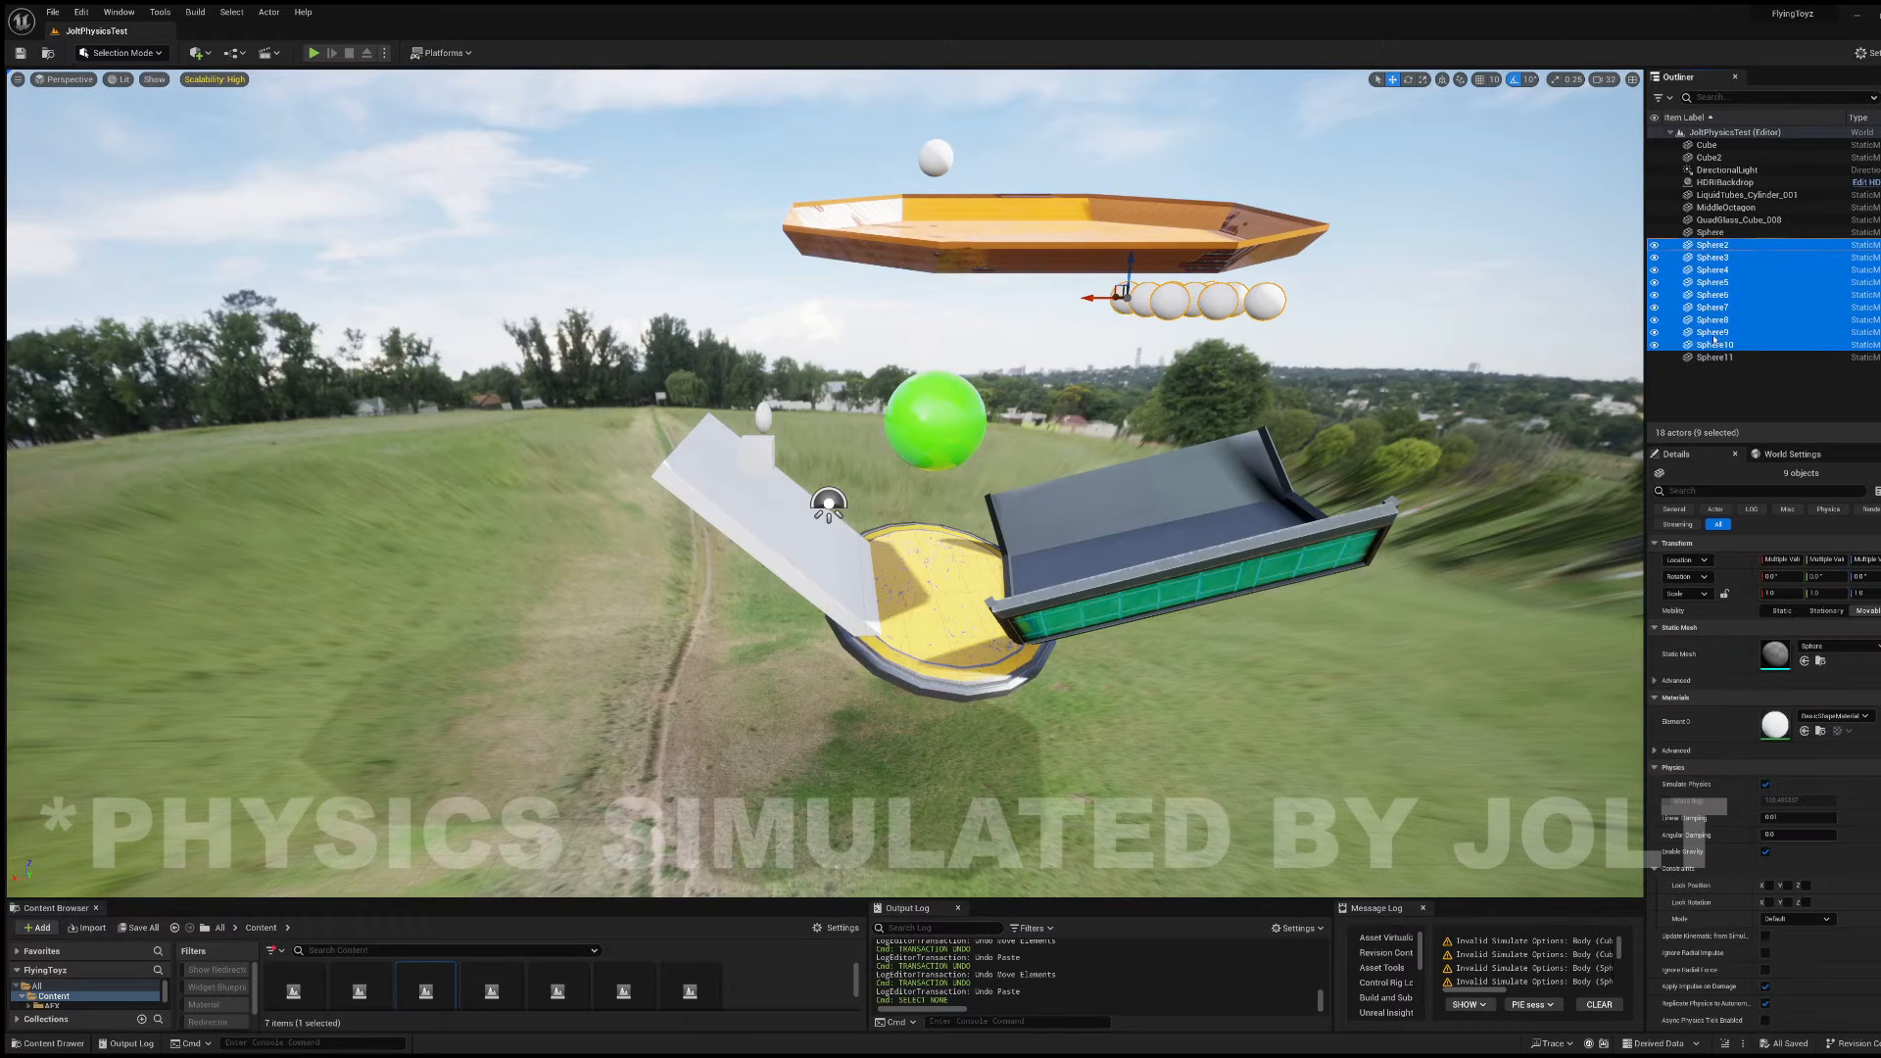
Duplicate the white spheres, run and stop the simulation, then select a green sphere on the octagon
{"action": "key", "text": "ctrl+v"}
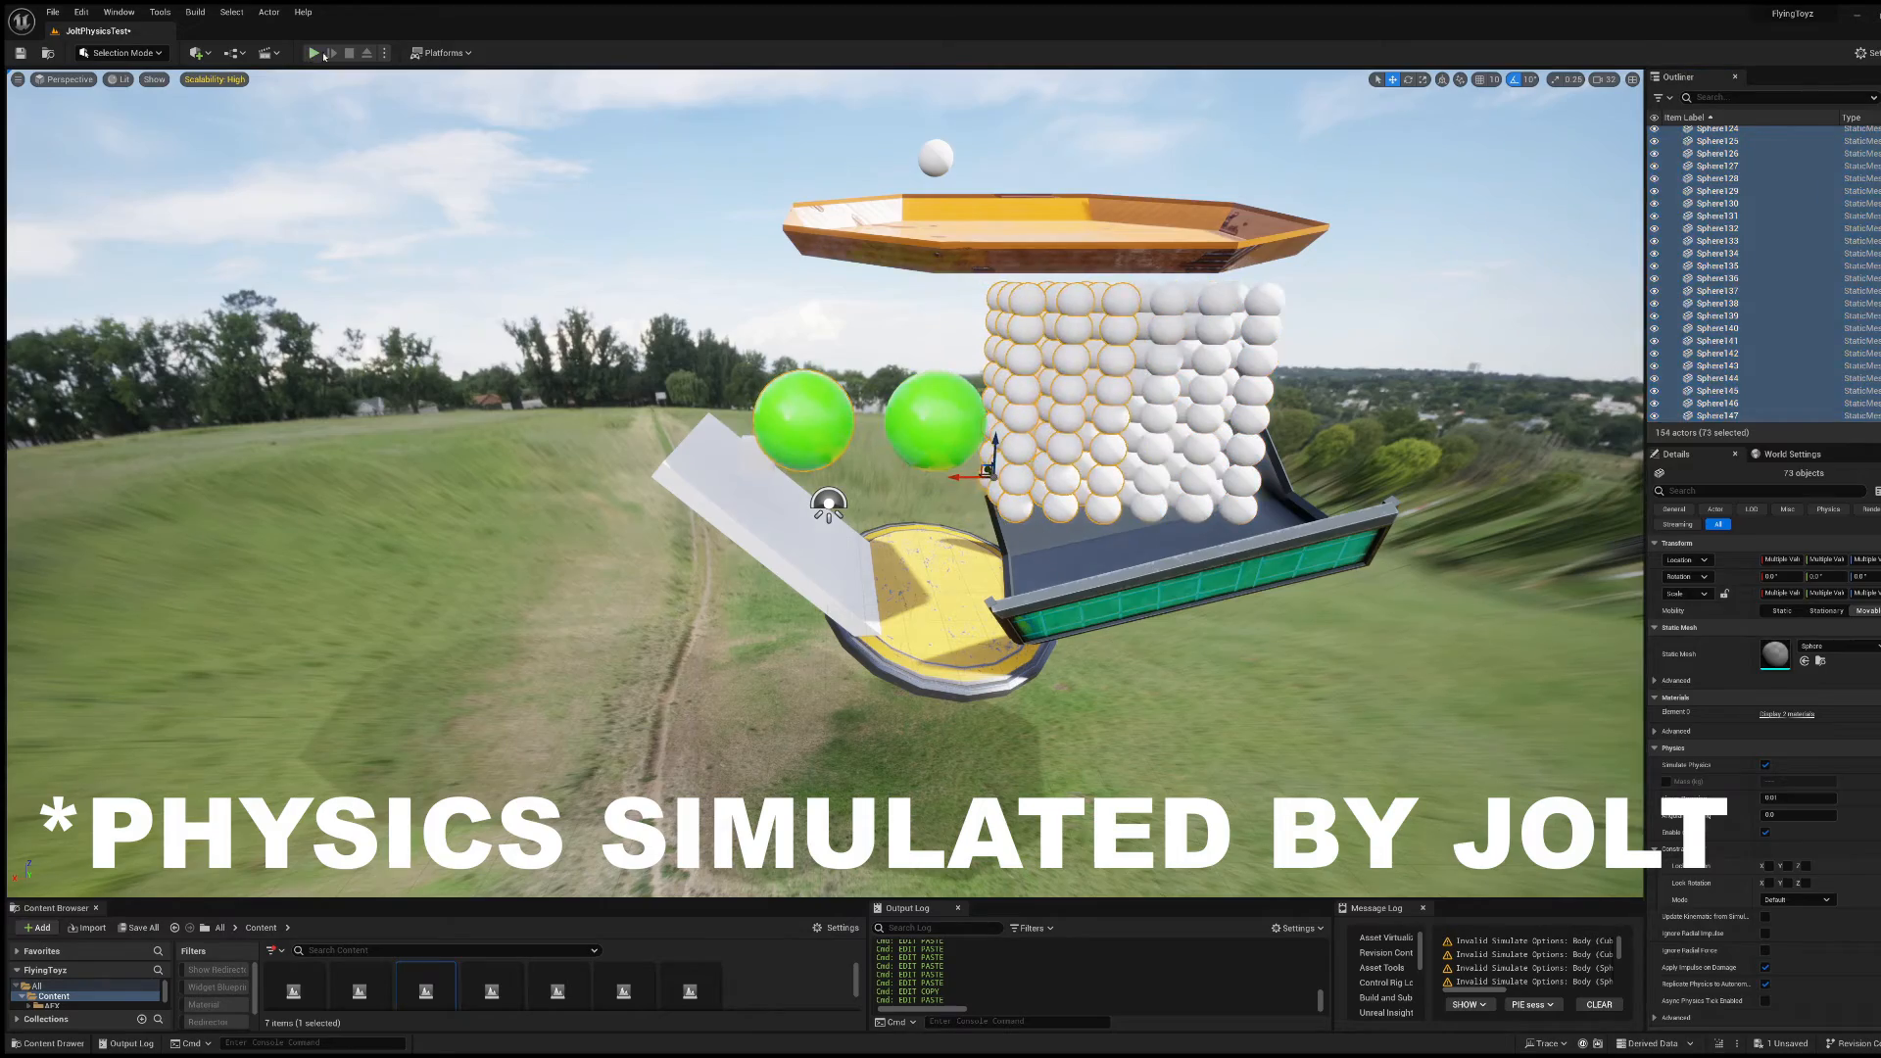
{"action": "left_click", "coordinate": [314, 52]}
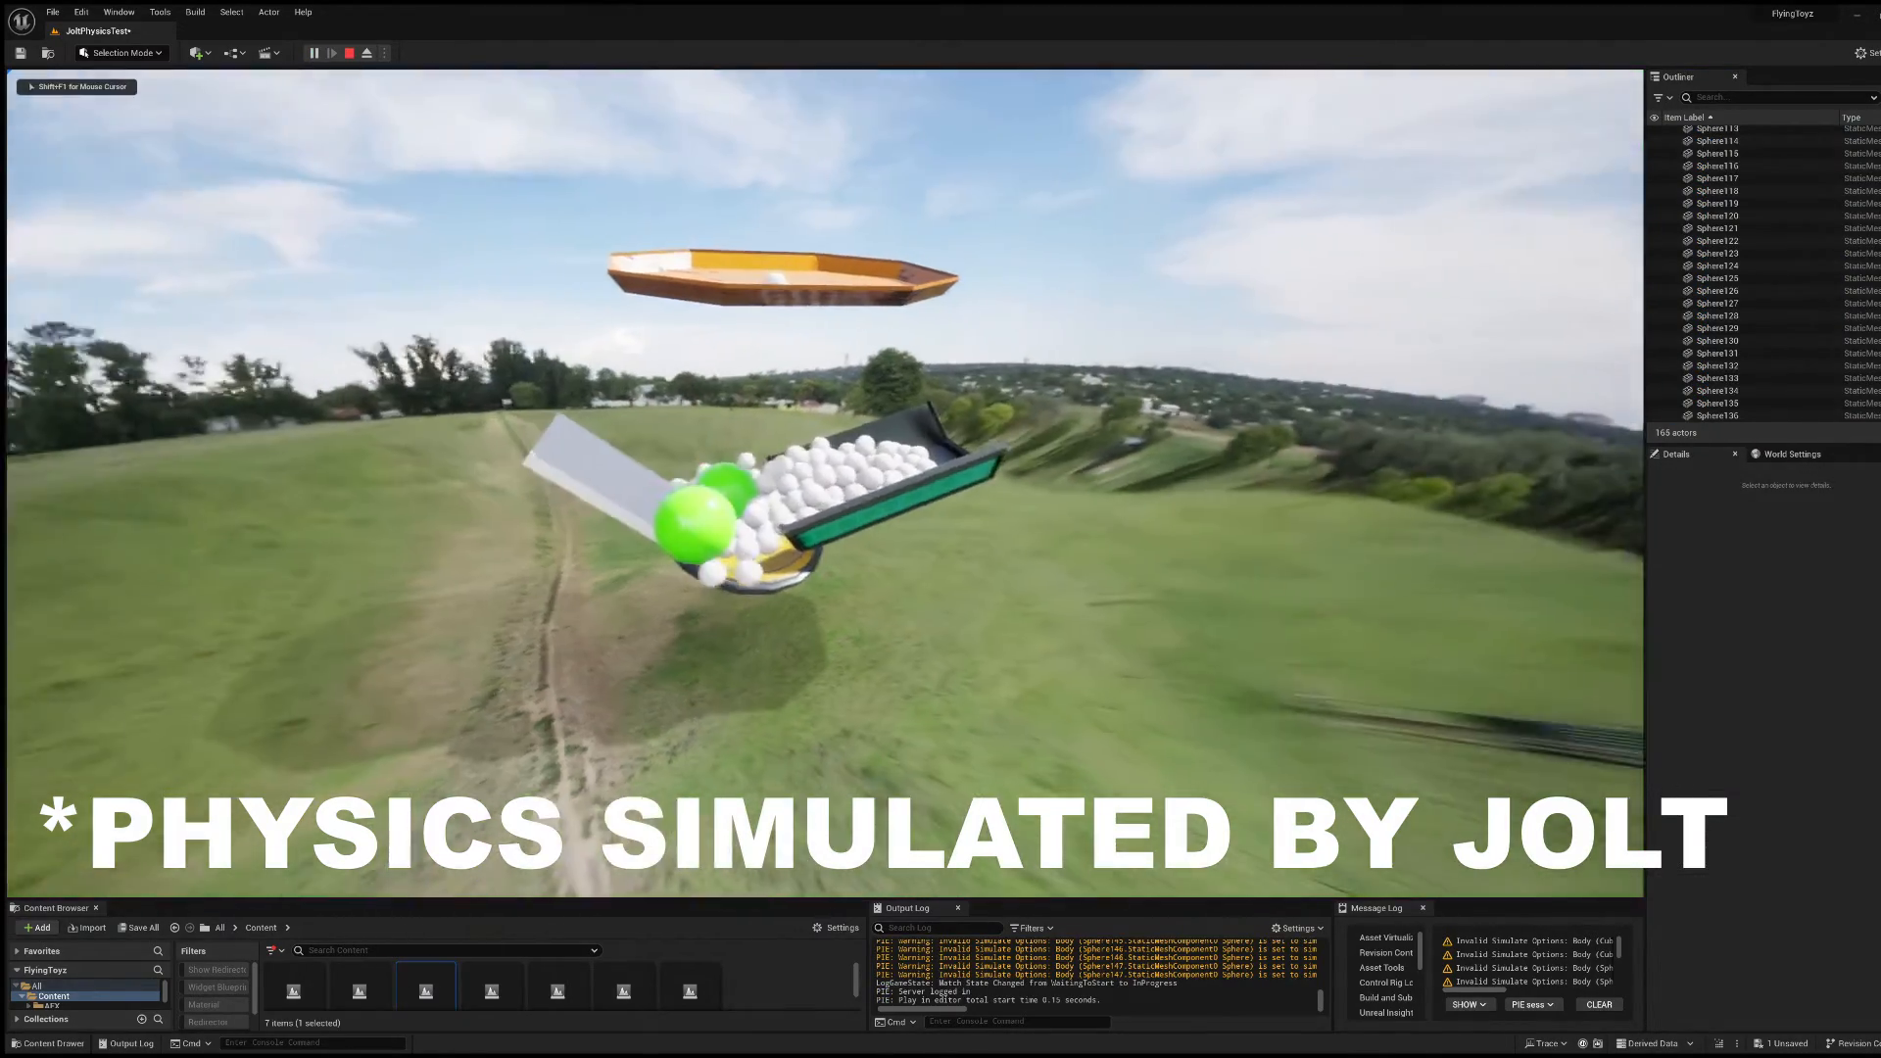
{"action": "left_click", "coordinate": [348, 52]}
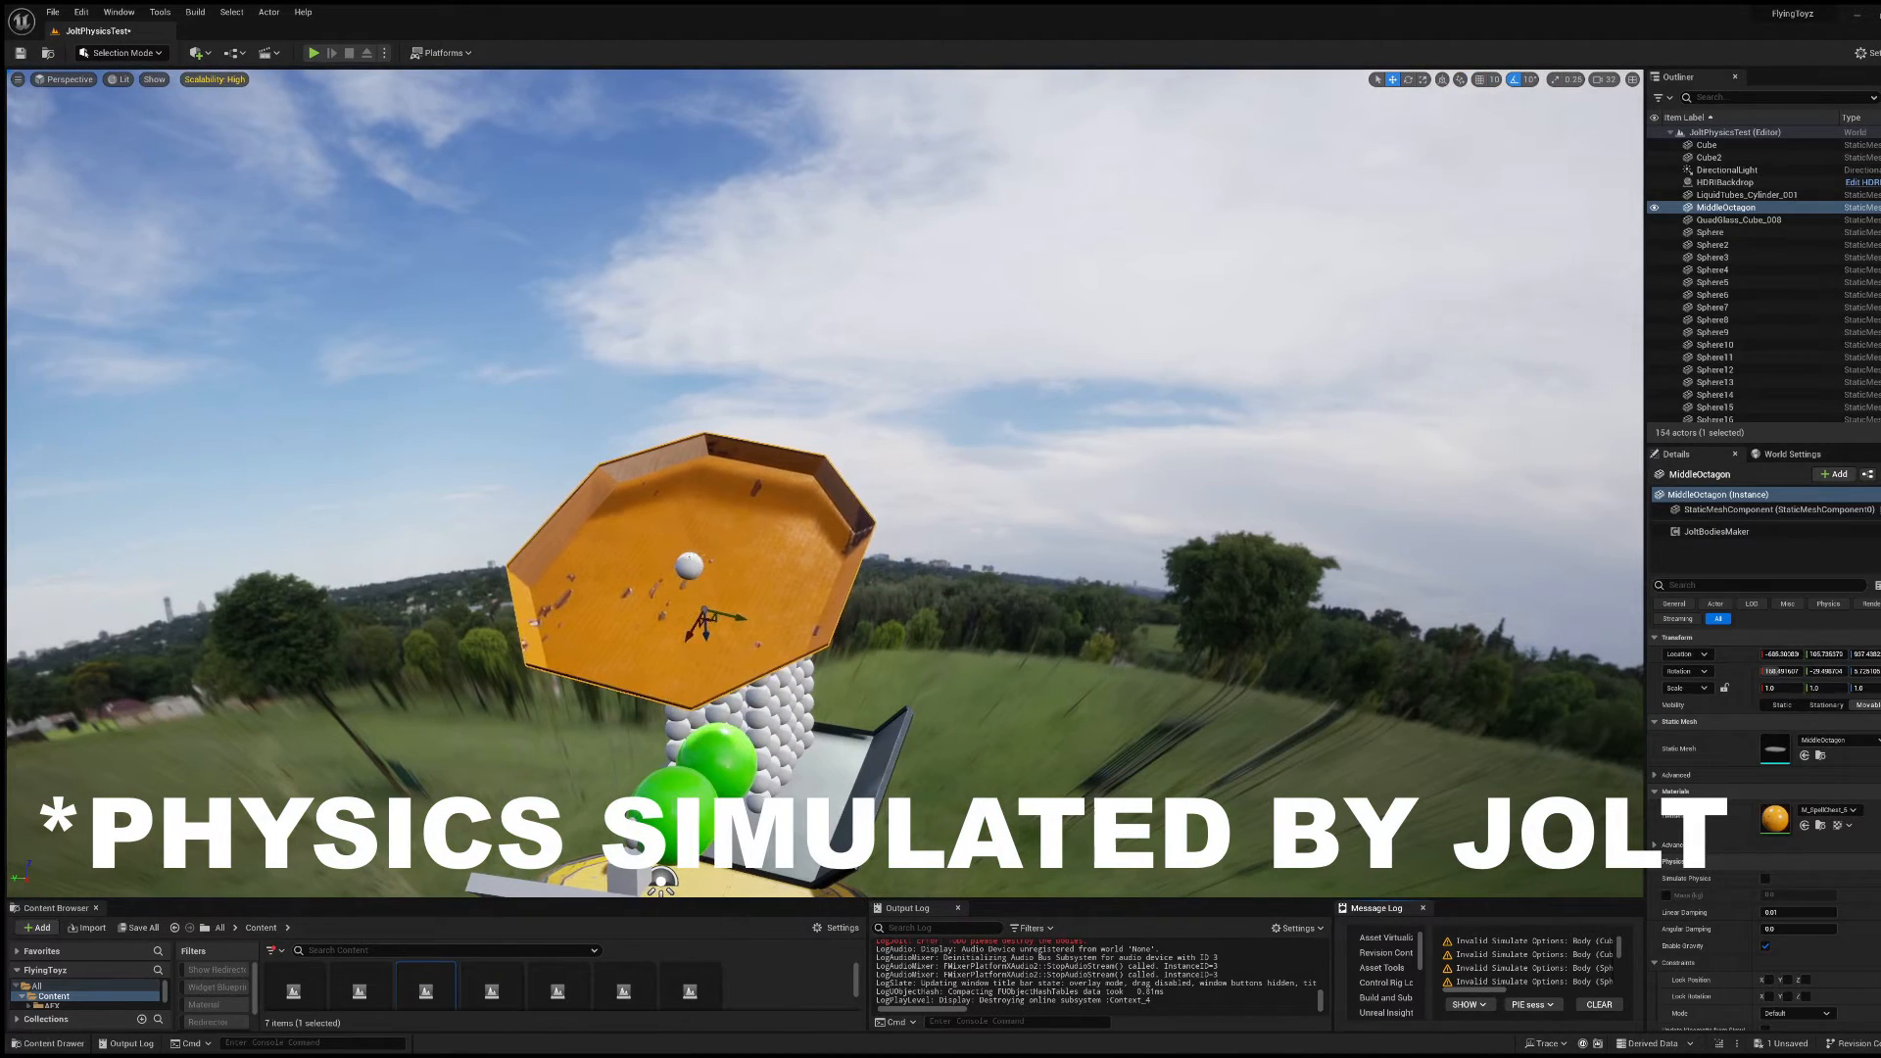
{"action": "left_click", "coordinate": [738, 523]}
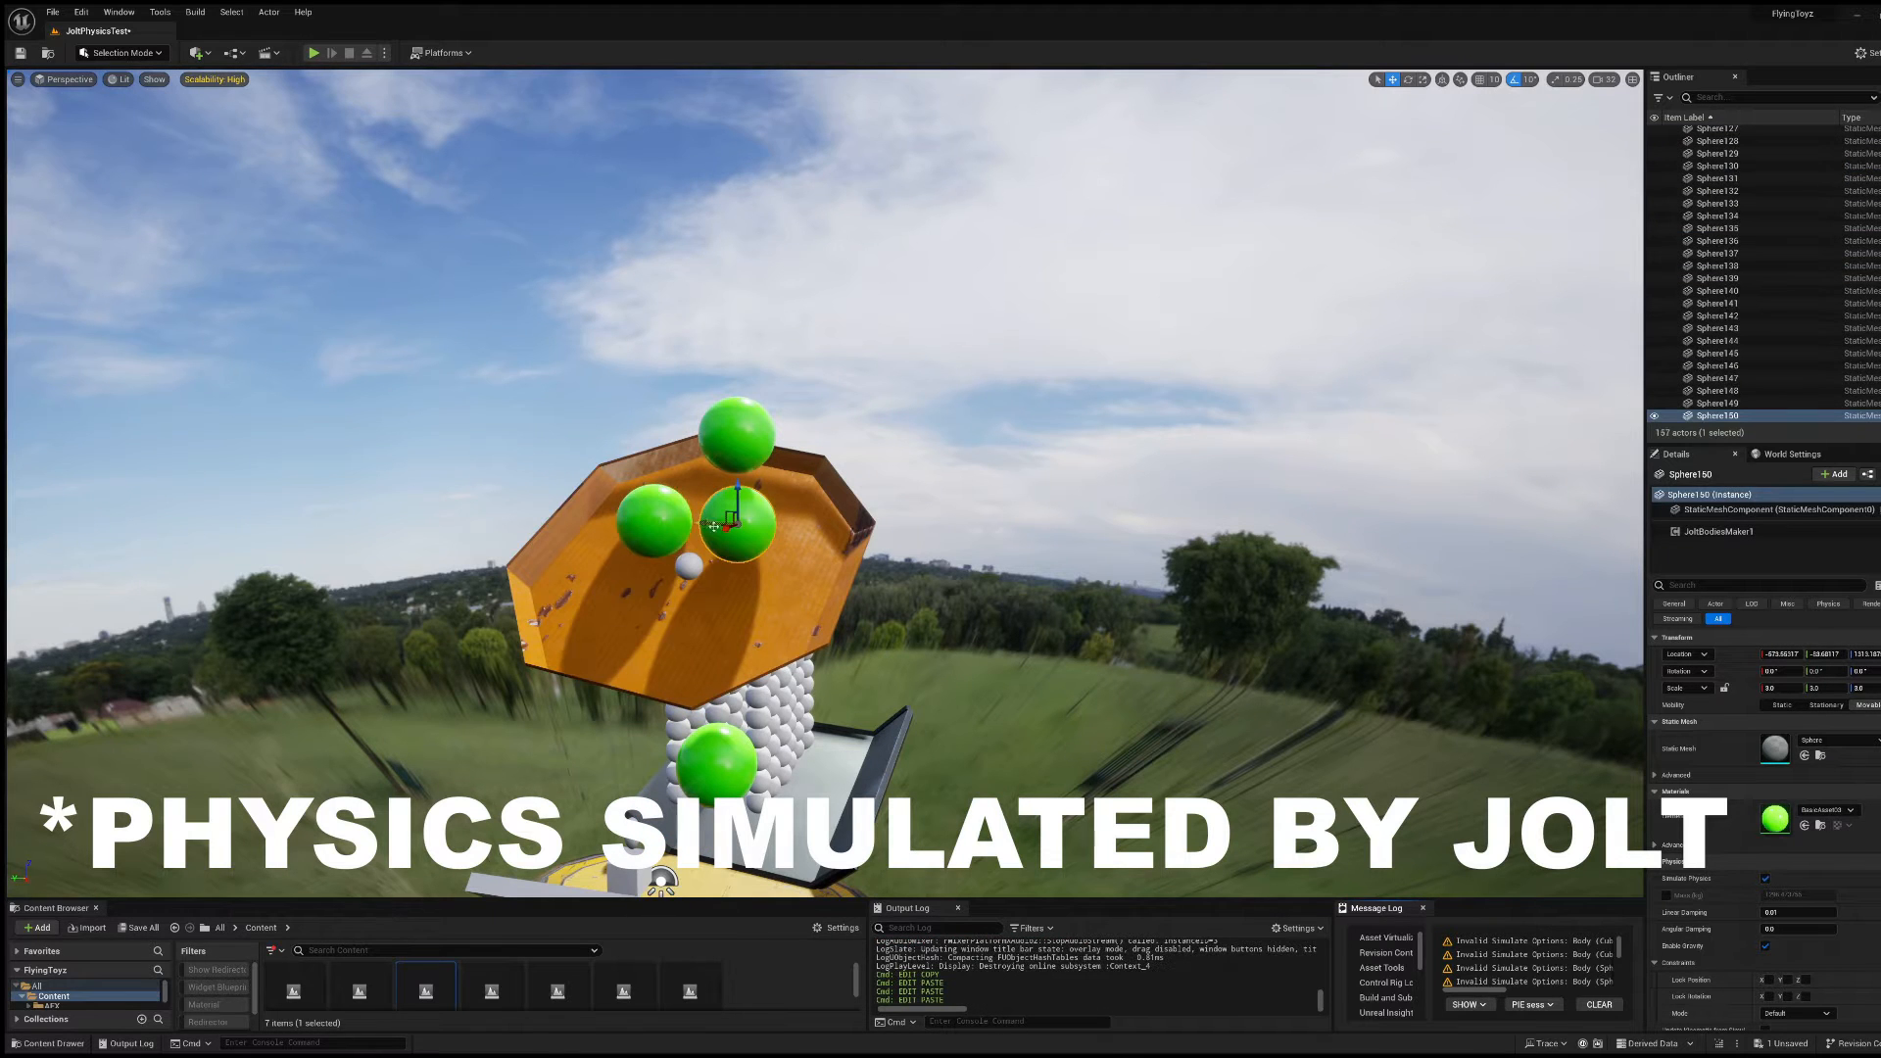
Switch to the FlyingToyz project in Rider to view the JoltPhysicsGraph.png diagram
{"action": "left_click", "coordinate": [313, 52]}
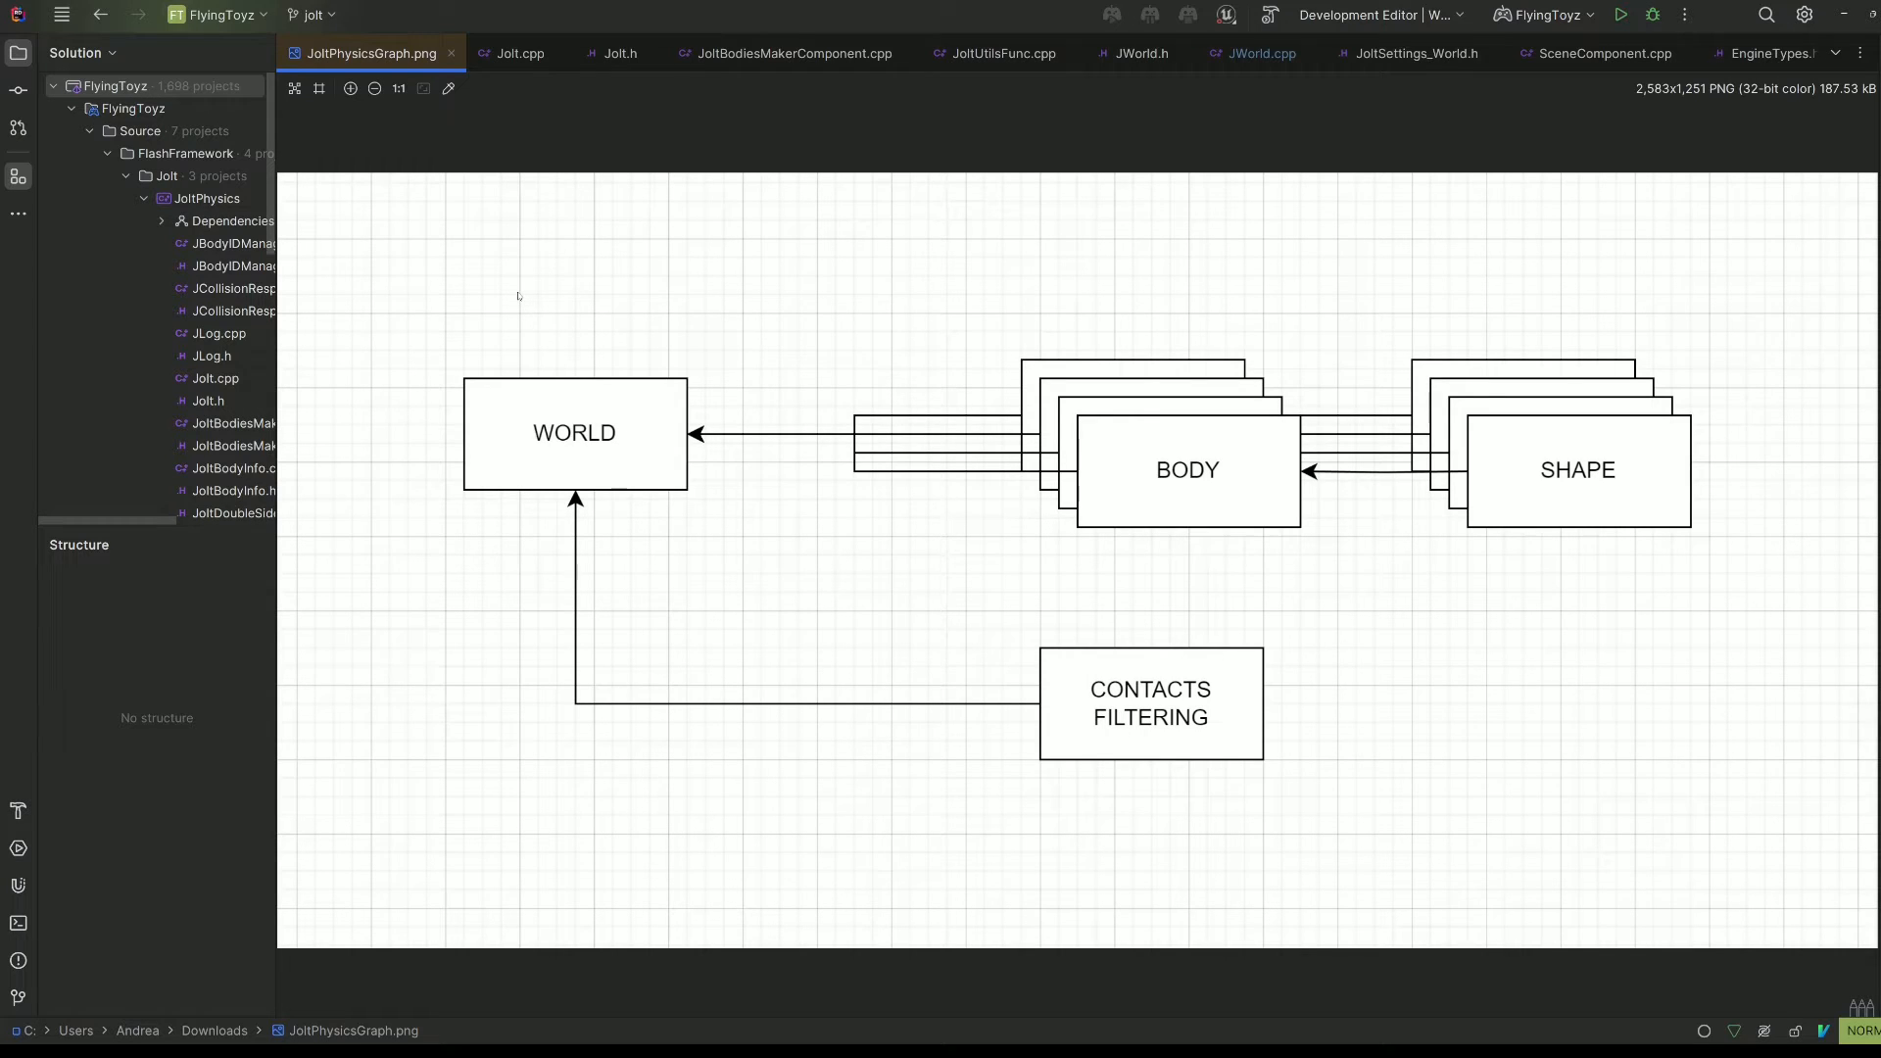
Show Jolt.cpp scrolled up to the FJoltModule::InitJolt setup code
{"action": "left_click", "coordinate": [519, 53]}
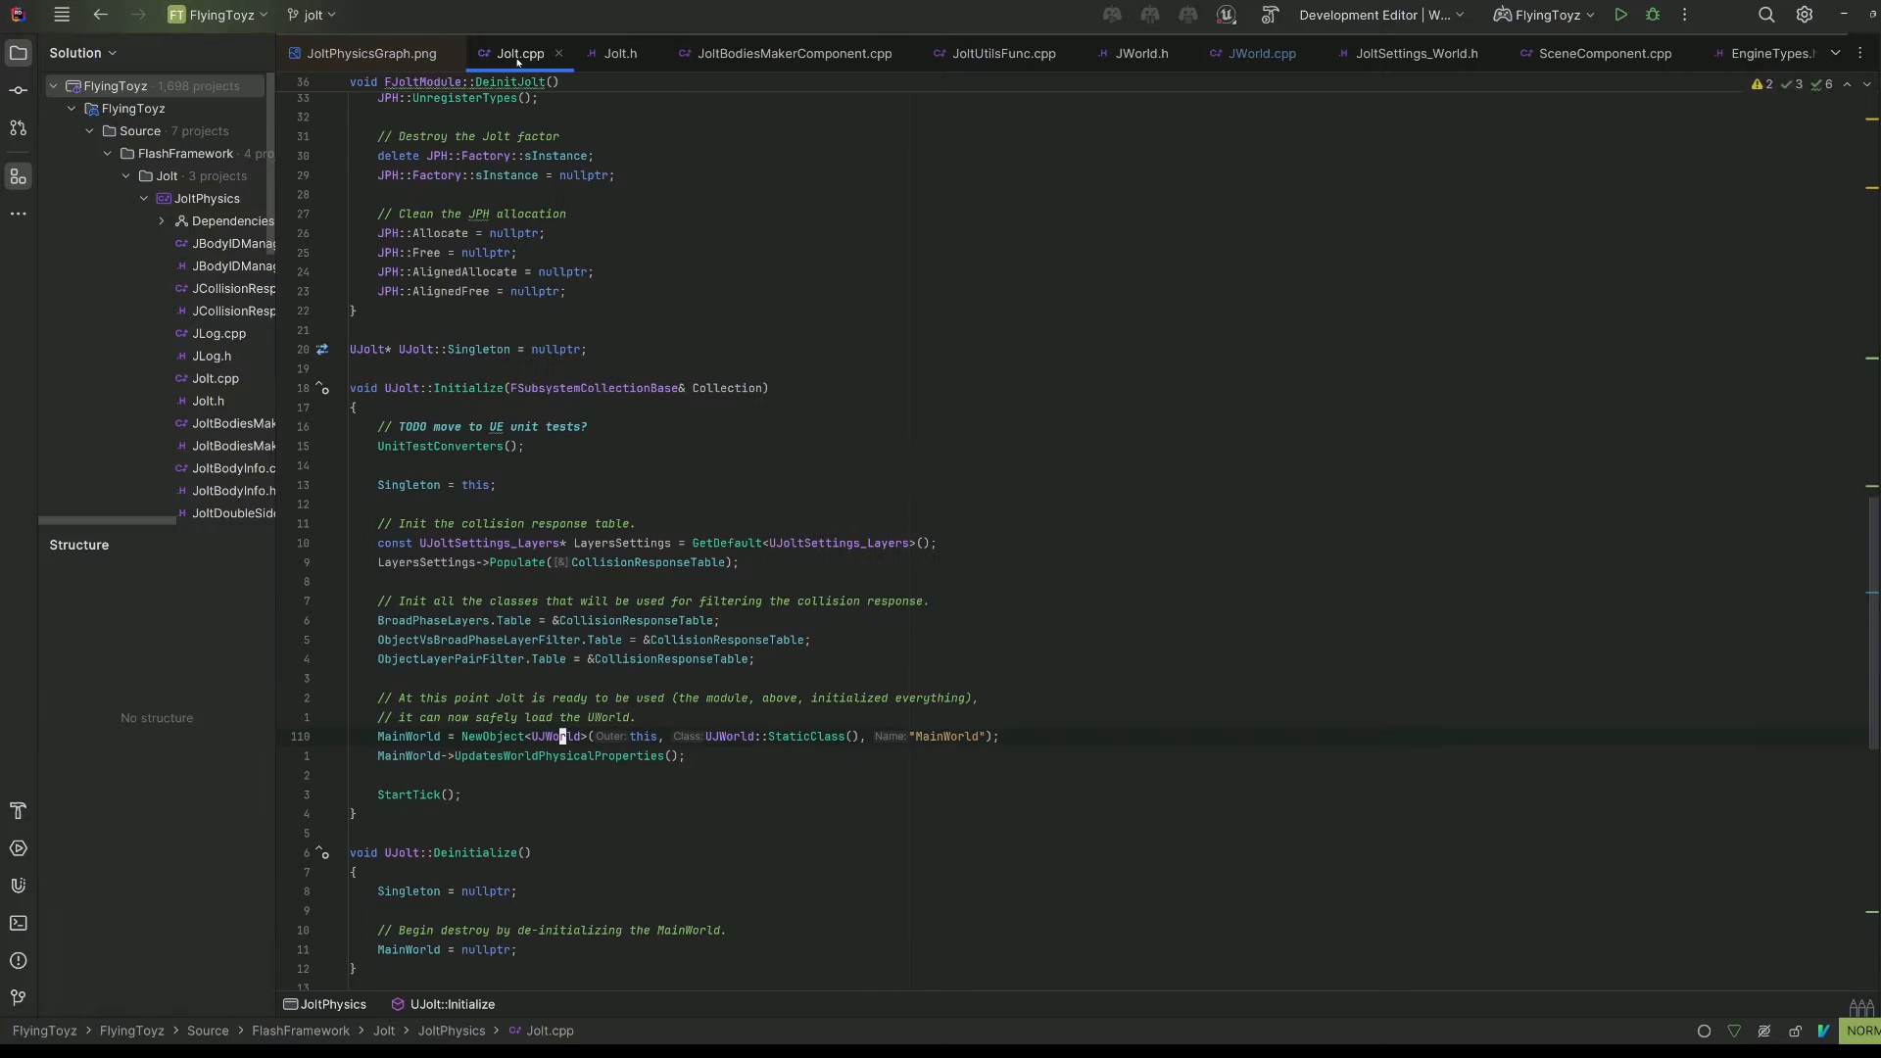
{"action": "scroll", "scroll_direction": "up", "scroll_amount": 3}
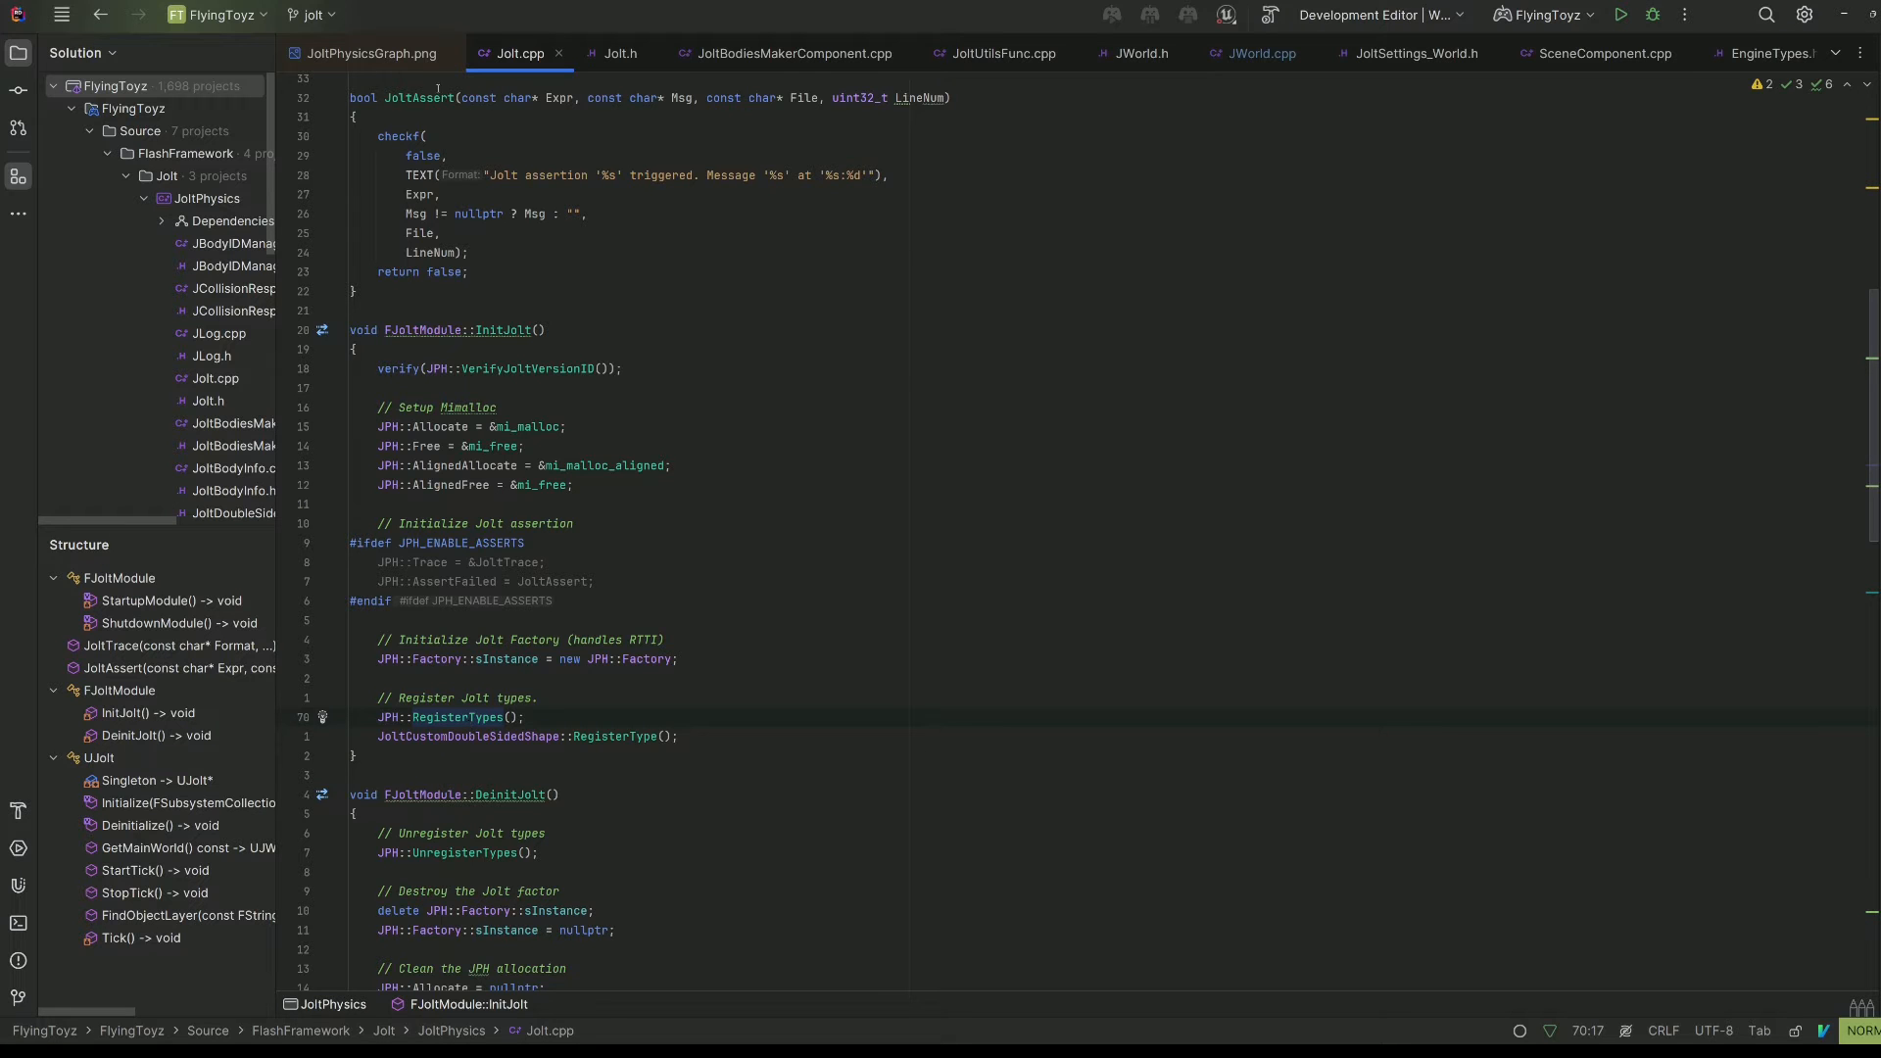
Review Jolt.cpp and the UJolt declaration in Jolt.h, then return to the physics diagram
{"action": "left_click", "coordinate": [369, 53]}
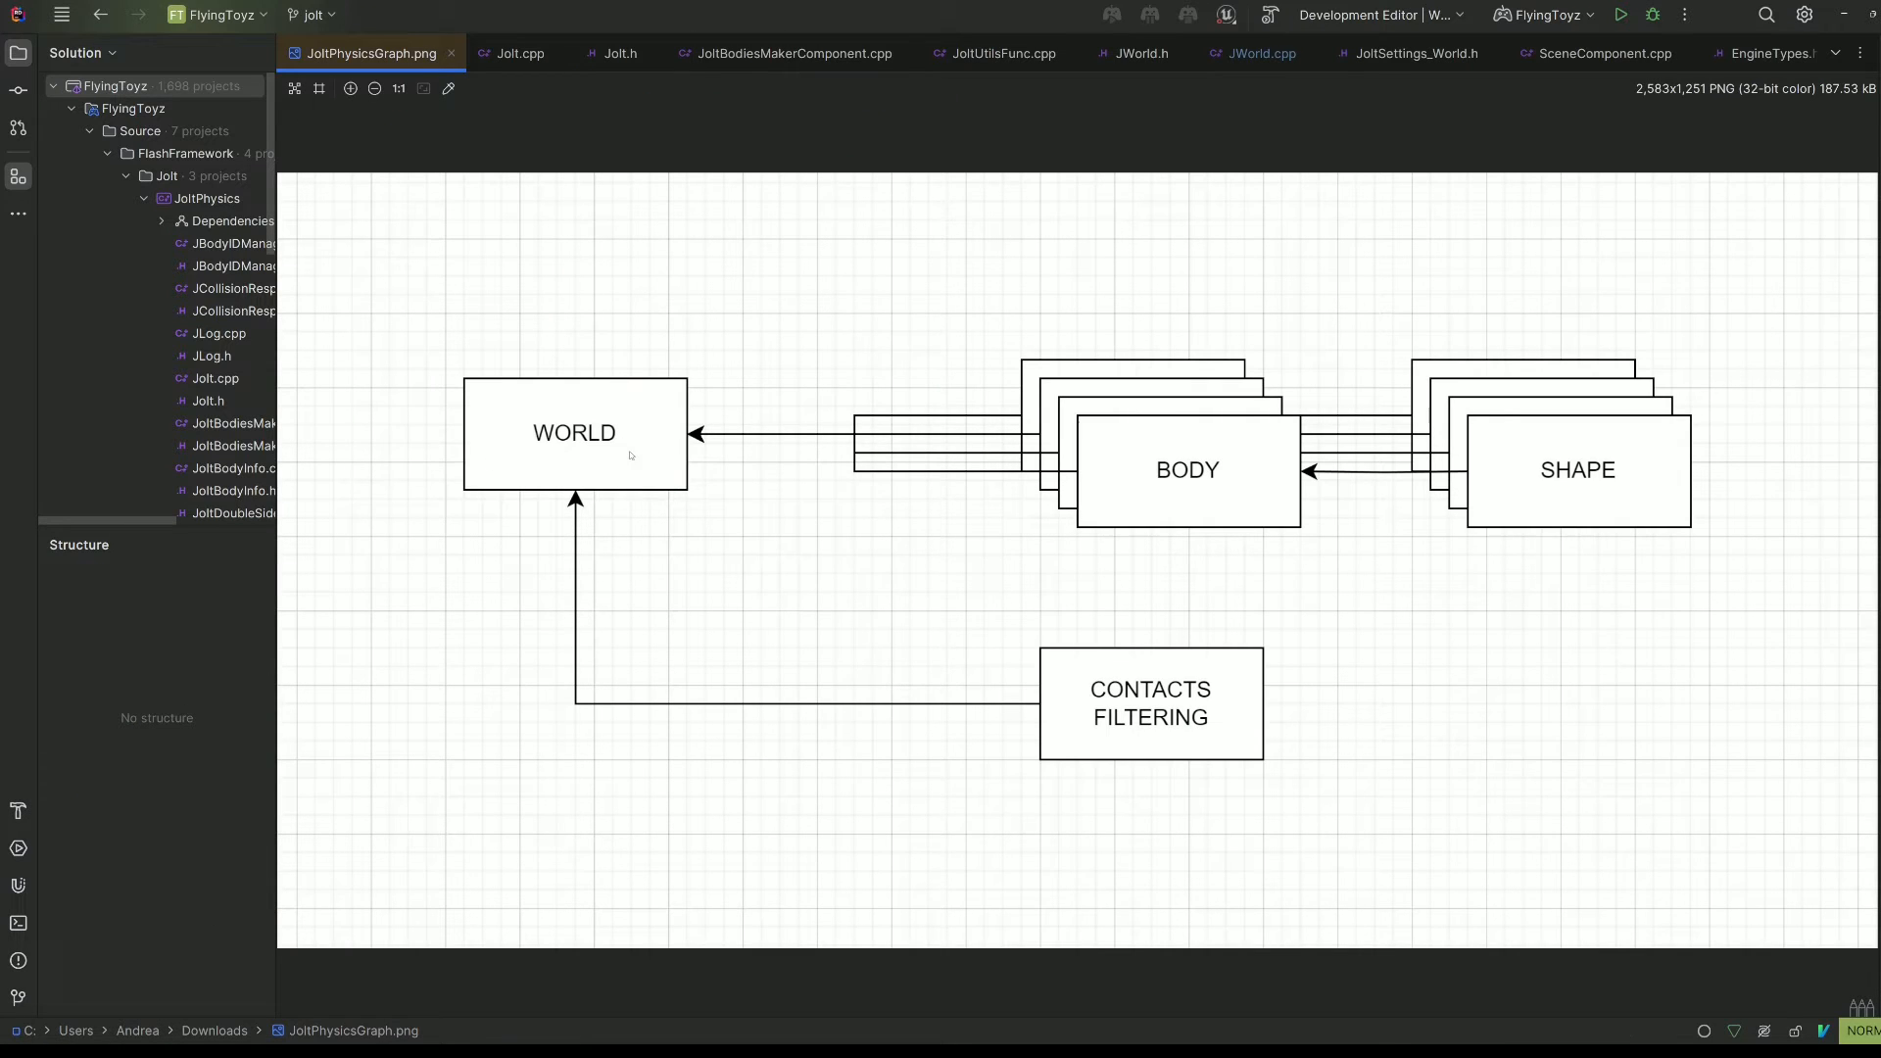
{"action": "left_click", "coordinate": [518, 53]}
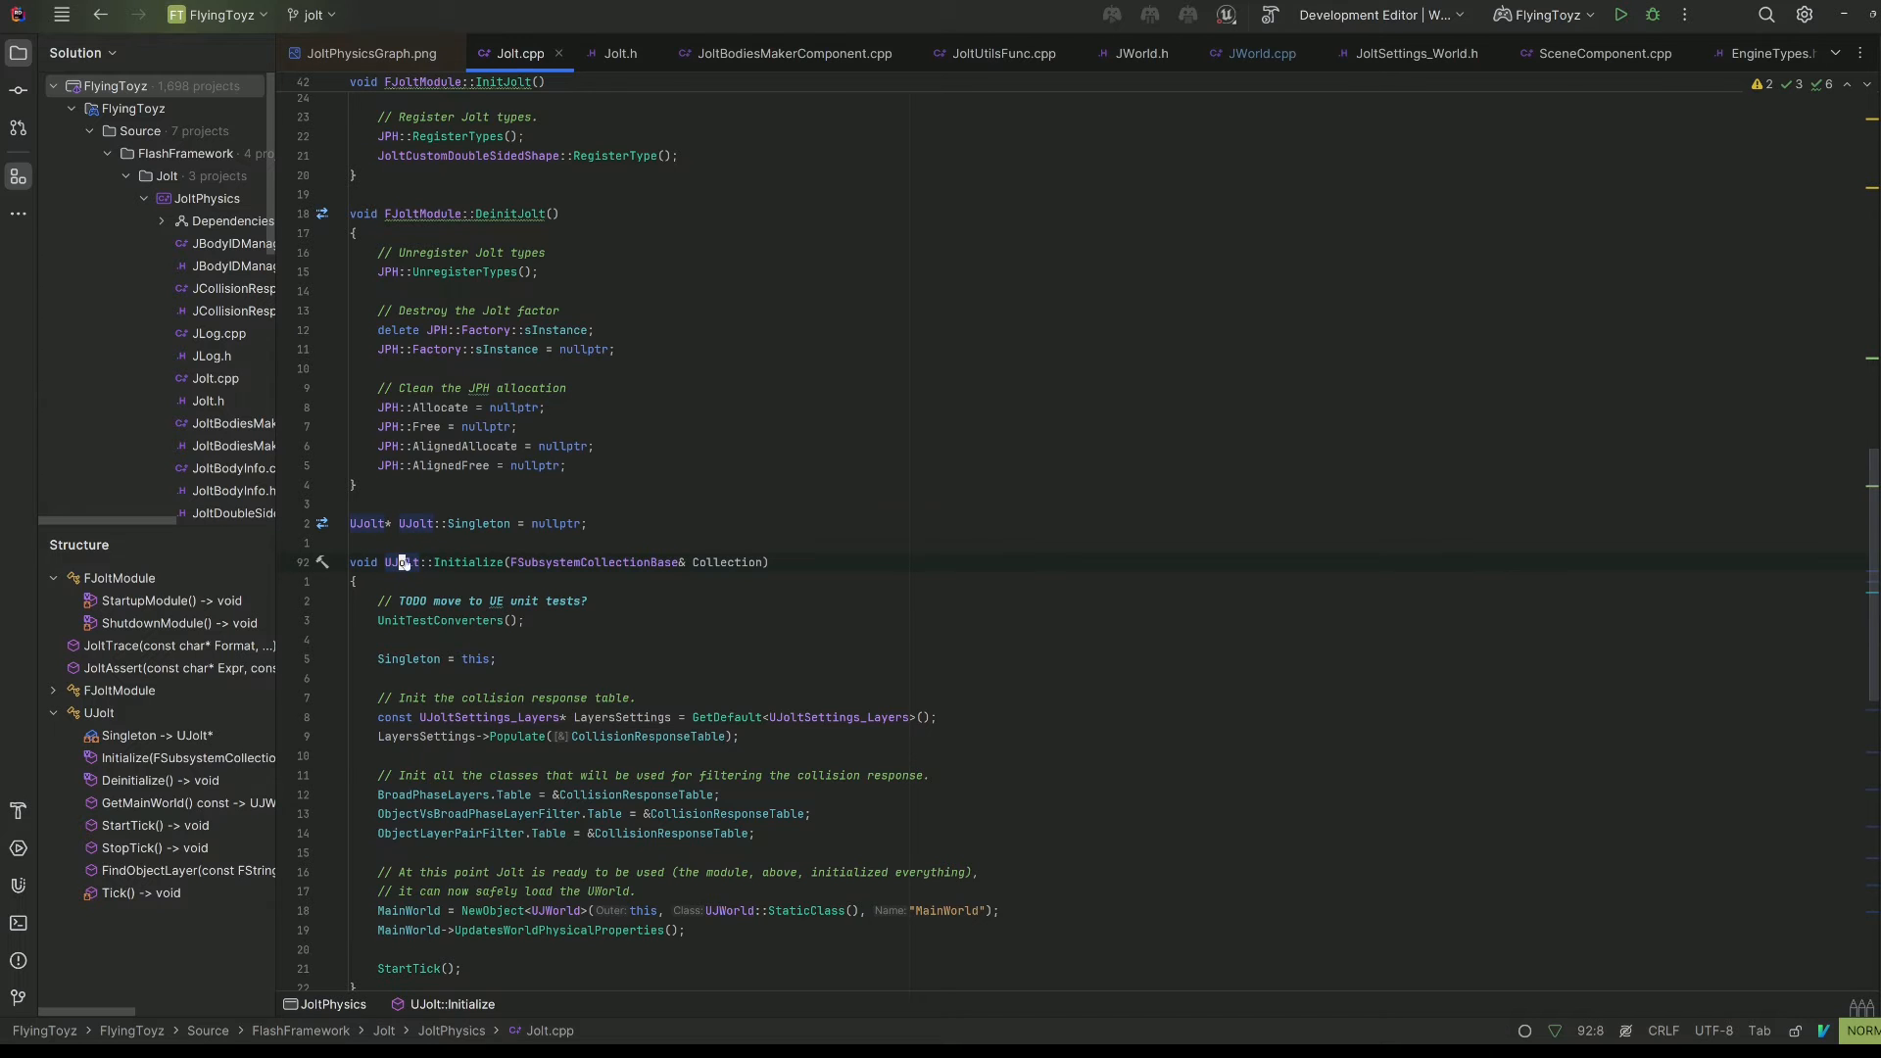
{"action": "left_click", "coordinate": [619, 53]}
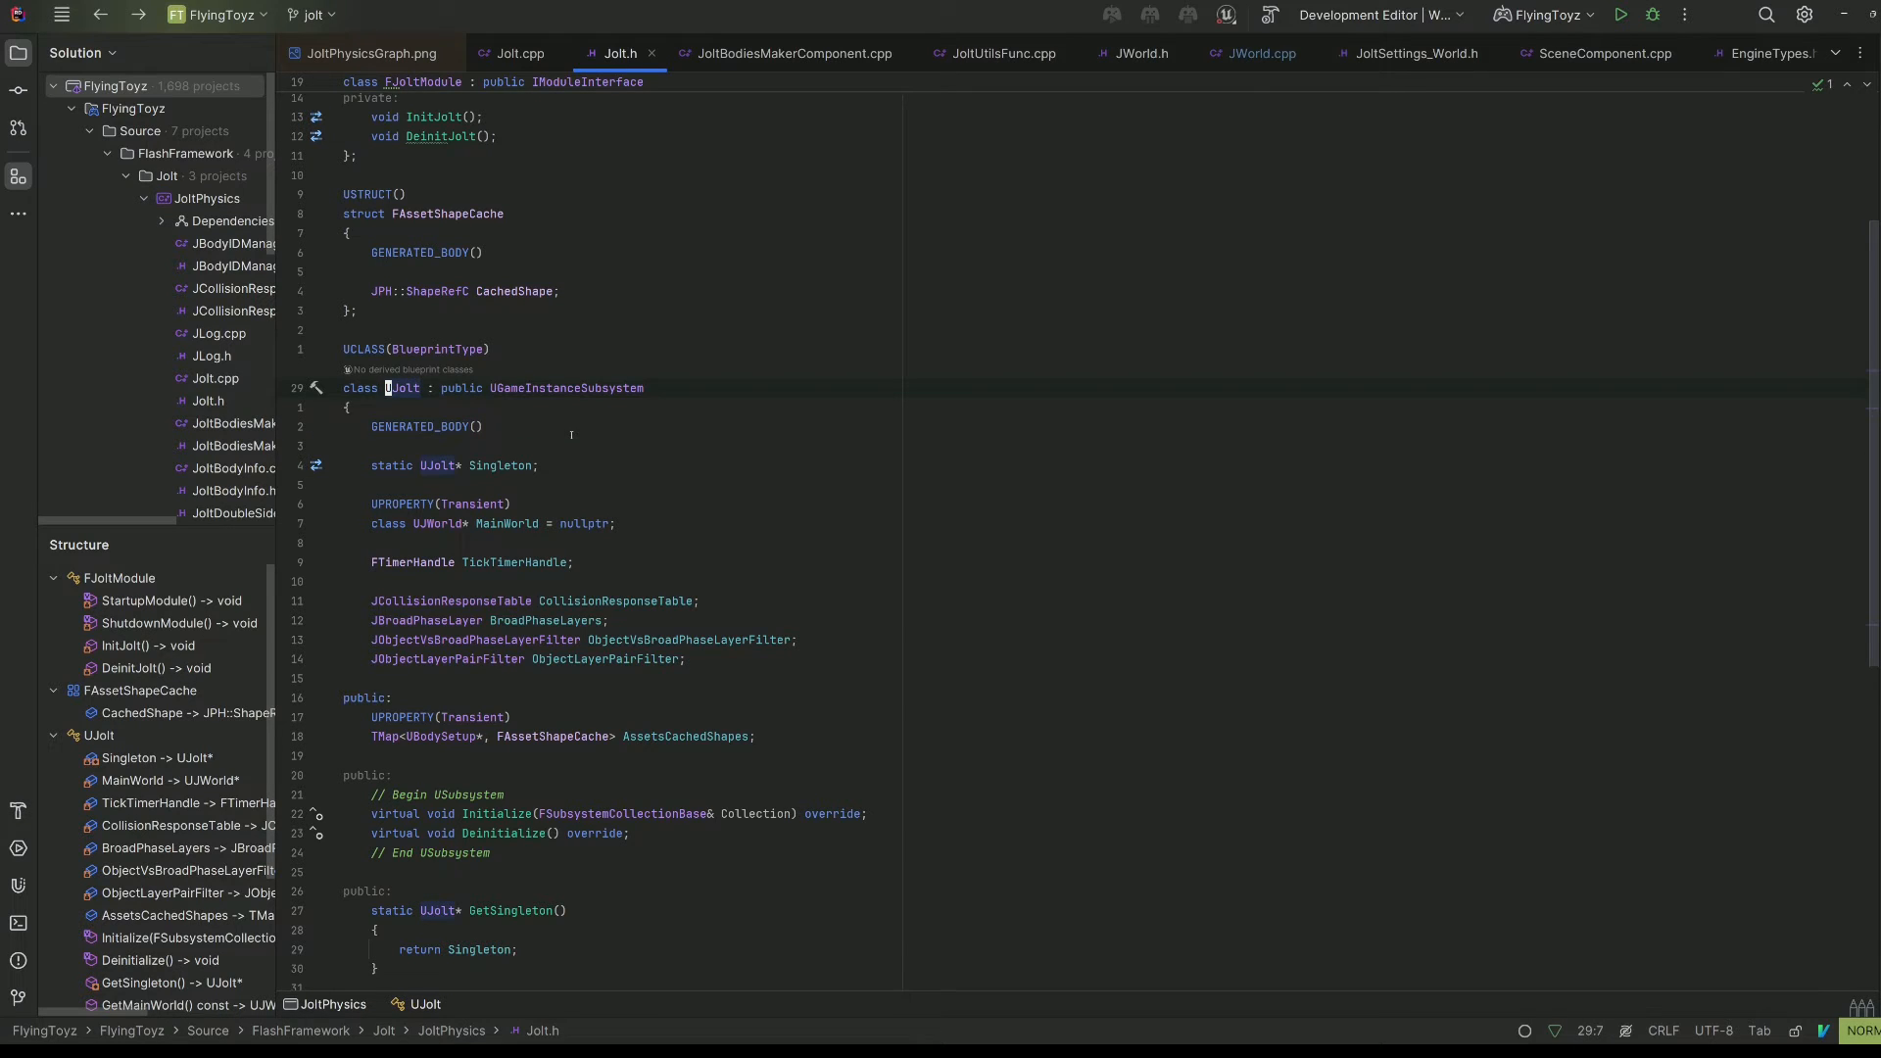
{"action": "left_click", "coordinate": [518, 53]}
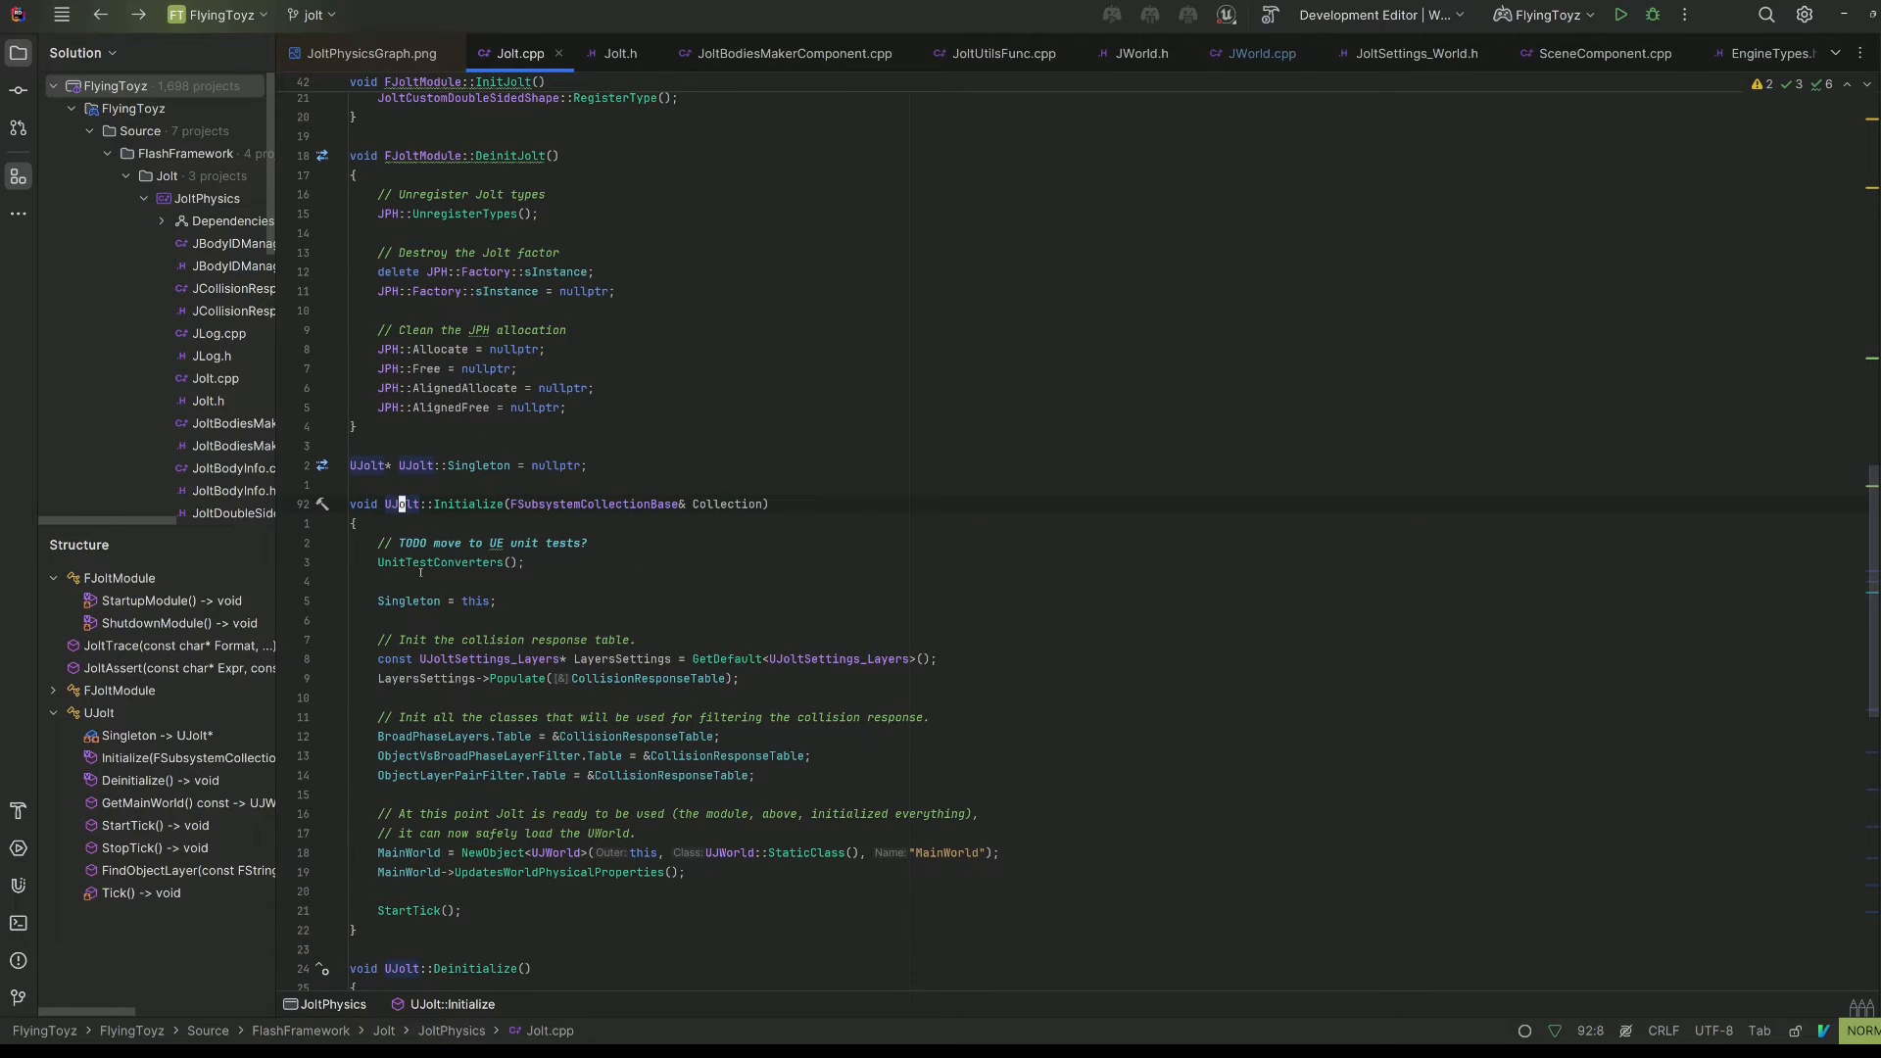
{"action": "scroll", "scroll_direction": "down", "scroll_amount": 3}
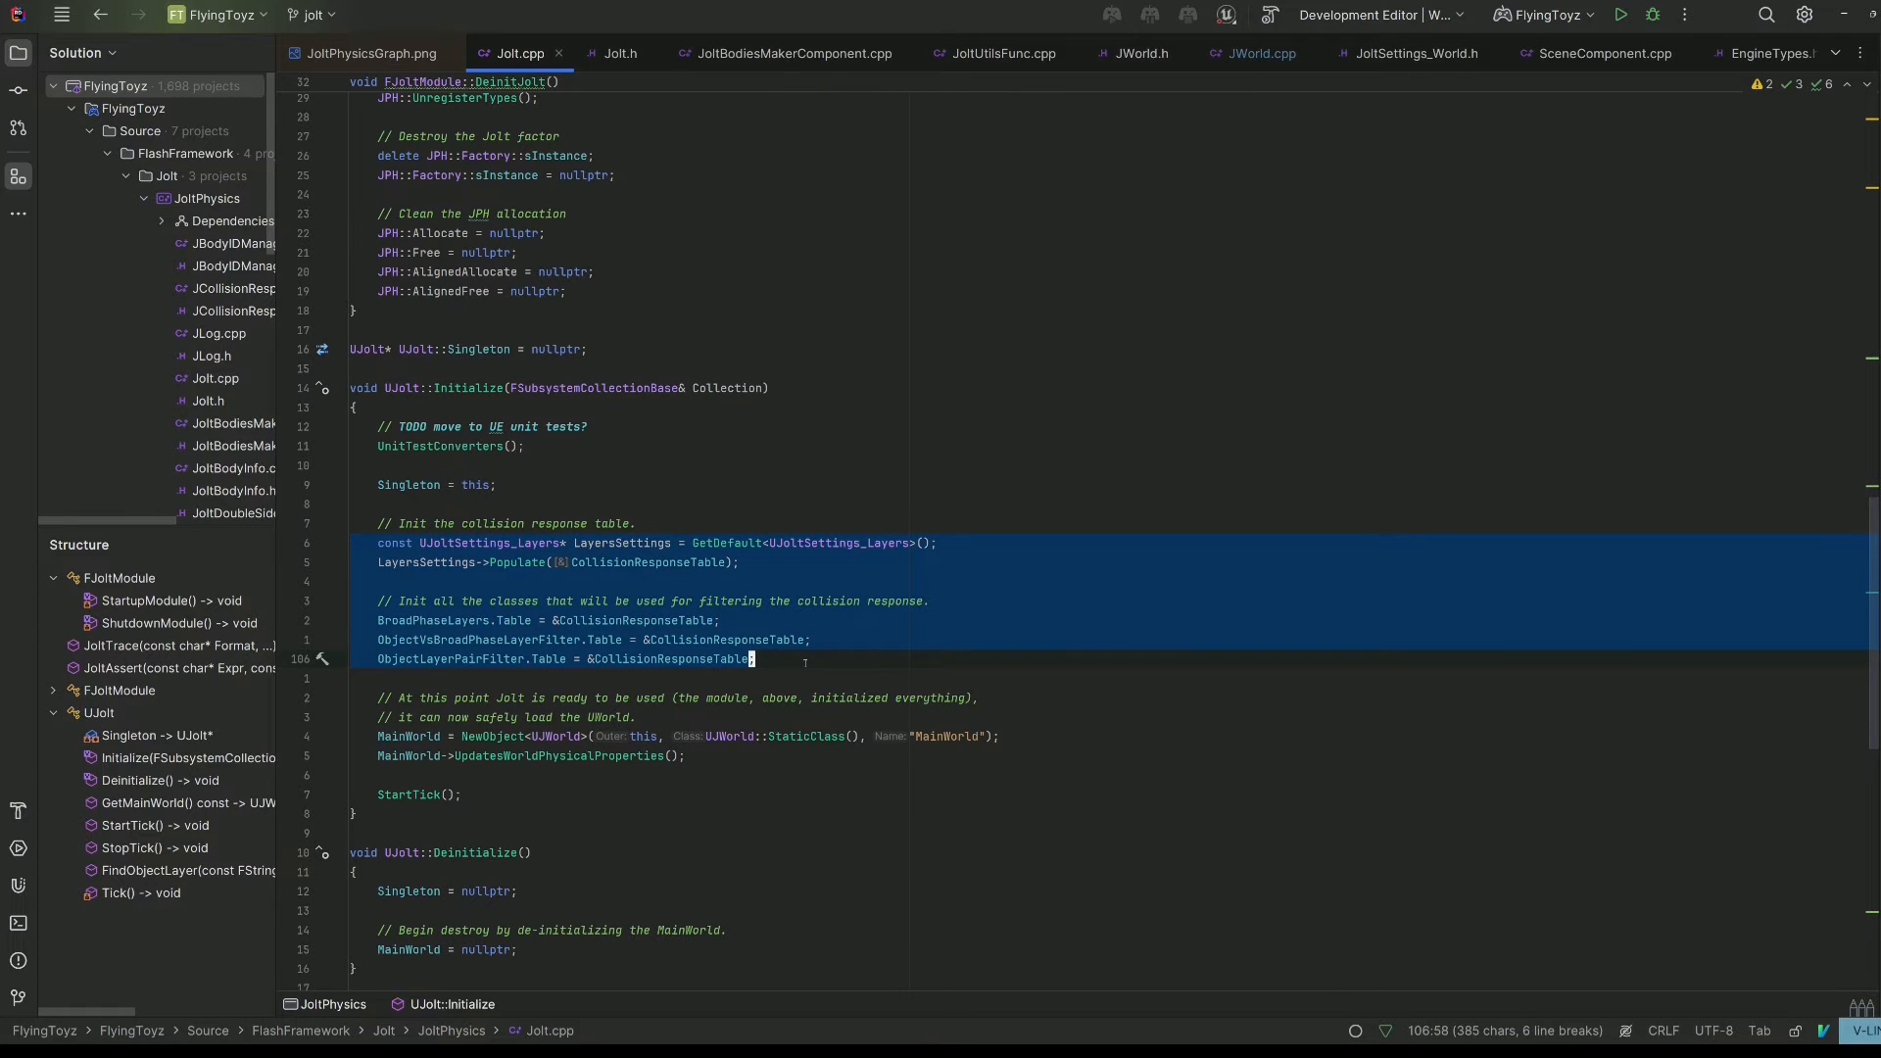
{"action": "left_click", "coordinate": [369, 53]}
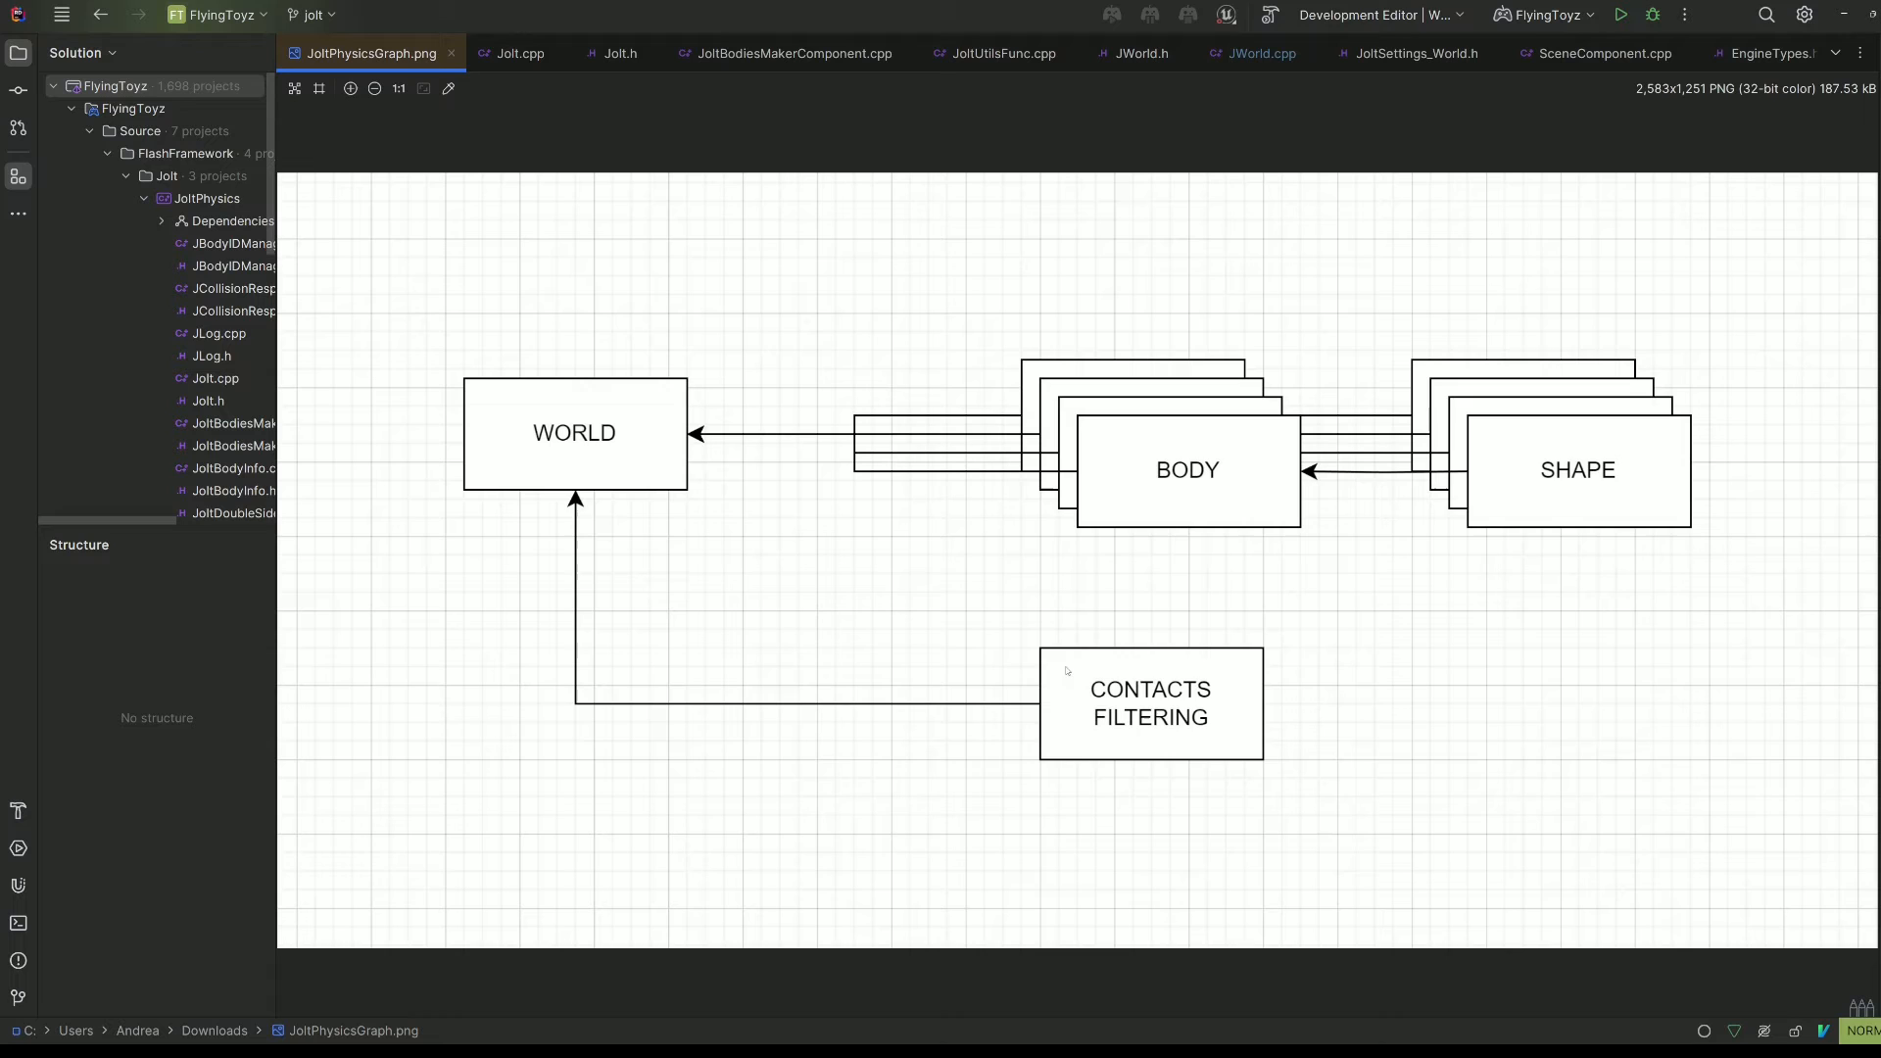
{"action": "mouse_move", "coordinate": [508, 73]}
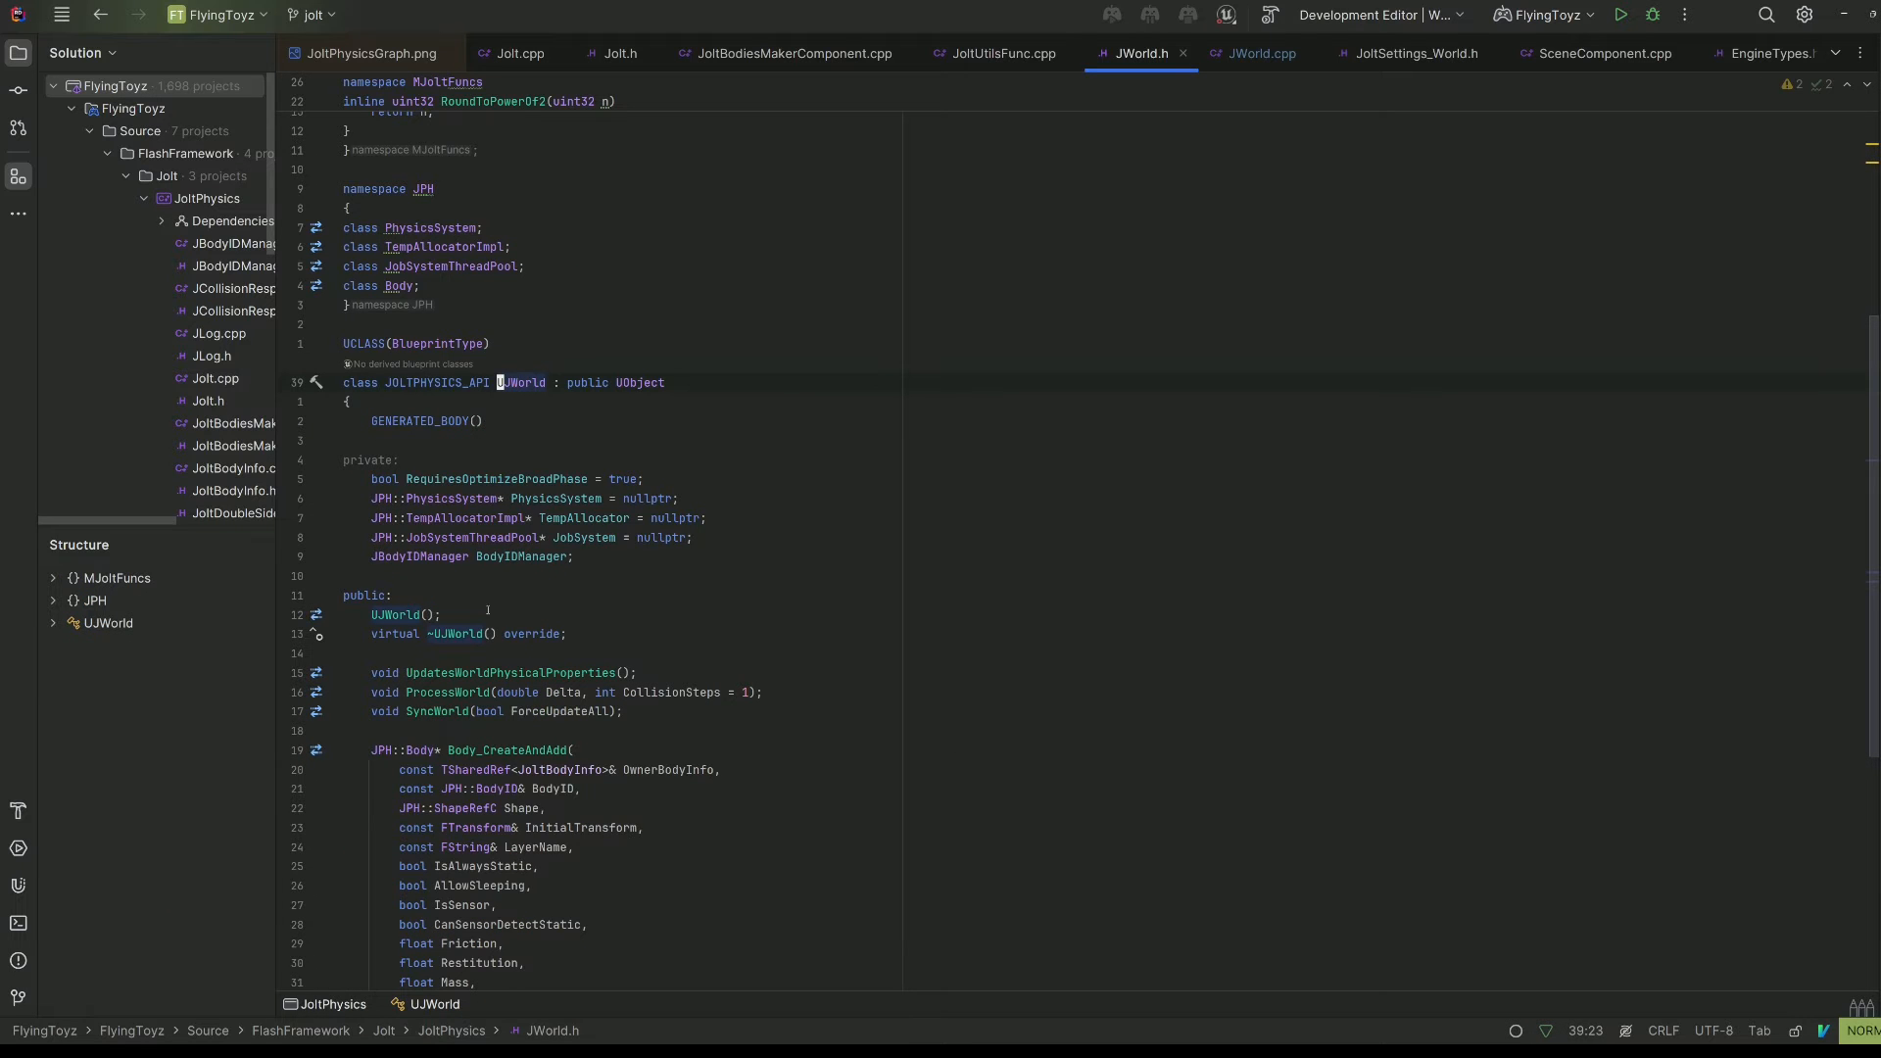
Show JWorld.cpp at UJWorld::CreateWorld with its PhysicsSystem->Init arguments
{"action": "left_click", "coordinate": [1257, 53]}
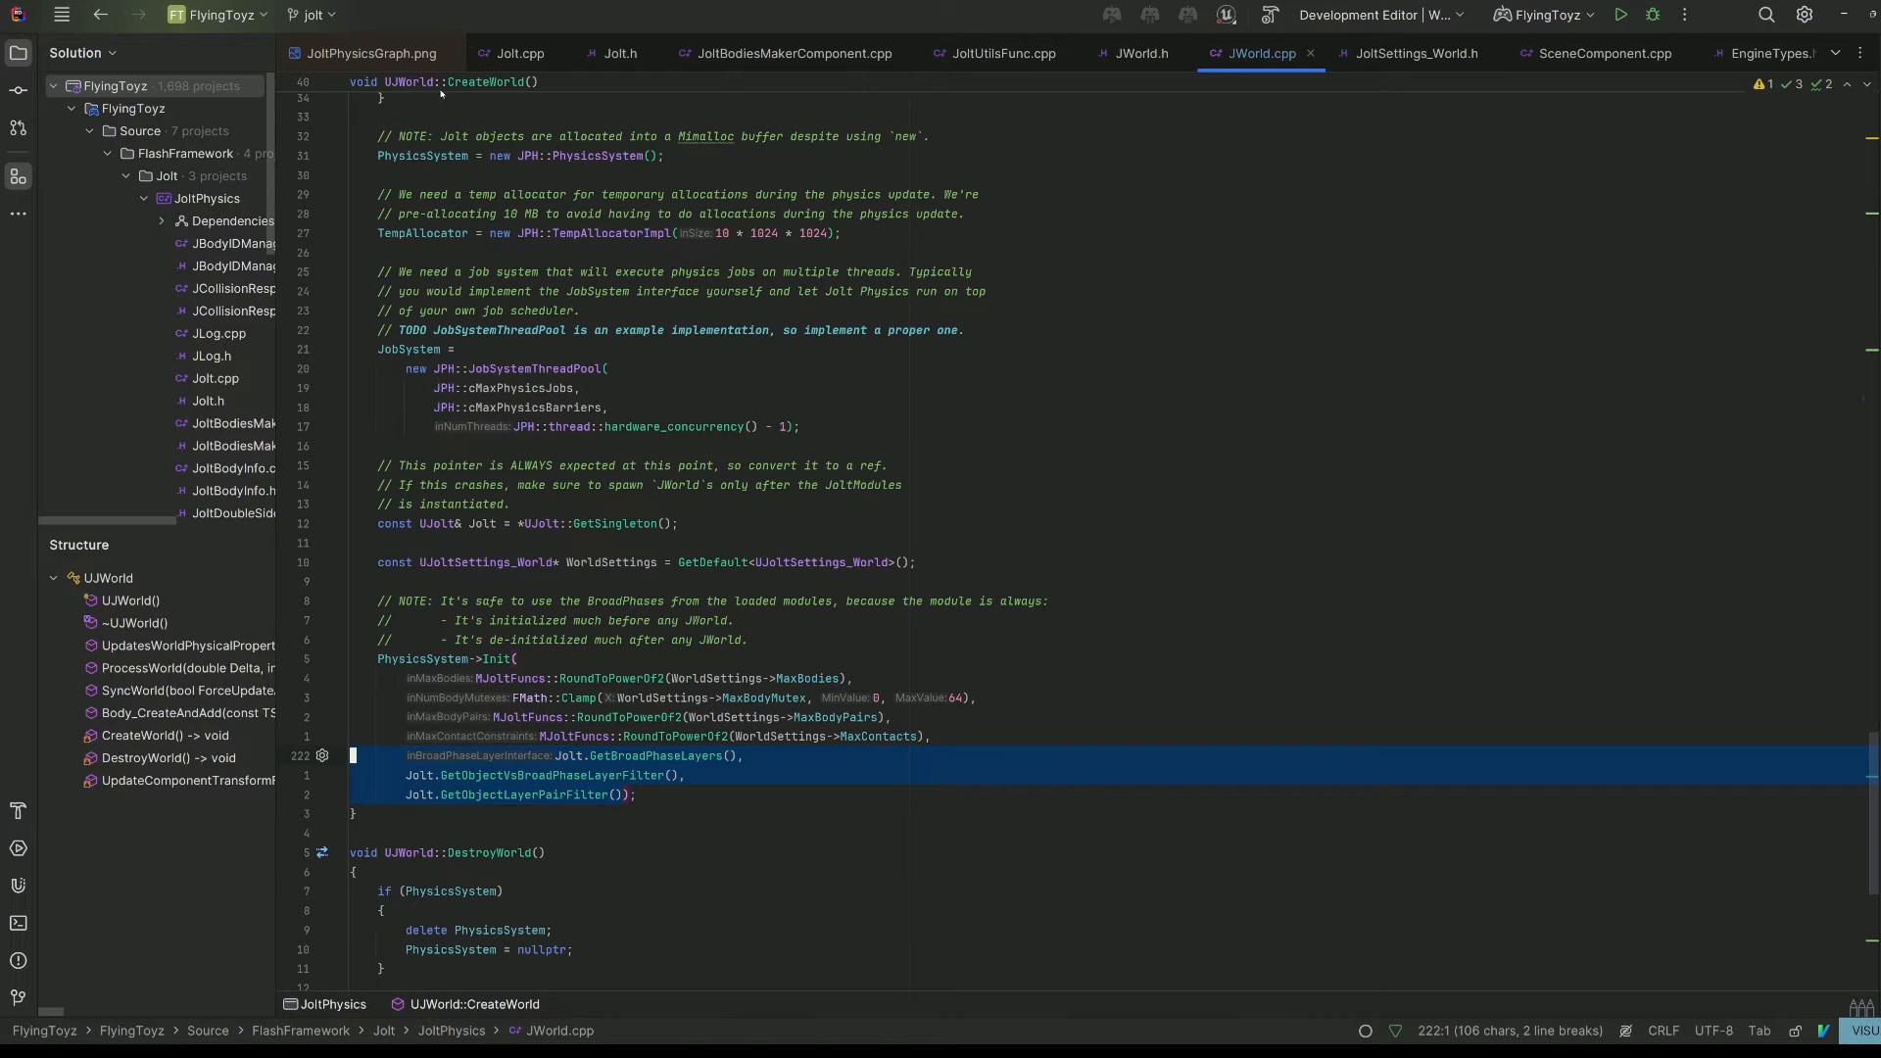
{"action": "left_click", "coordinate": [365, 53]}
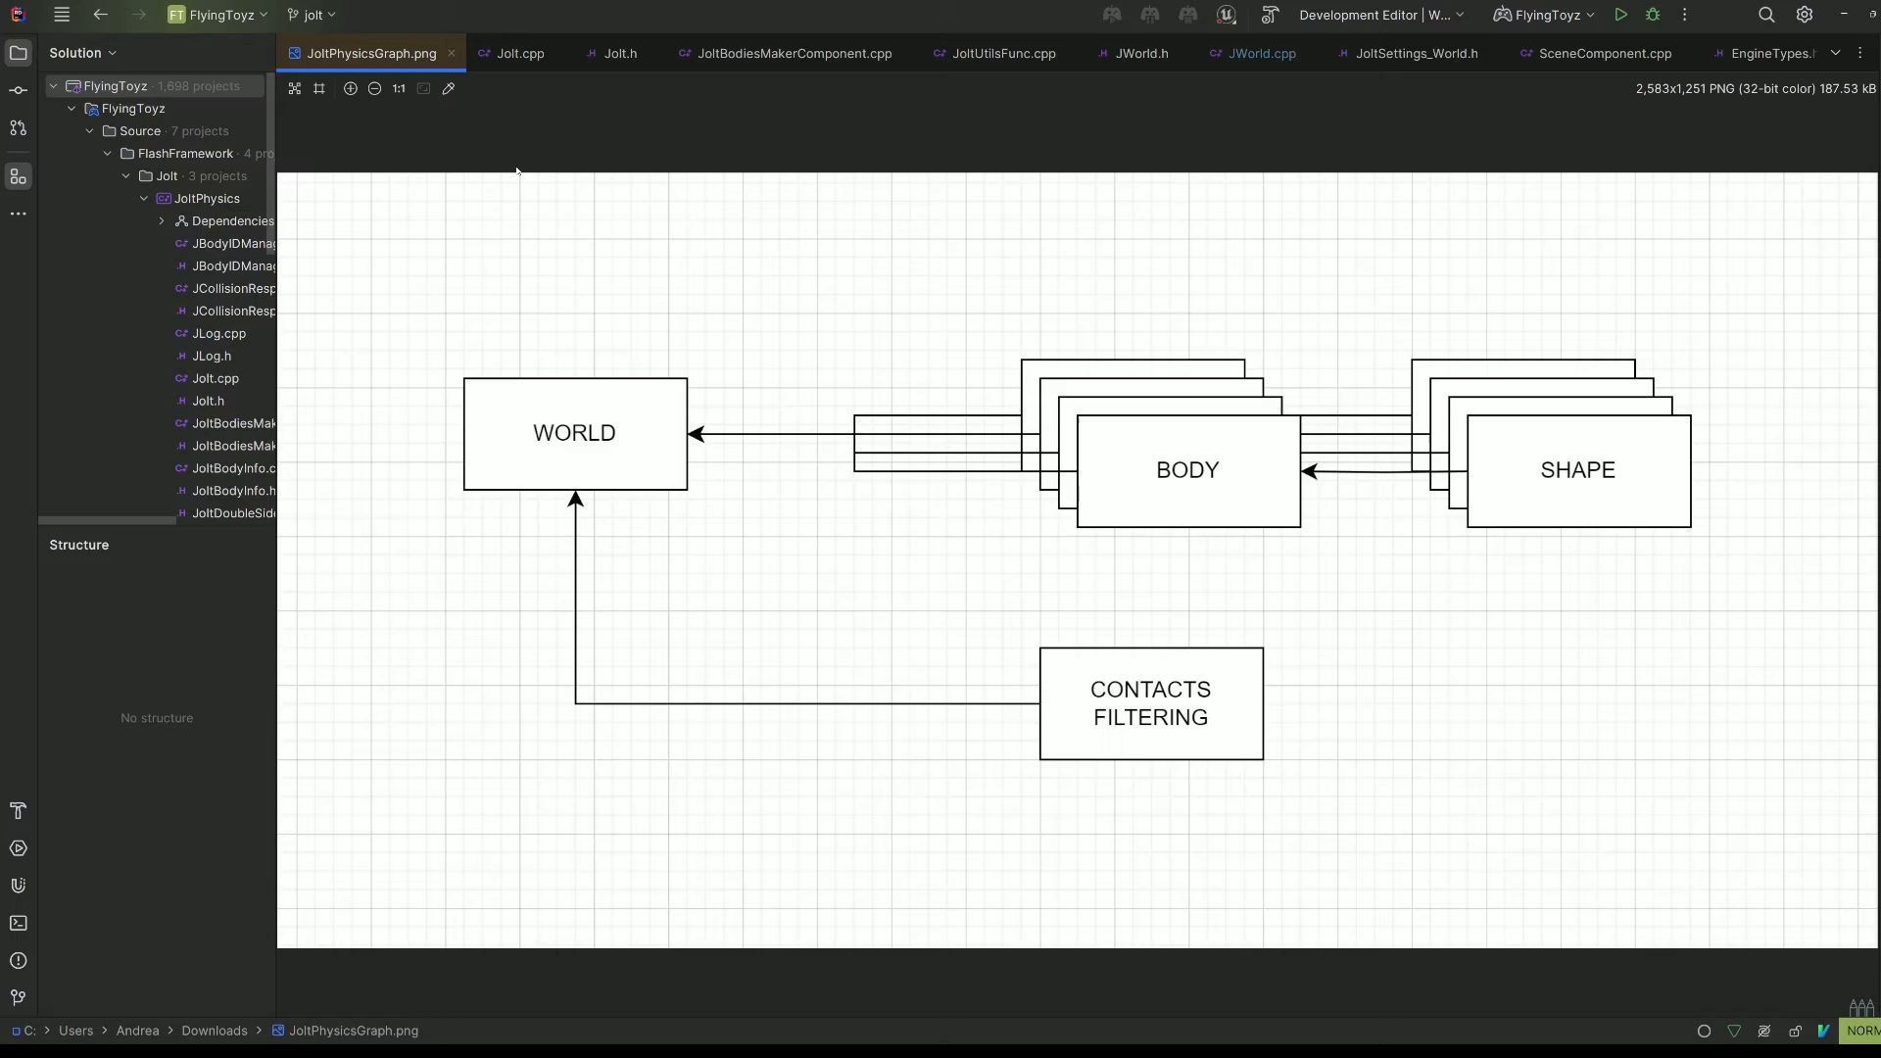
{"action": "left_click", "coordinate": [521, 53]}
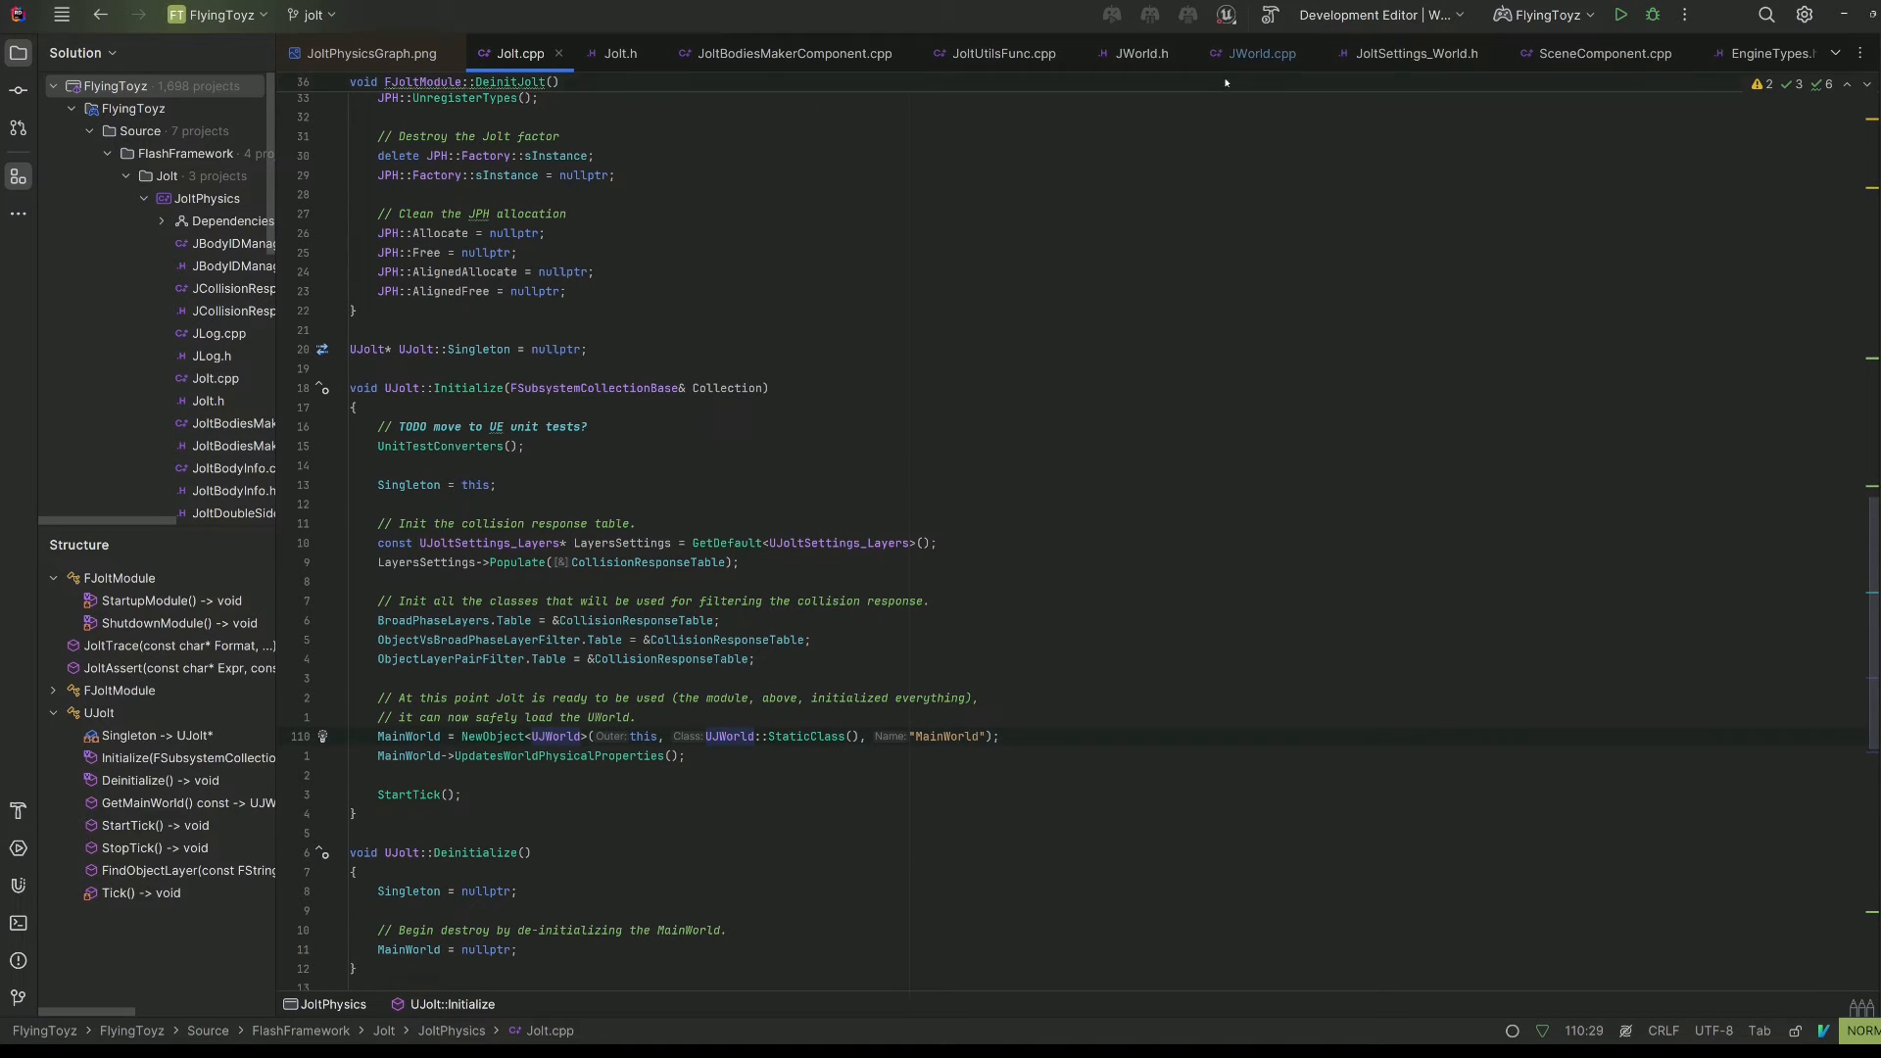
{"action": "left_click", "coordinate": [1255, 53]}
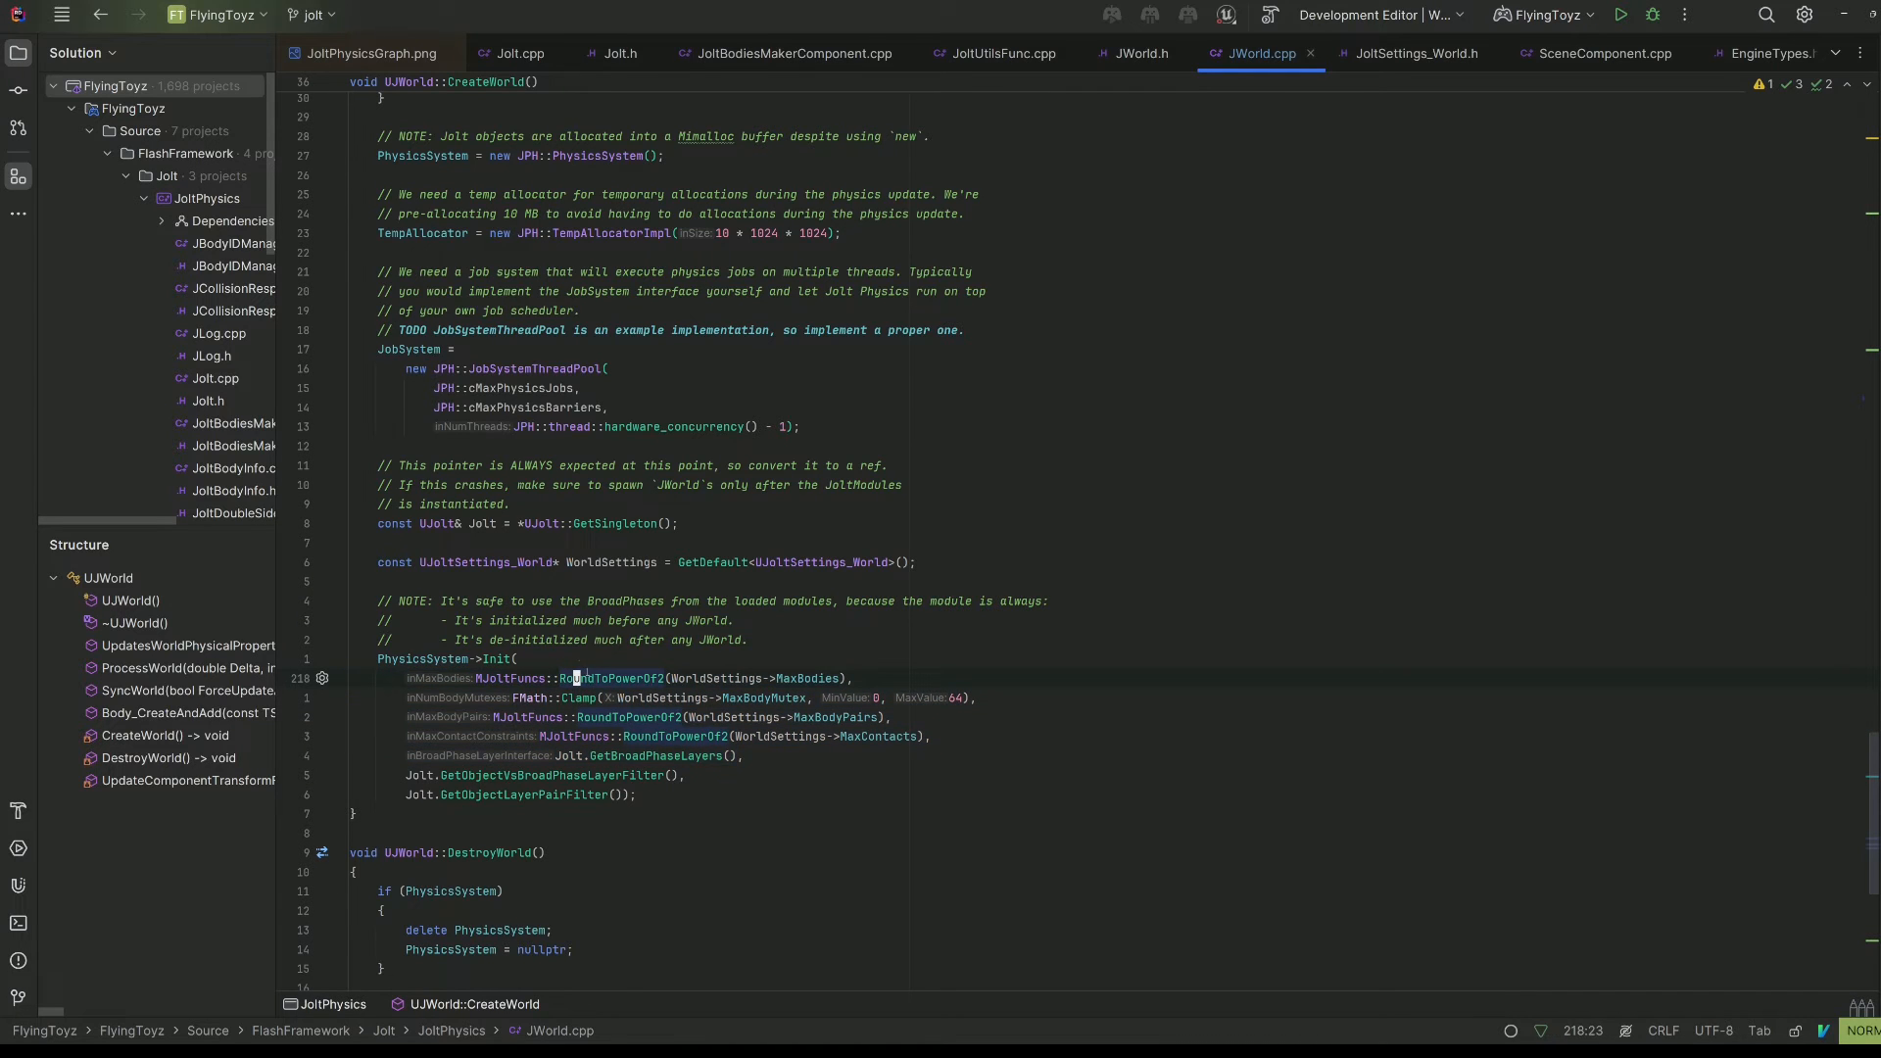
{"action": "double_click", "coordinate": [485, 562]}
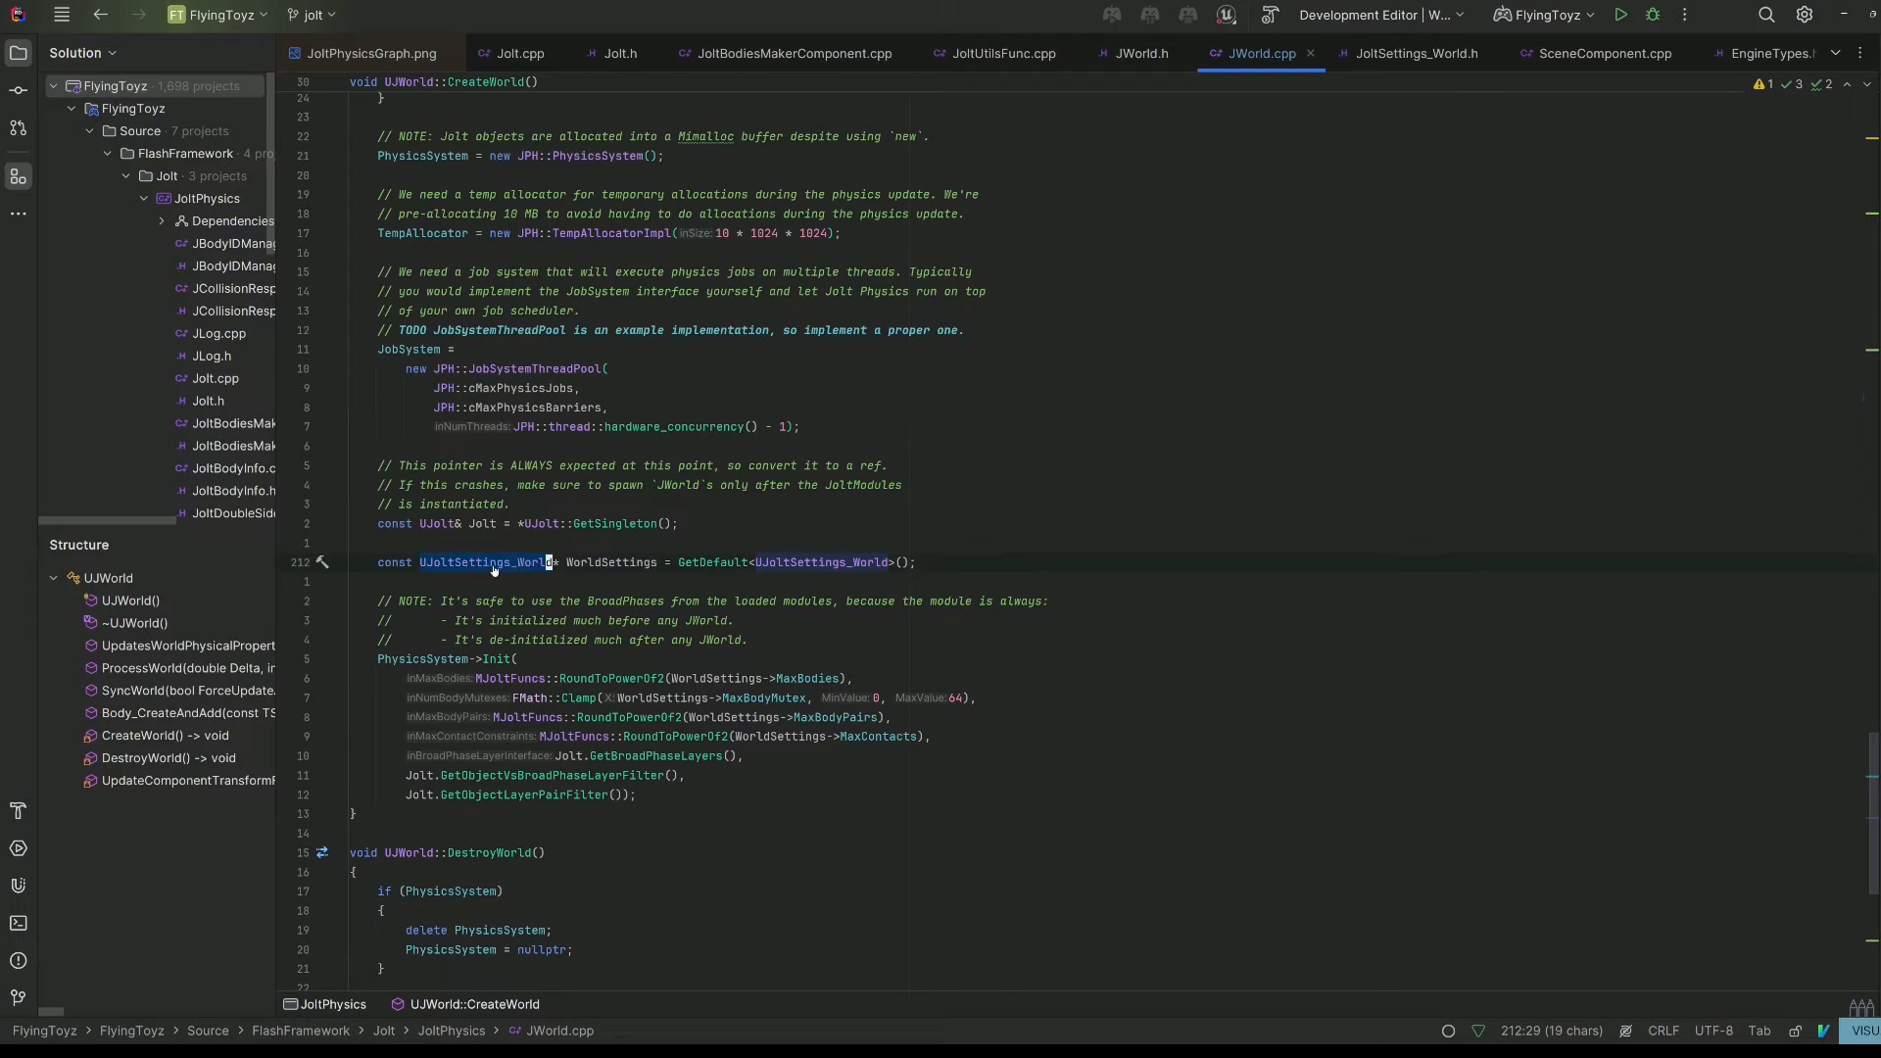
{"action": "left_click", "coordinate": [1413, 53]}
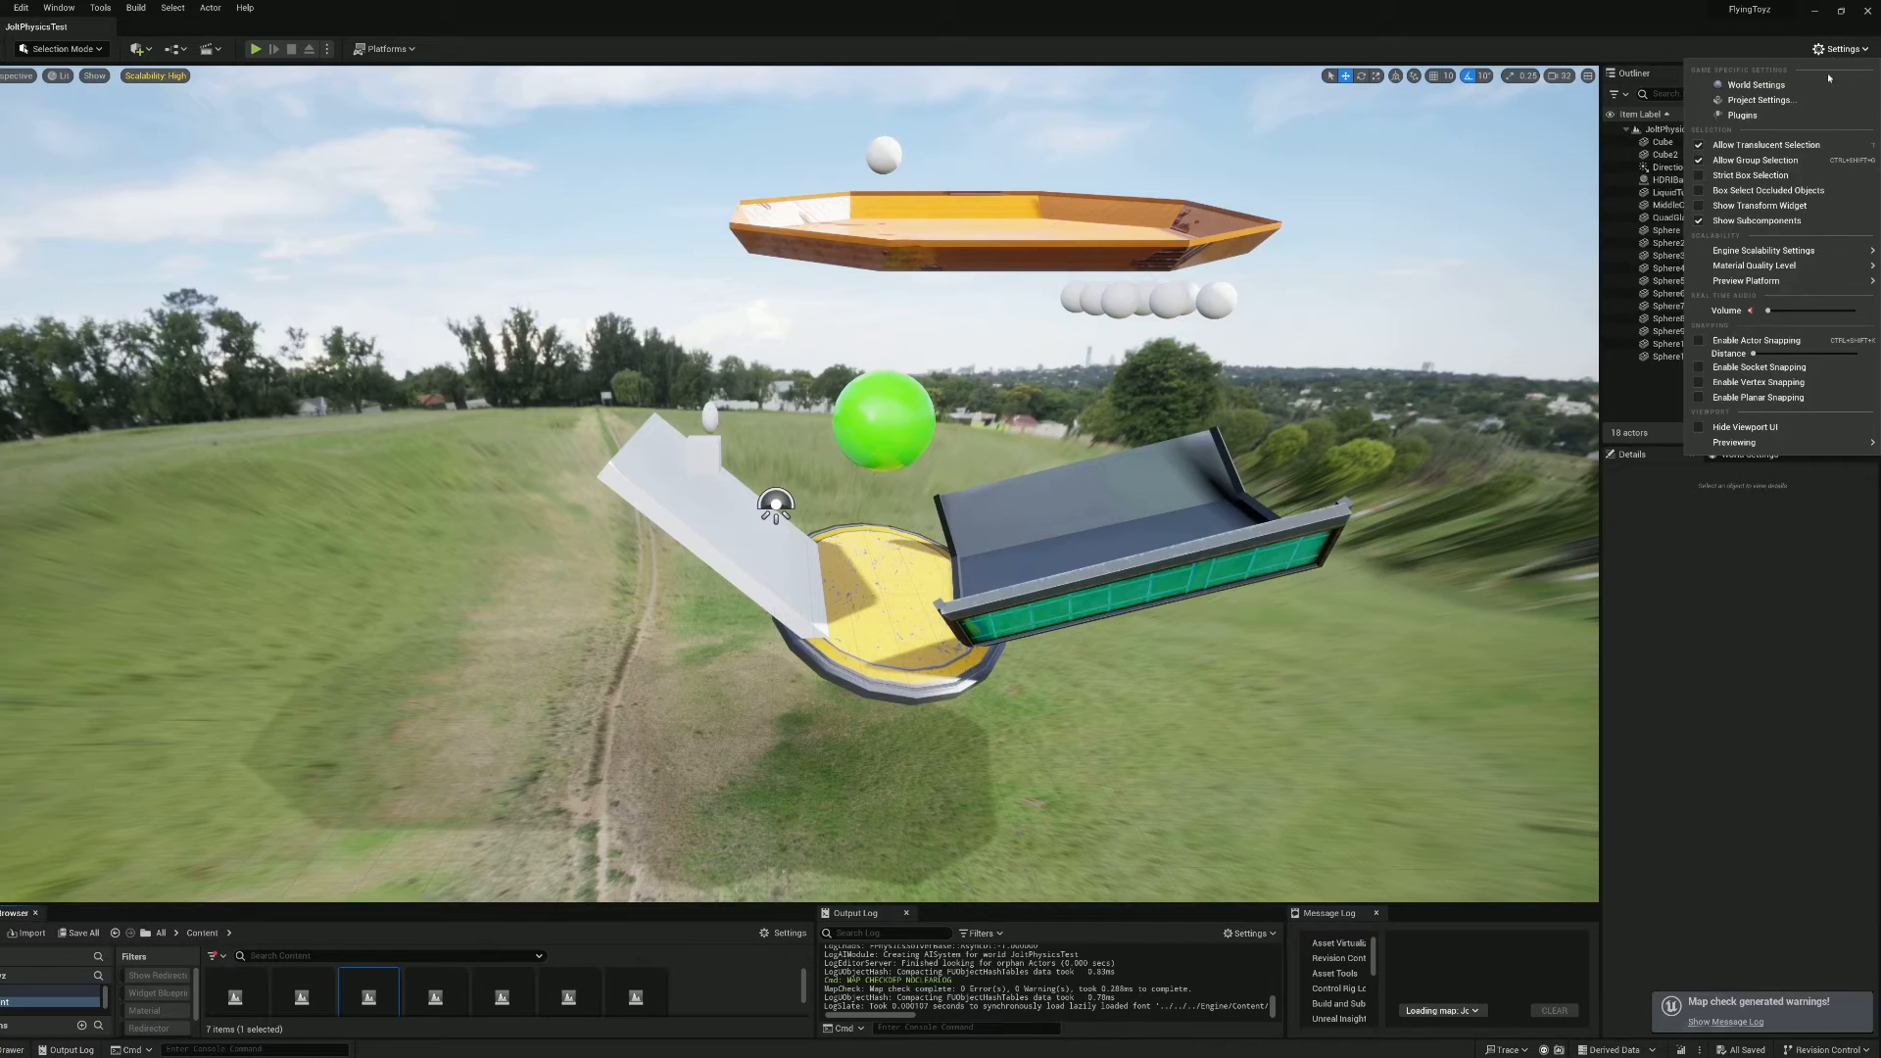
Display the Jolt Settings World category in Unreal's Project Settings
{"action": "left_click", "coordinate": [1760, 100]}
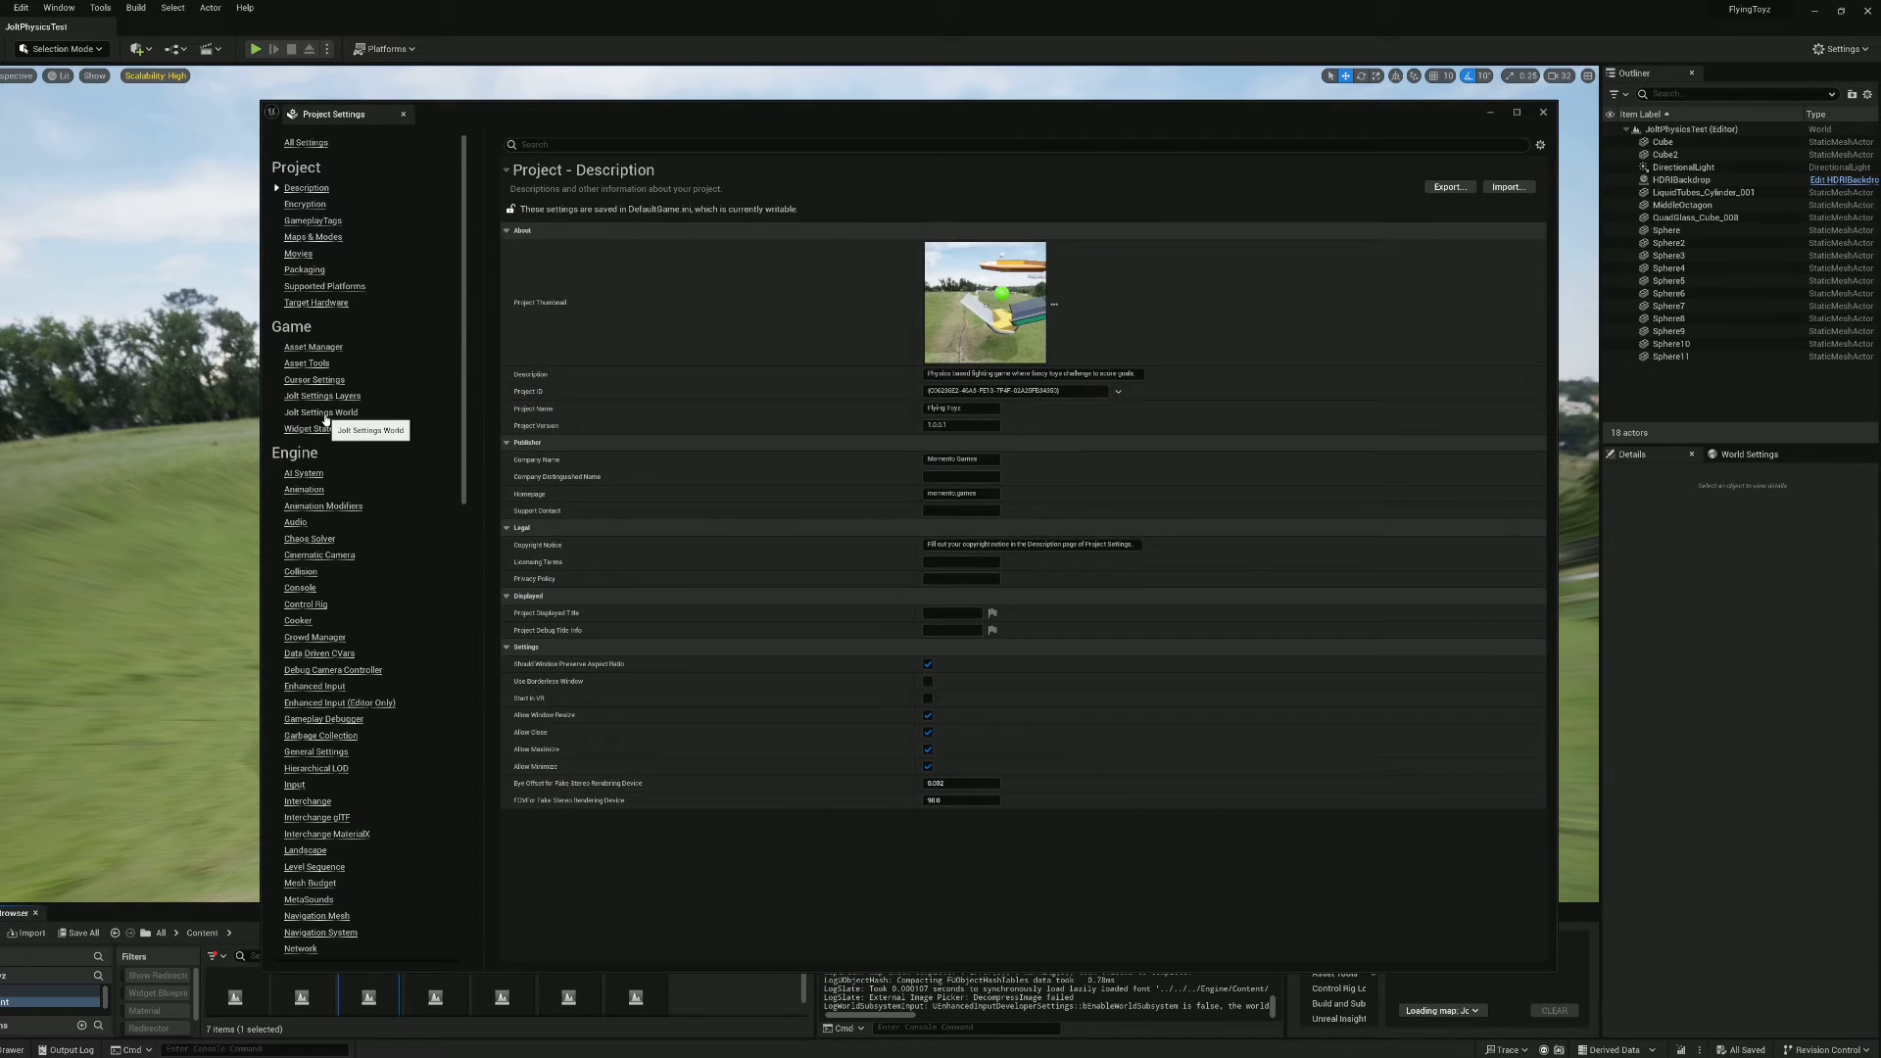
{"action": "left_click", "coordinate": [321, 411]}
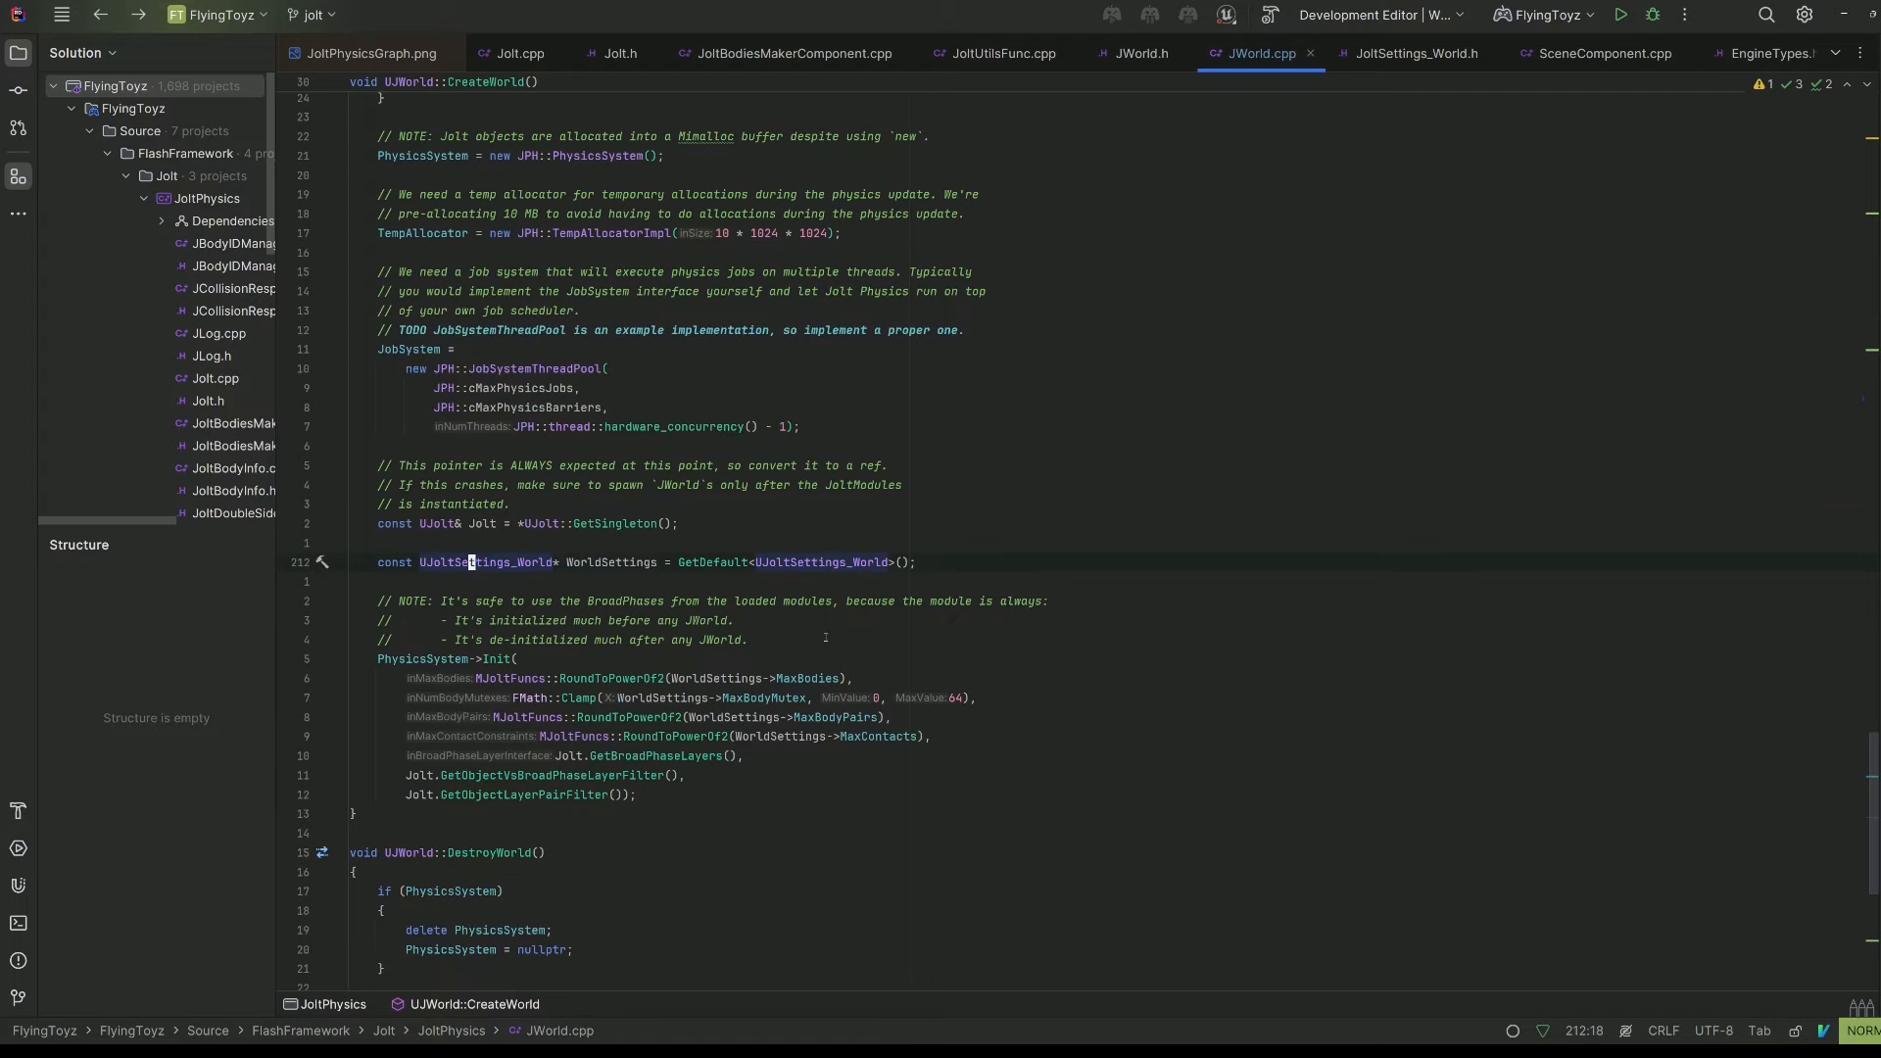
Return to JoltPhysicsGraph.png showing World, Body, Shape and Contacts Filtering
{"action": "left_click", "coordinate": [362, 53]}
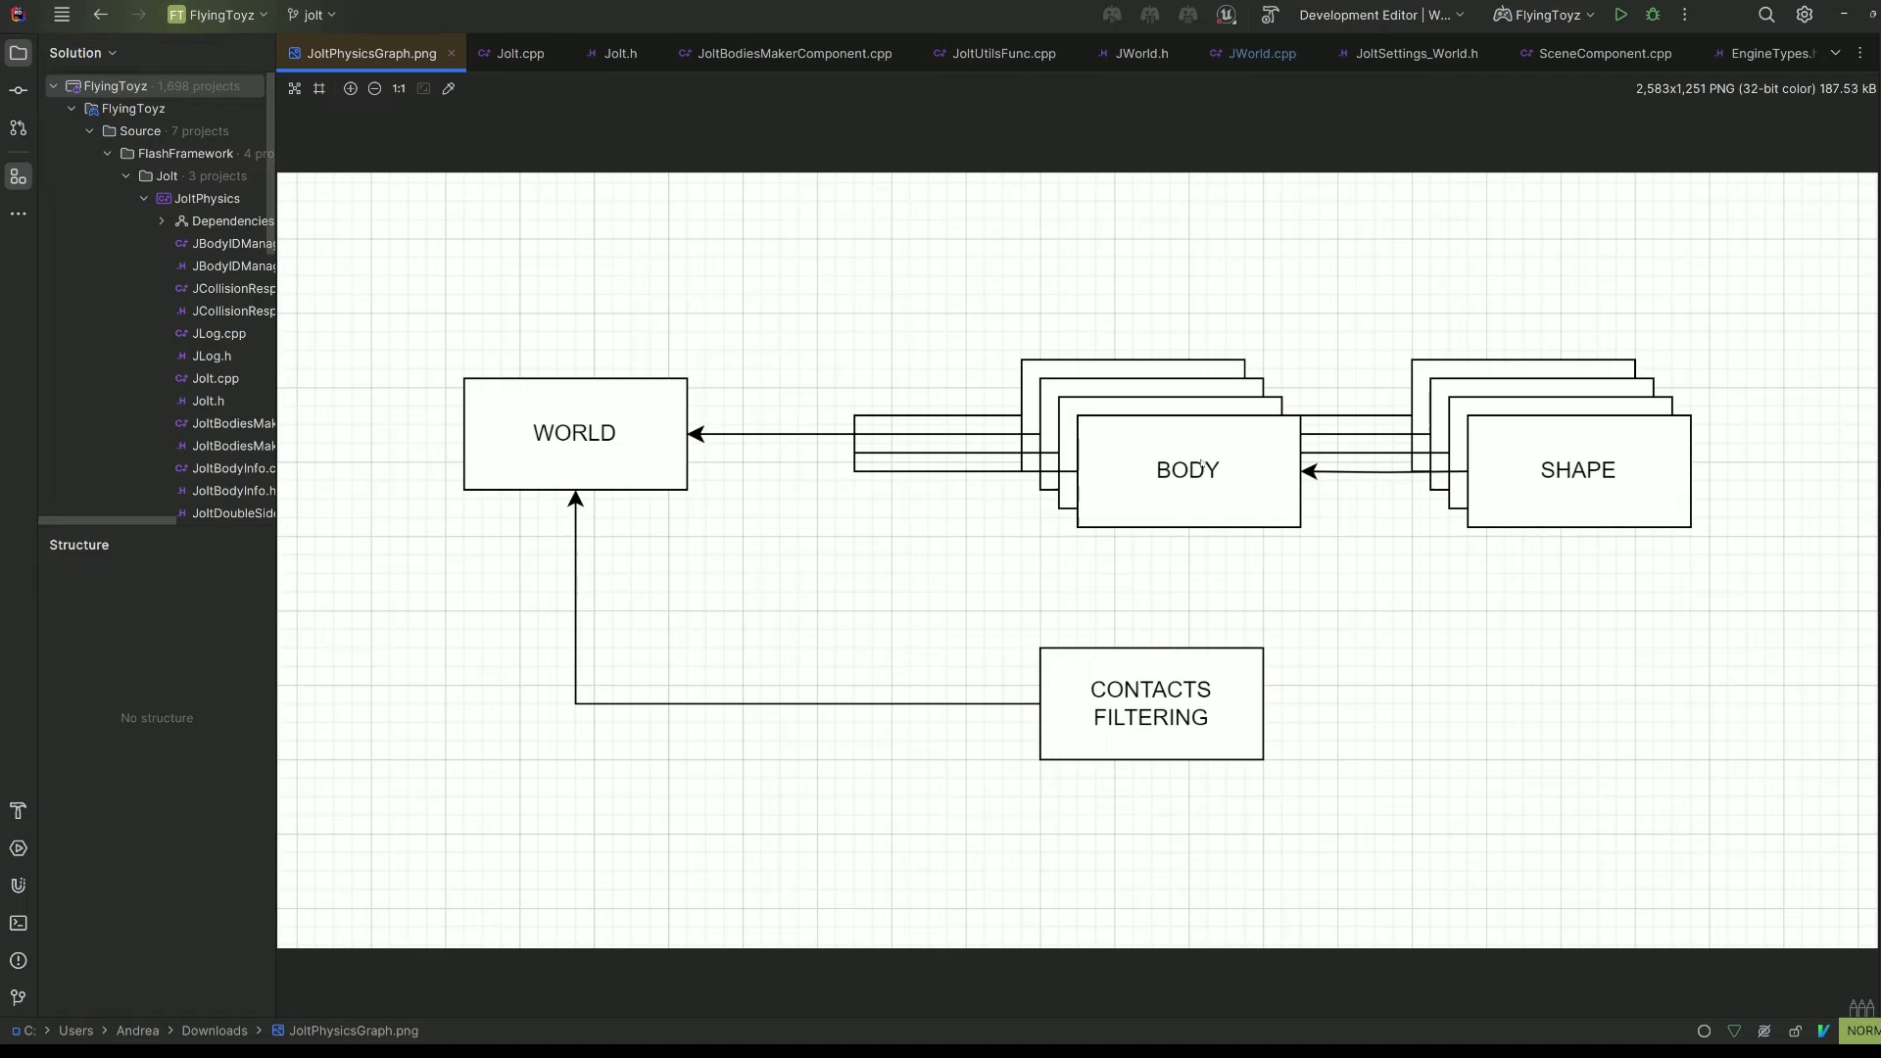
Show JoltBodiesMakerComponent.cpp at MakeOrUpdateJoltBodiesForTheActor
{"action": "left_click", "coordinate": [788, 53]}
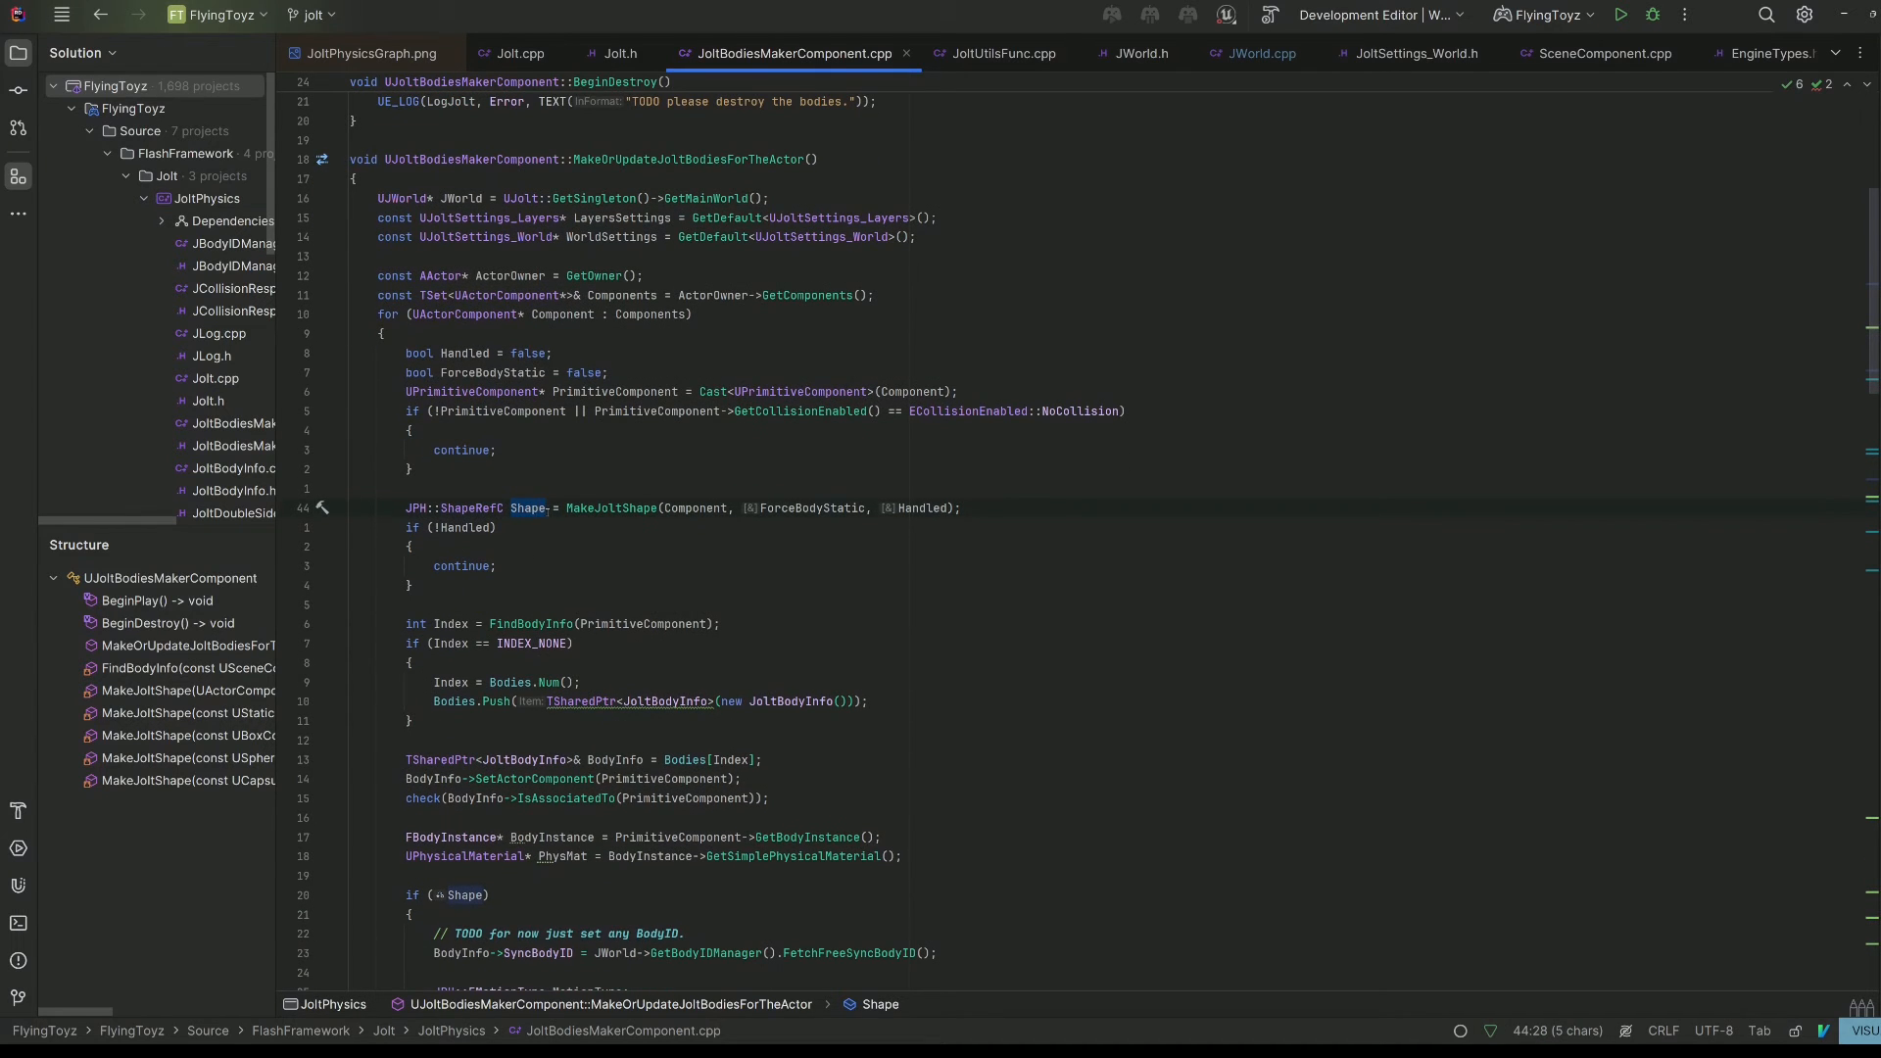
Scroll down to the JWorld->Body_CreateAndAdd call with friction, restitution, mass and gravity
{"action": "scroll", "scroll_direction": "down", "scroll_amount": 3}
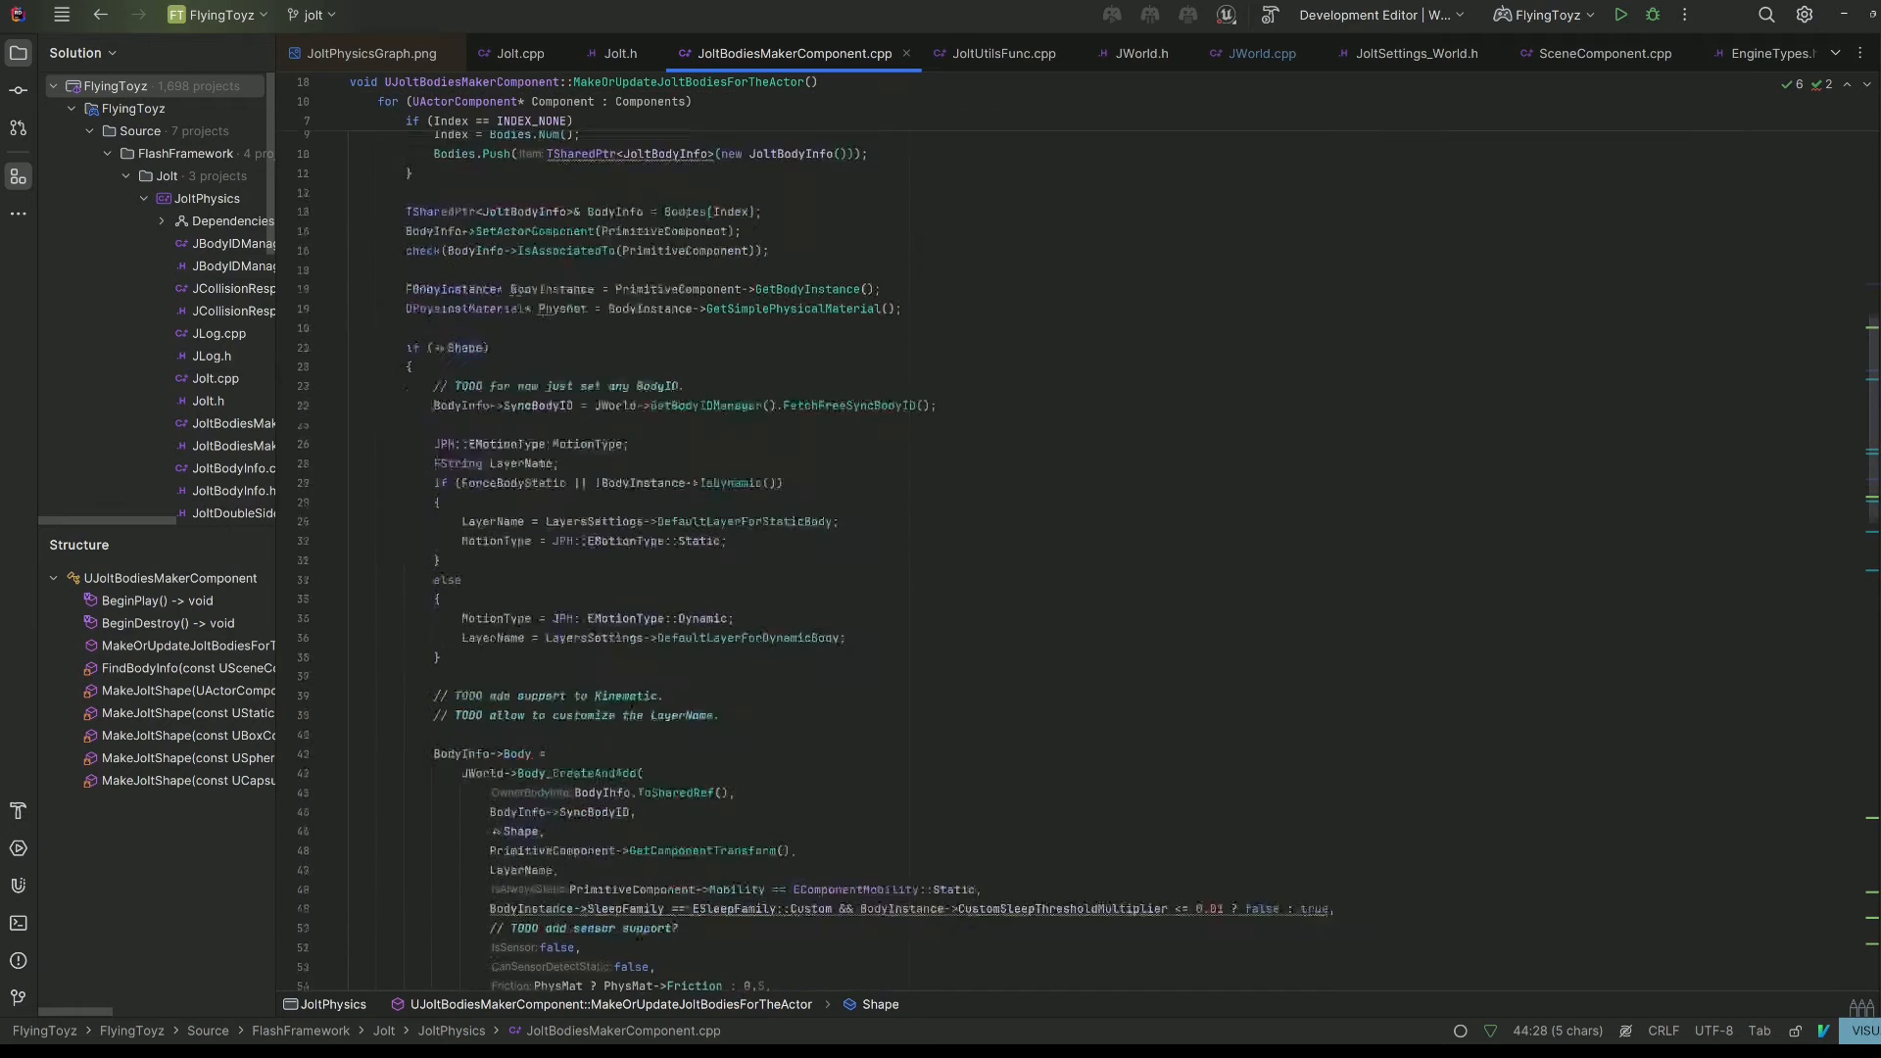
{"action": "scroll", "scroll_direction": "down", "scroll_amount": 3}
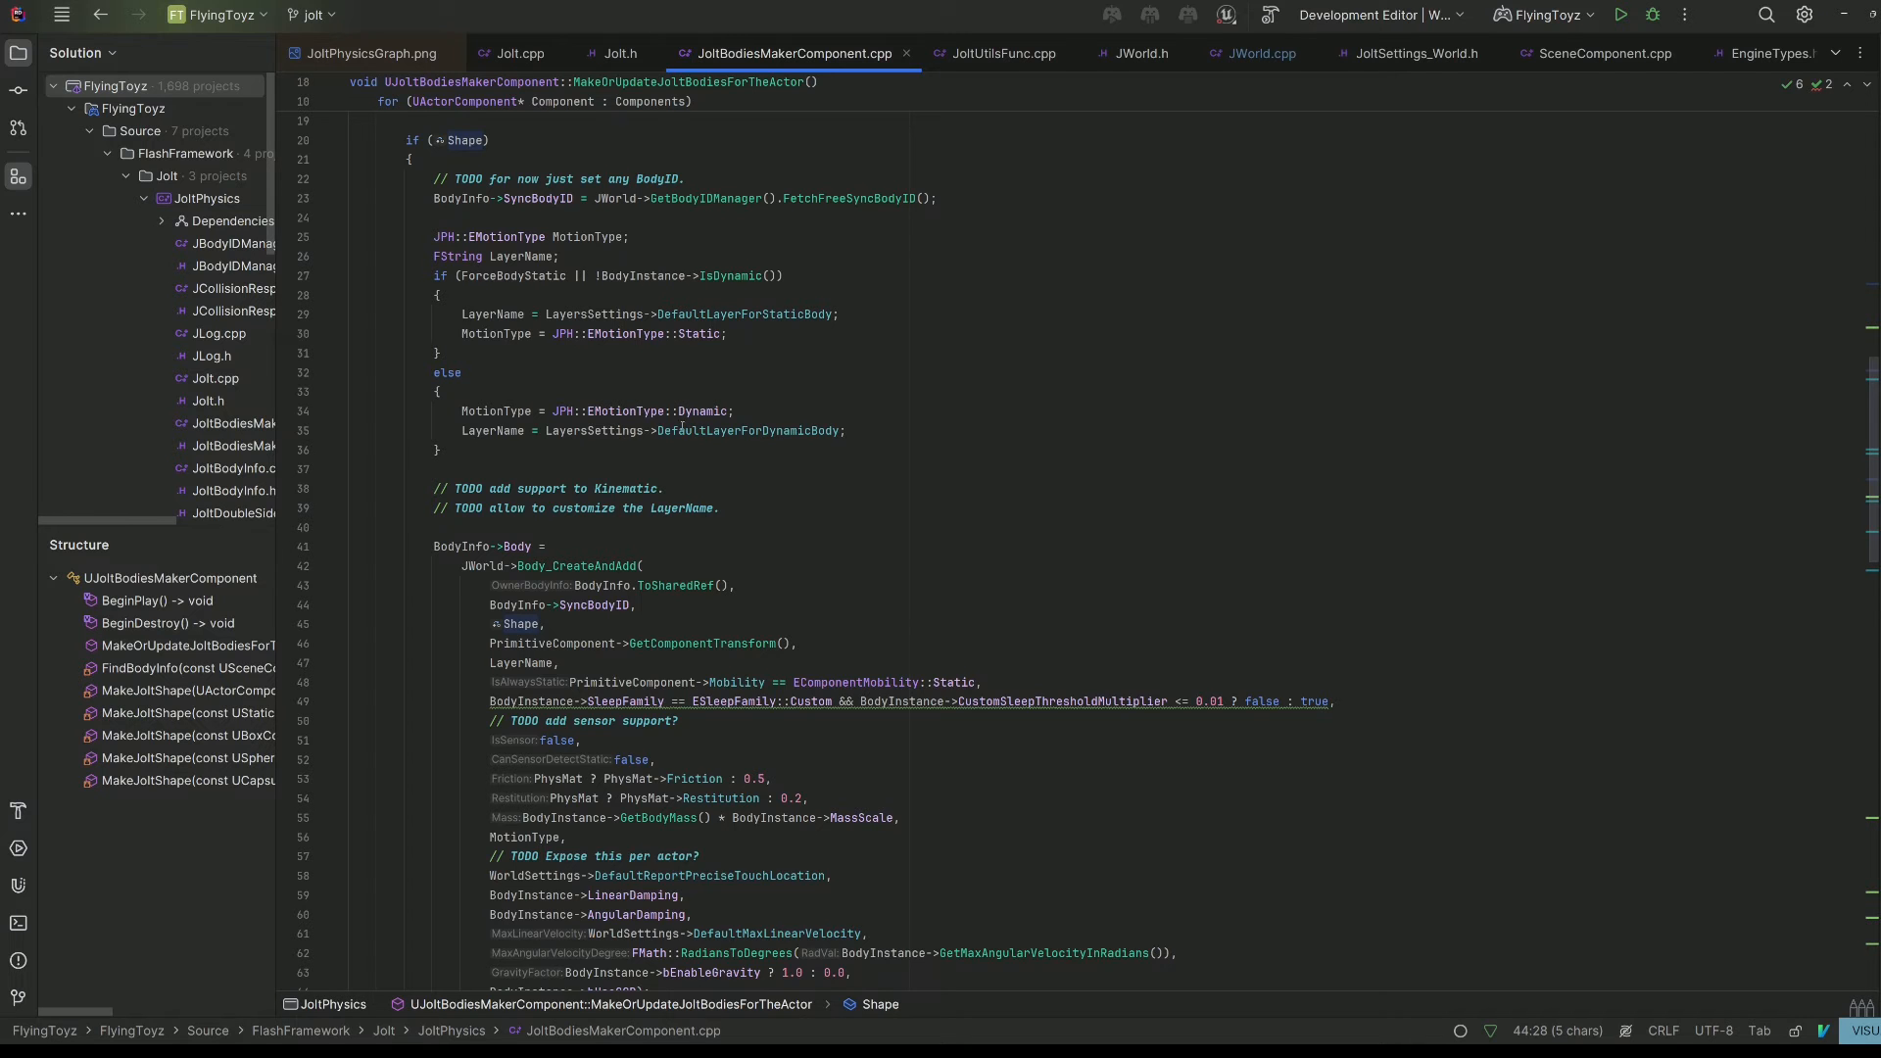
{"action": "scroll", "scroll_direction": "down", "scroll_amount": 3}
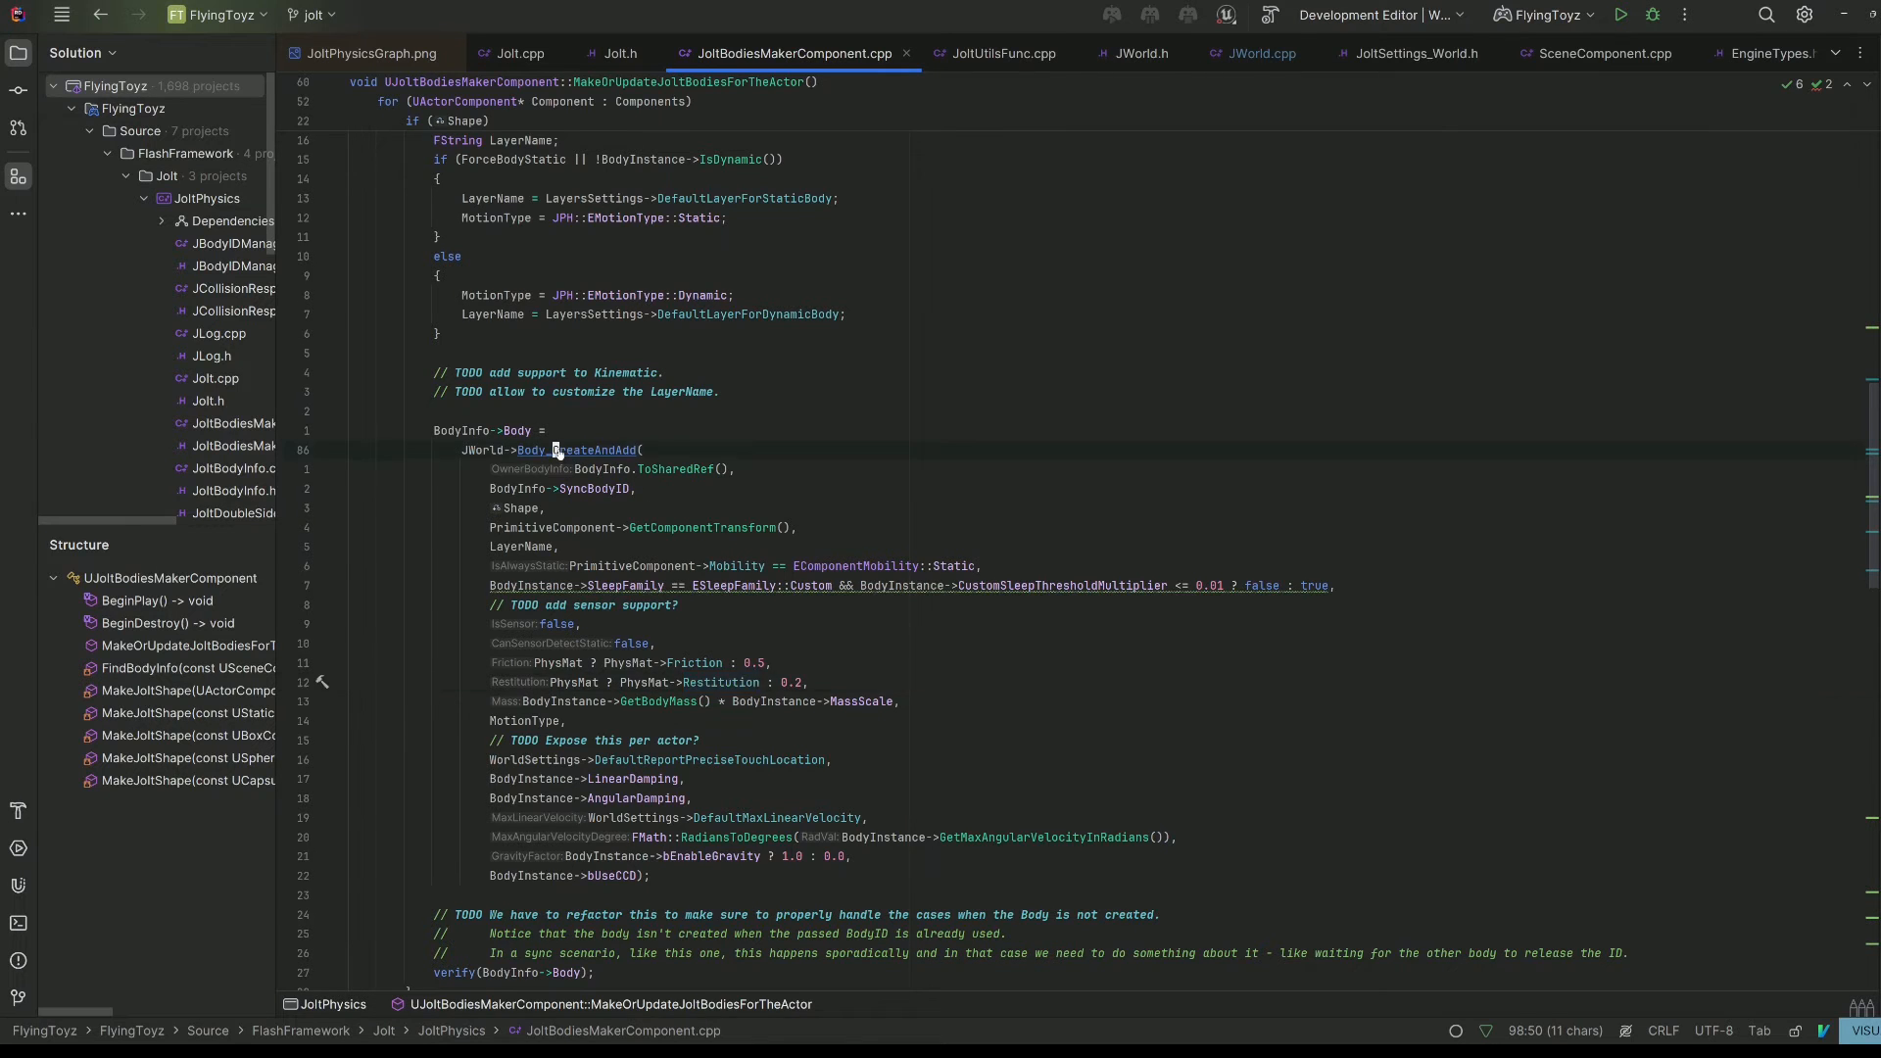
Jump to Body_CreateAndAdd in JWorld.cpp and read through shape scaling and BodyCreationSettings
{"action": "left_click", "coordinate": [1257, 53]}
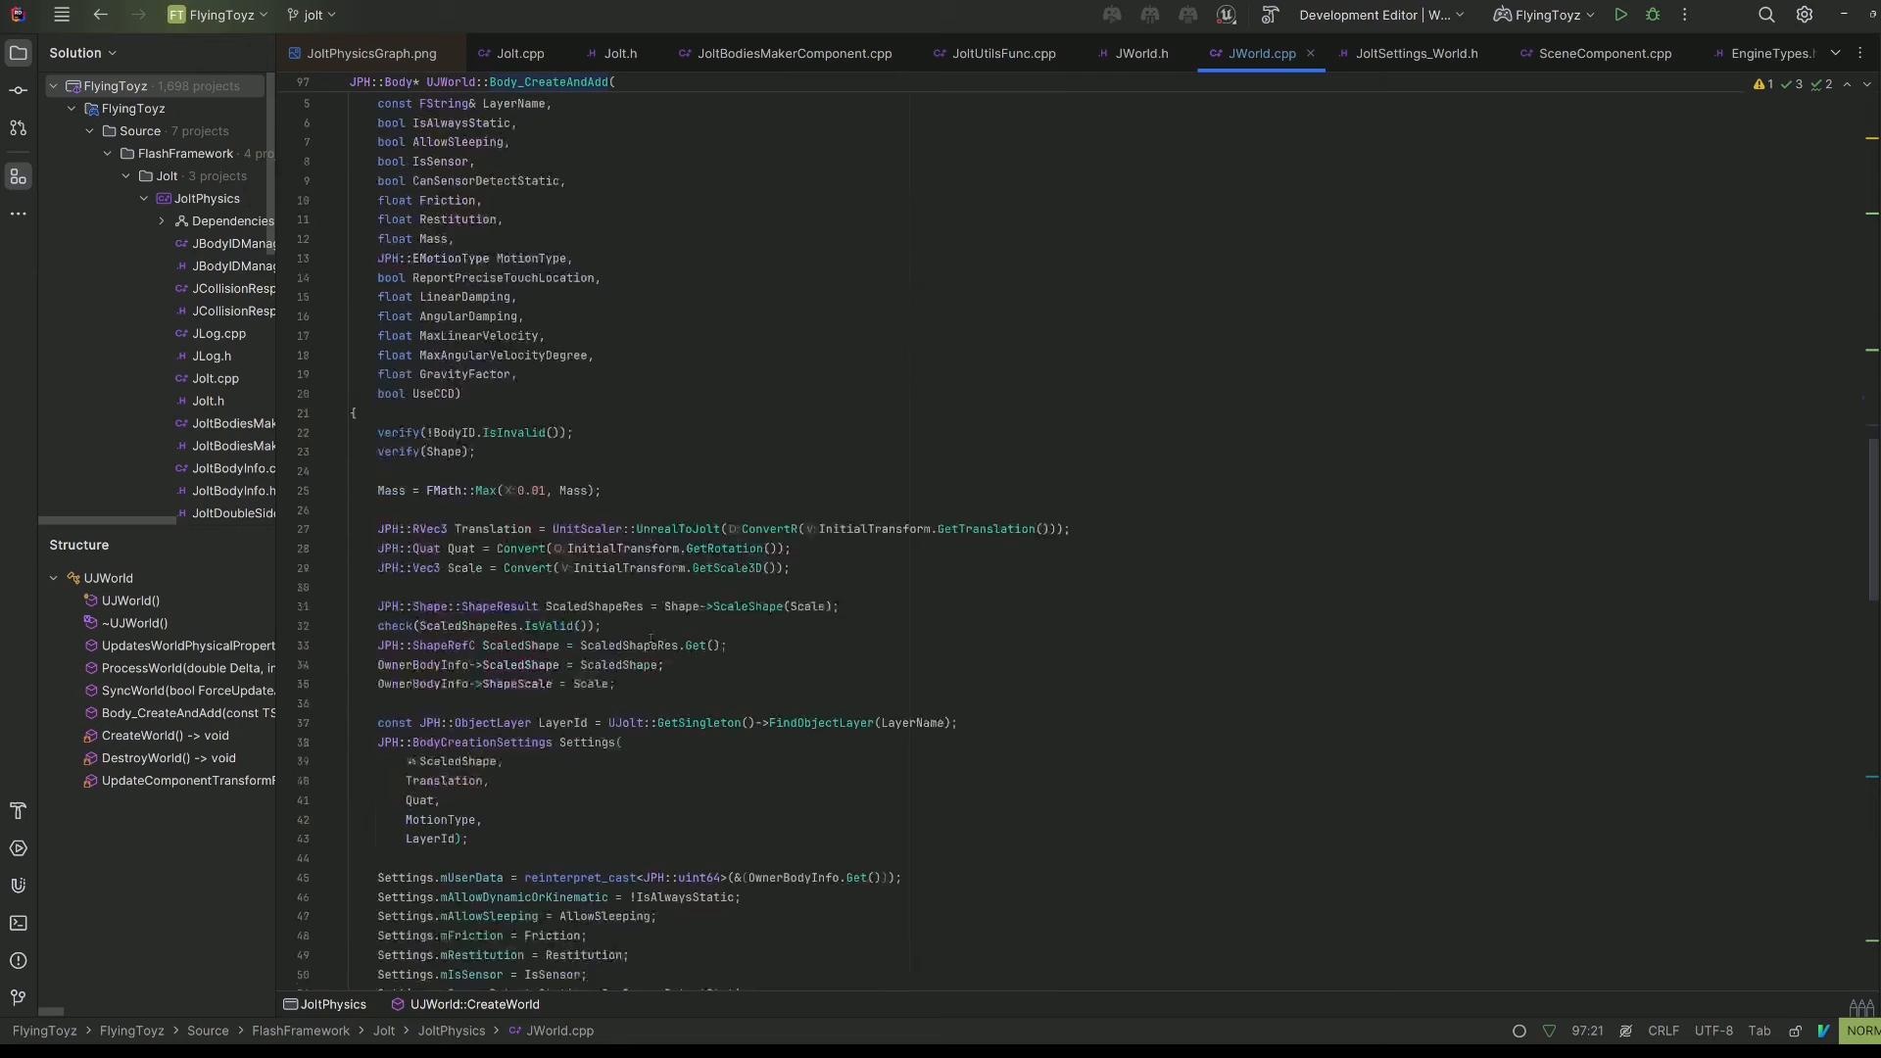
{"action": "scroll", "scroll_direction": "down", "scroll_amount": 3}
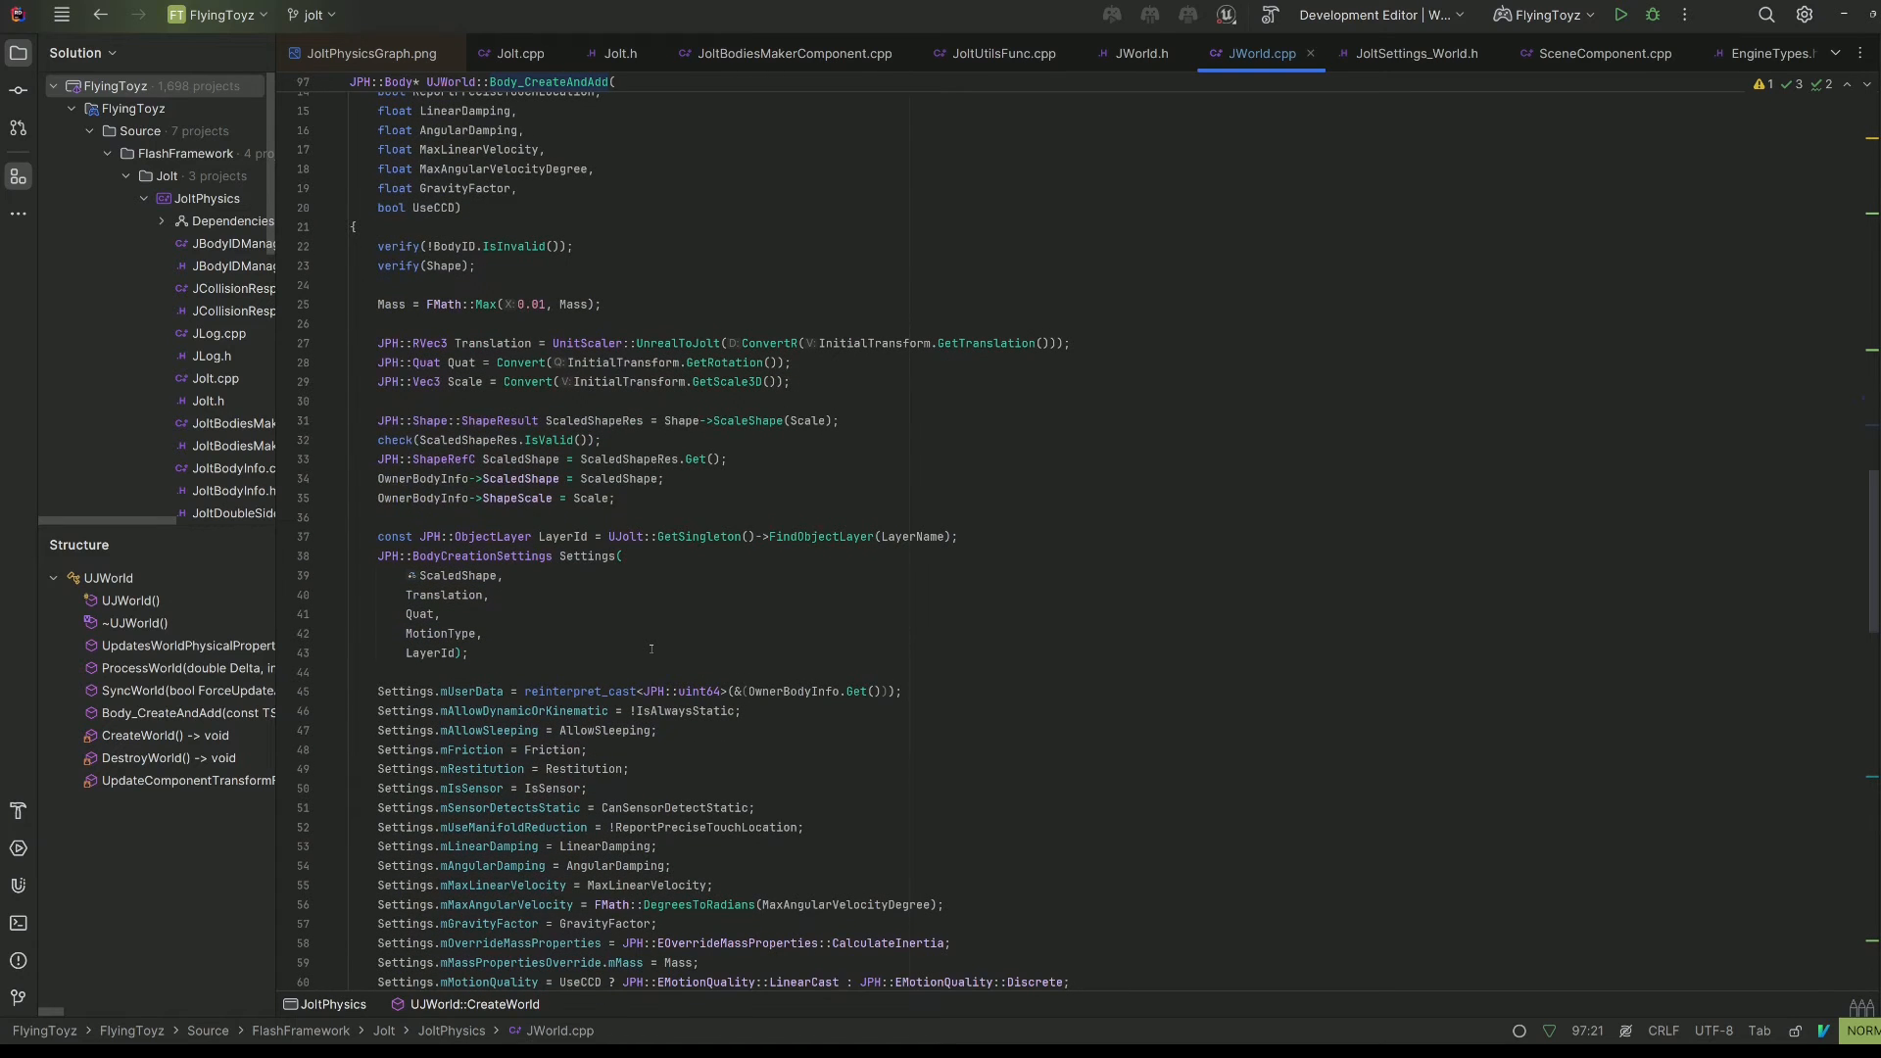
{"action": "scroll", "scroll_direction": "down", "scroll_amount": 3}
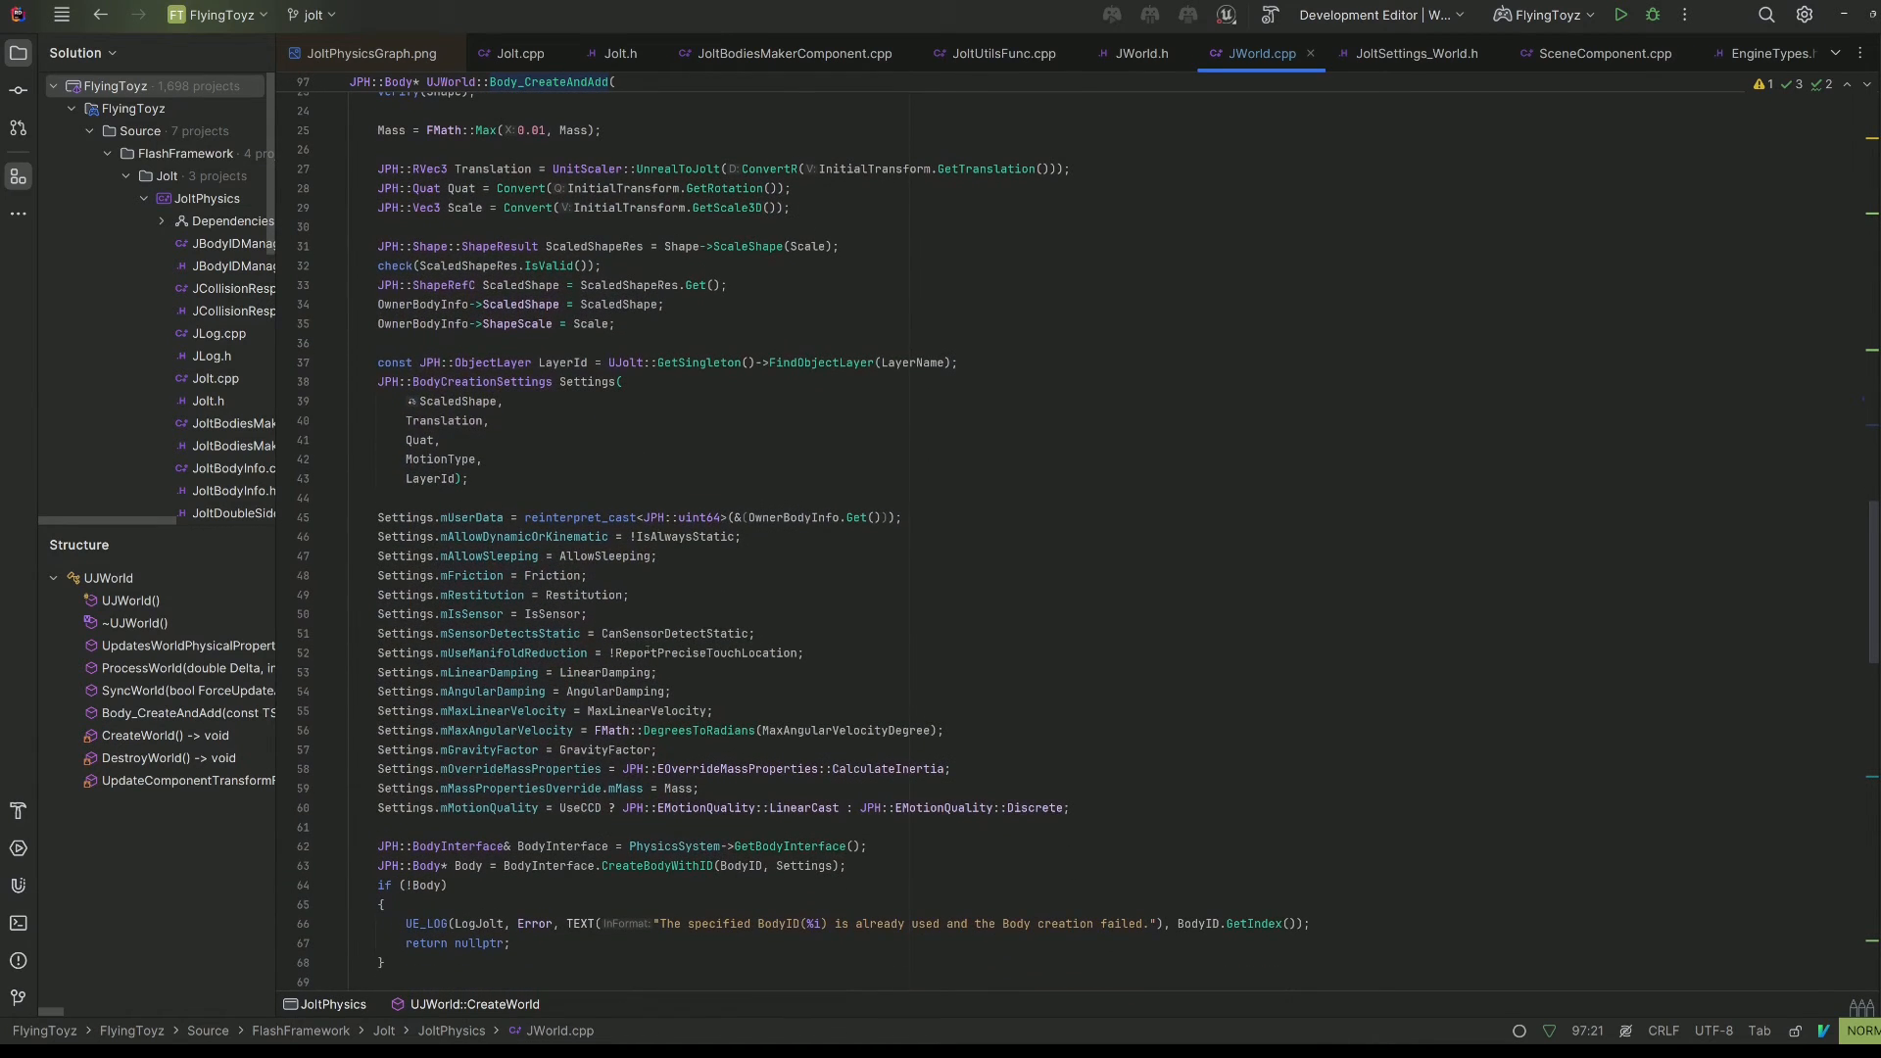
{"action": "scroll", "scroll_direction": "down", "scroll_amount": 3}
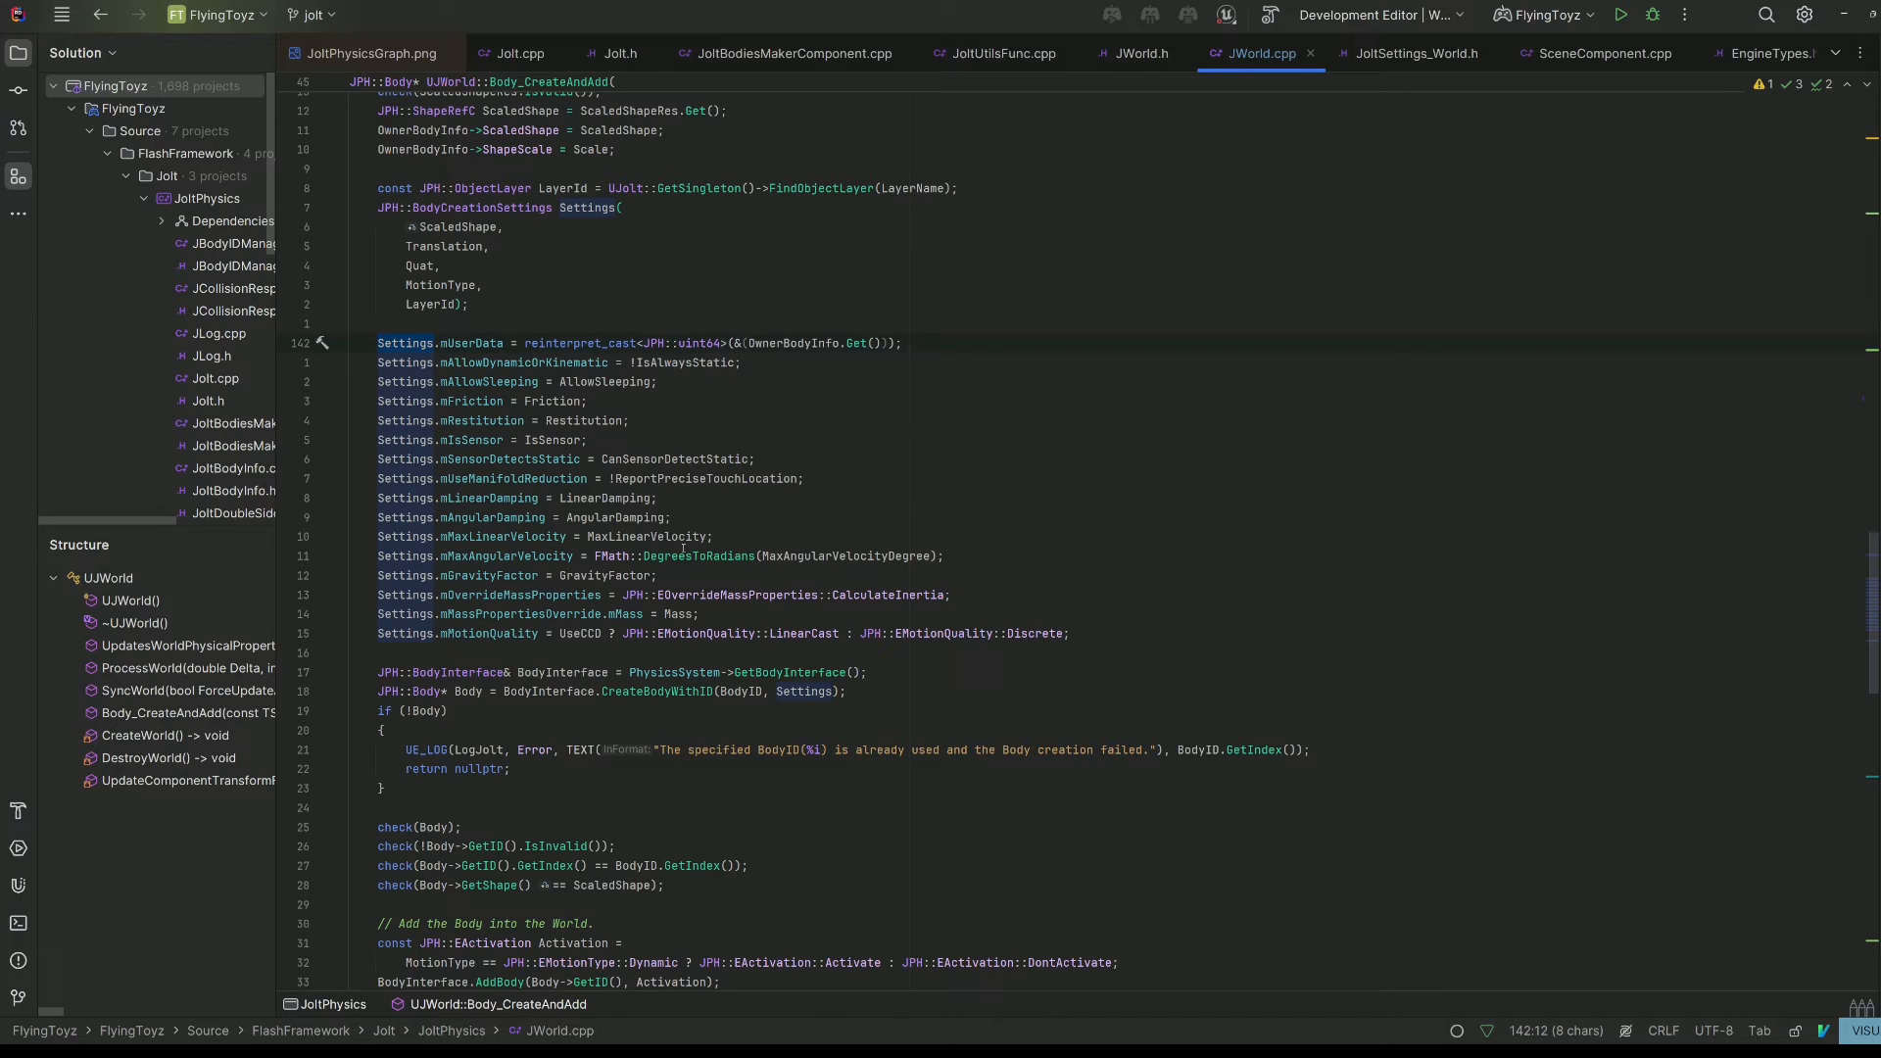
{"action": "scroll", "scroll_direction": "down", "scroll_amount": 3}
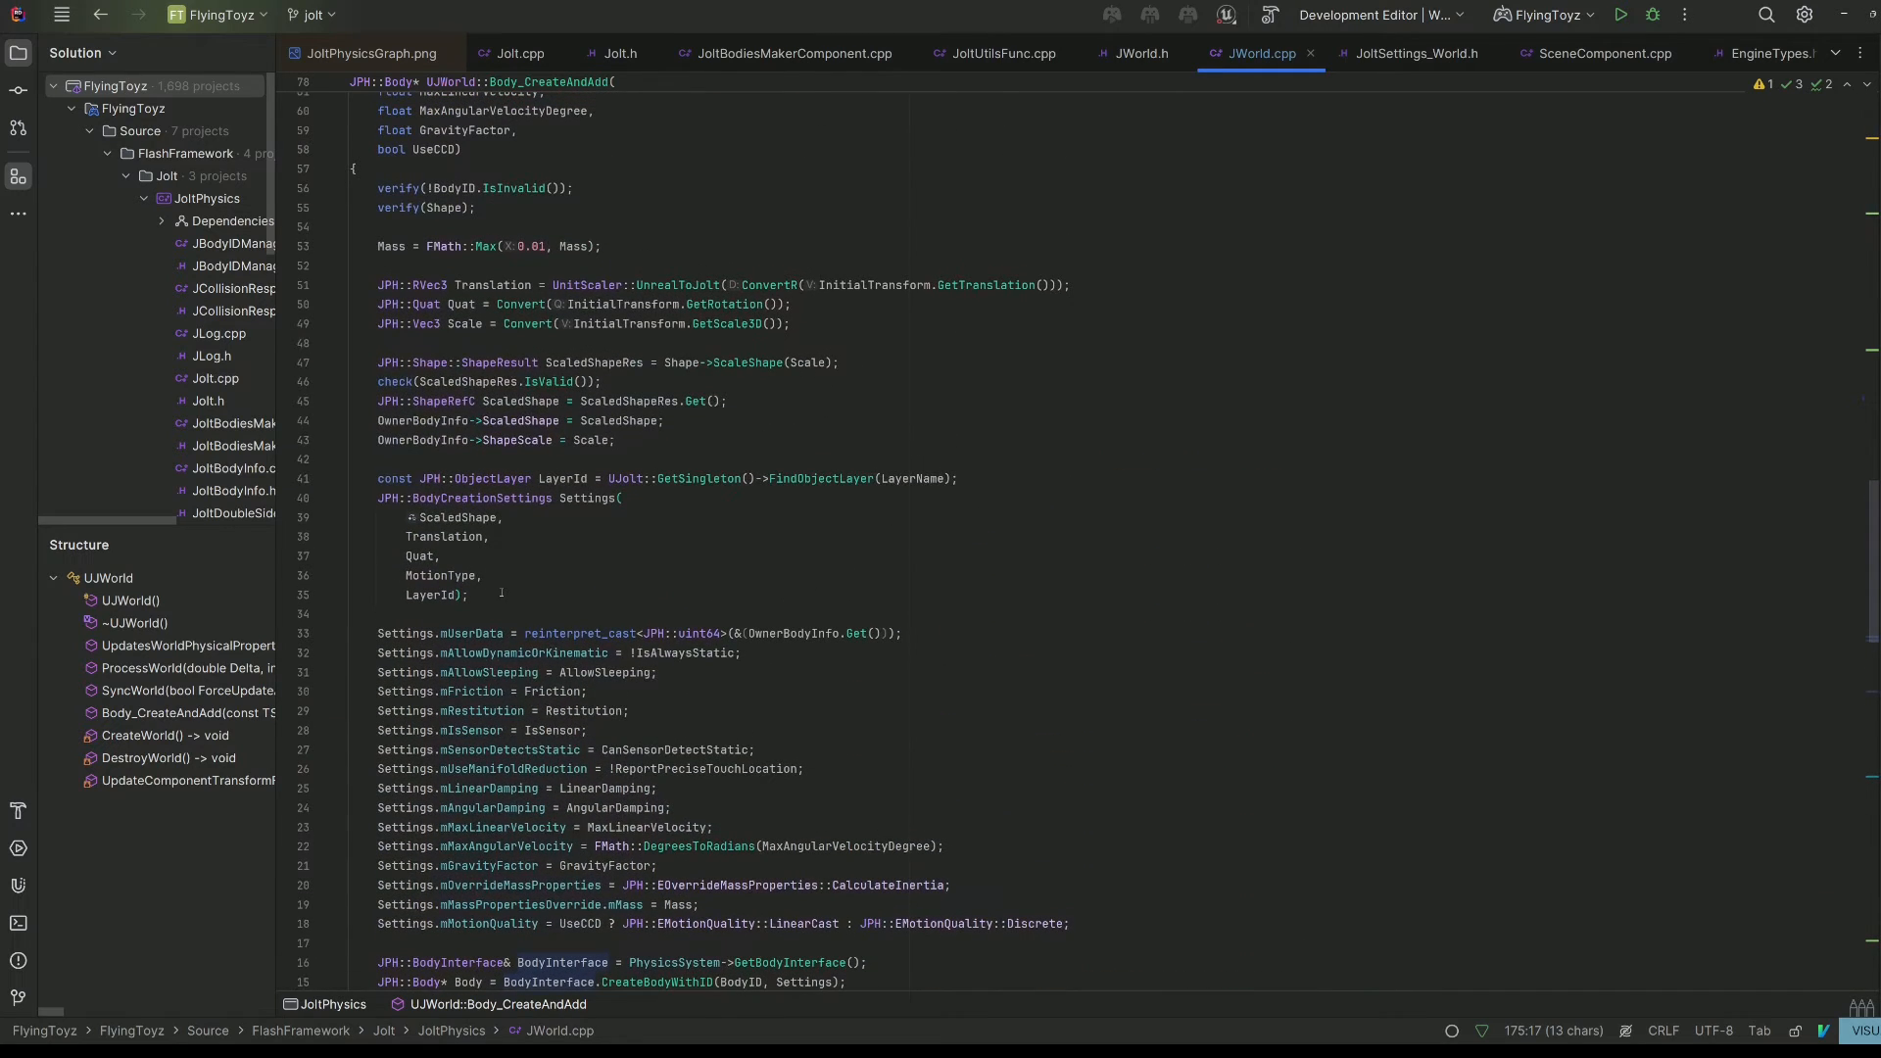
{"action": "scroll", "scroll_direction": "down", "scroll_amount": 3}
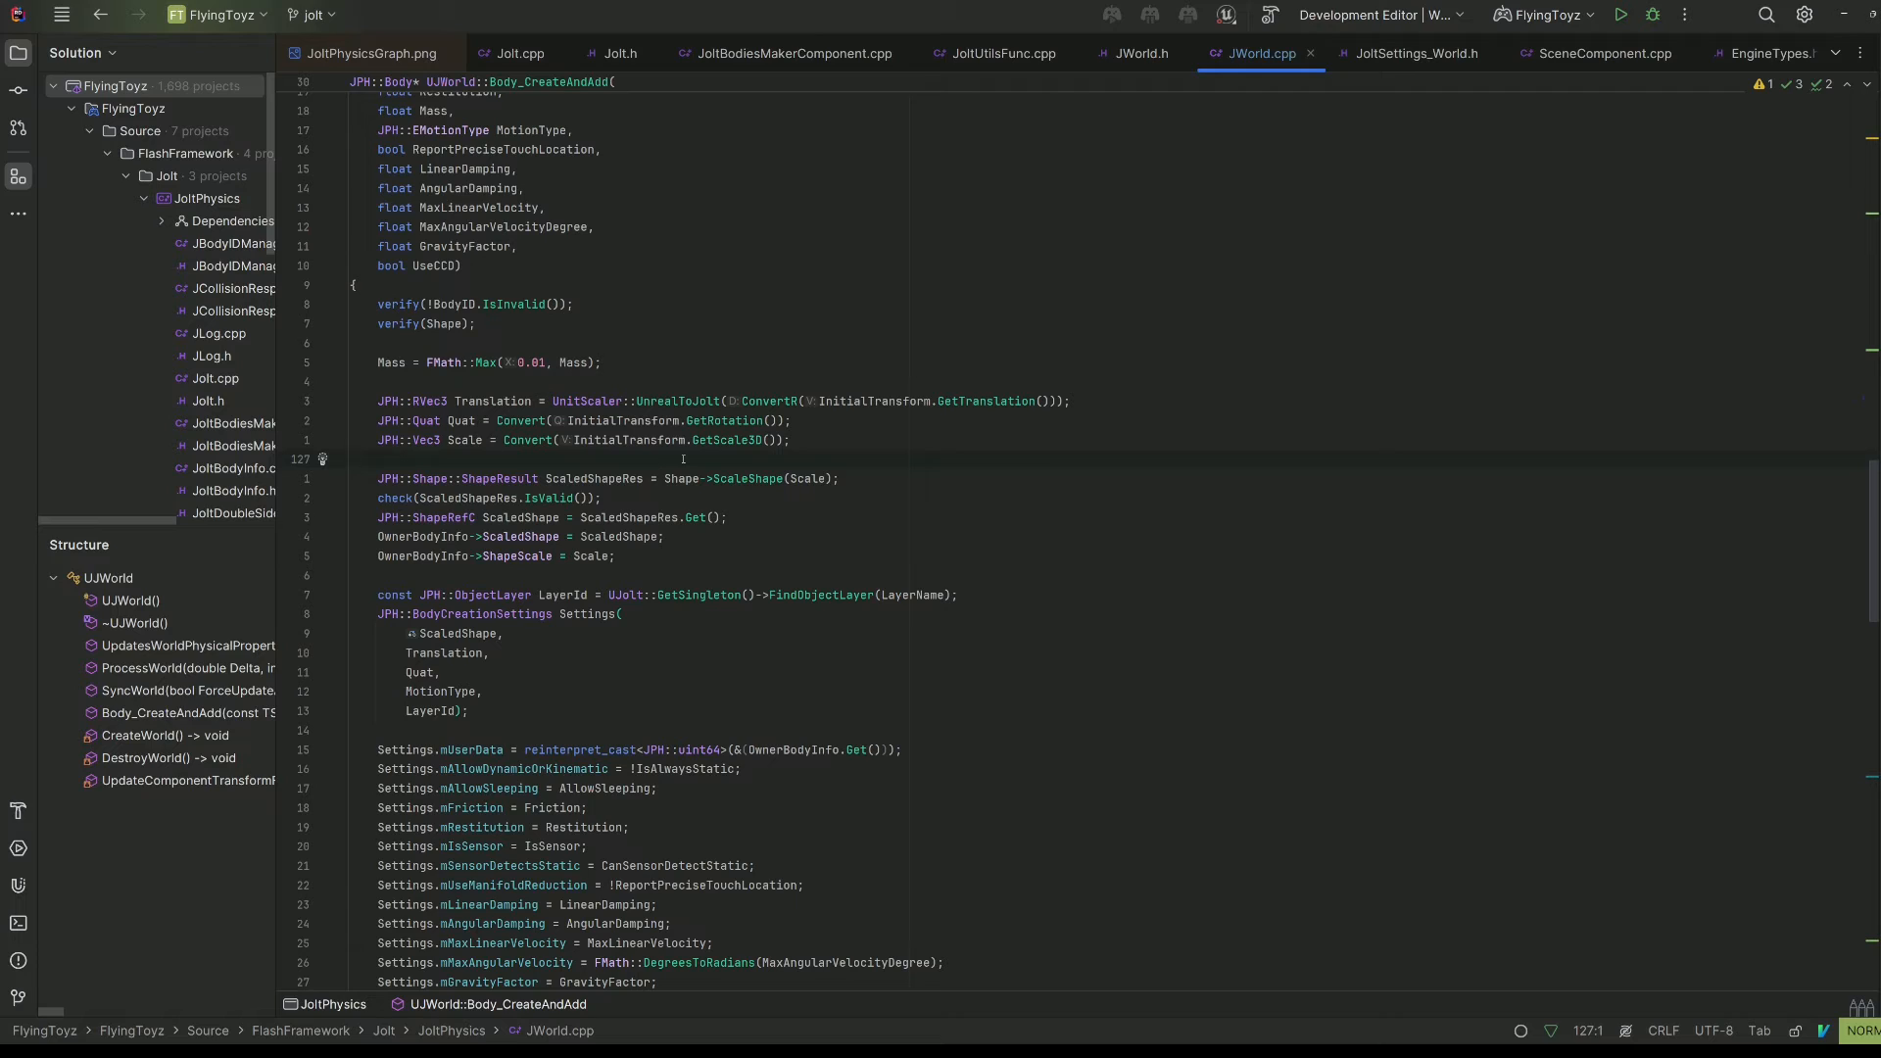
Look up ConvertR from the UnrealToJolt call in JTypes.h, then show the Jolt physics diagram
{"action": "left_click", "coordinate": [352, 460]}
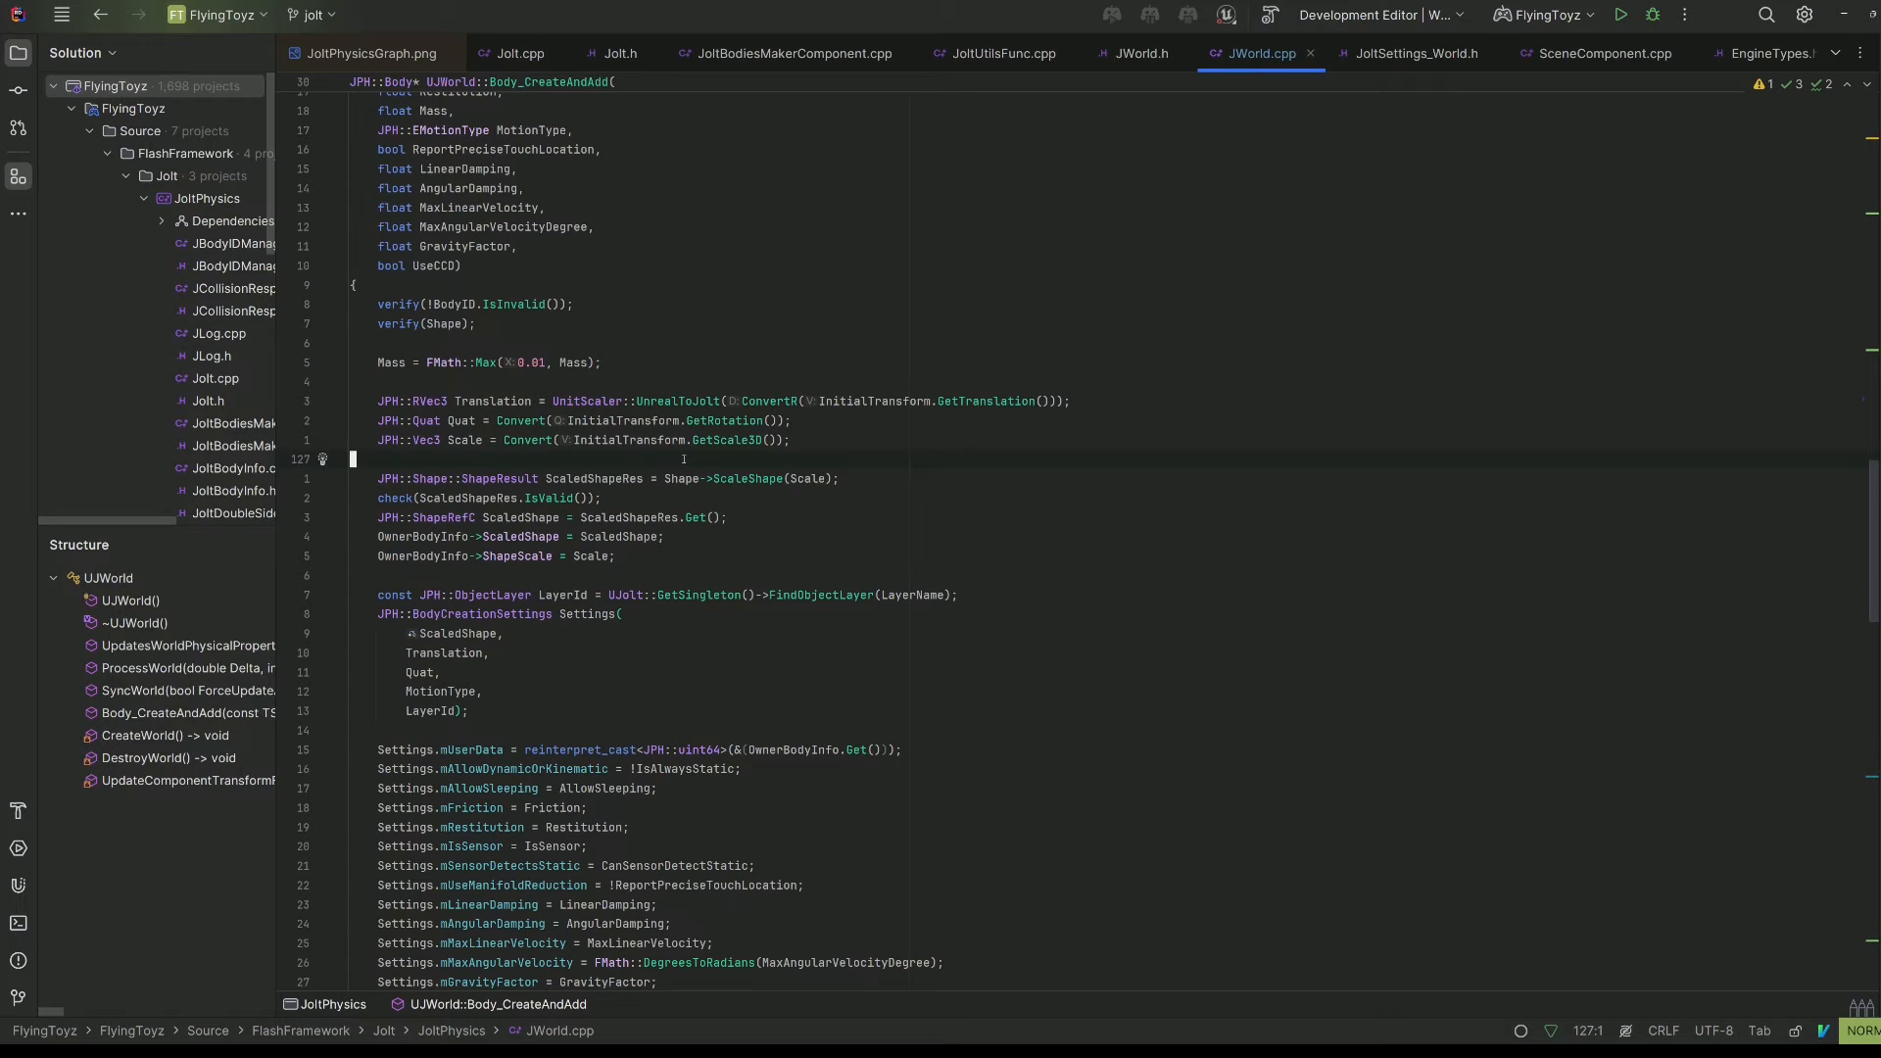
{"action": "double_click", "coordinate": [674, 400]}
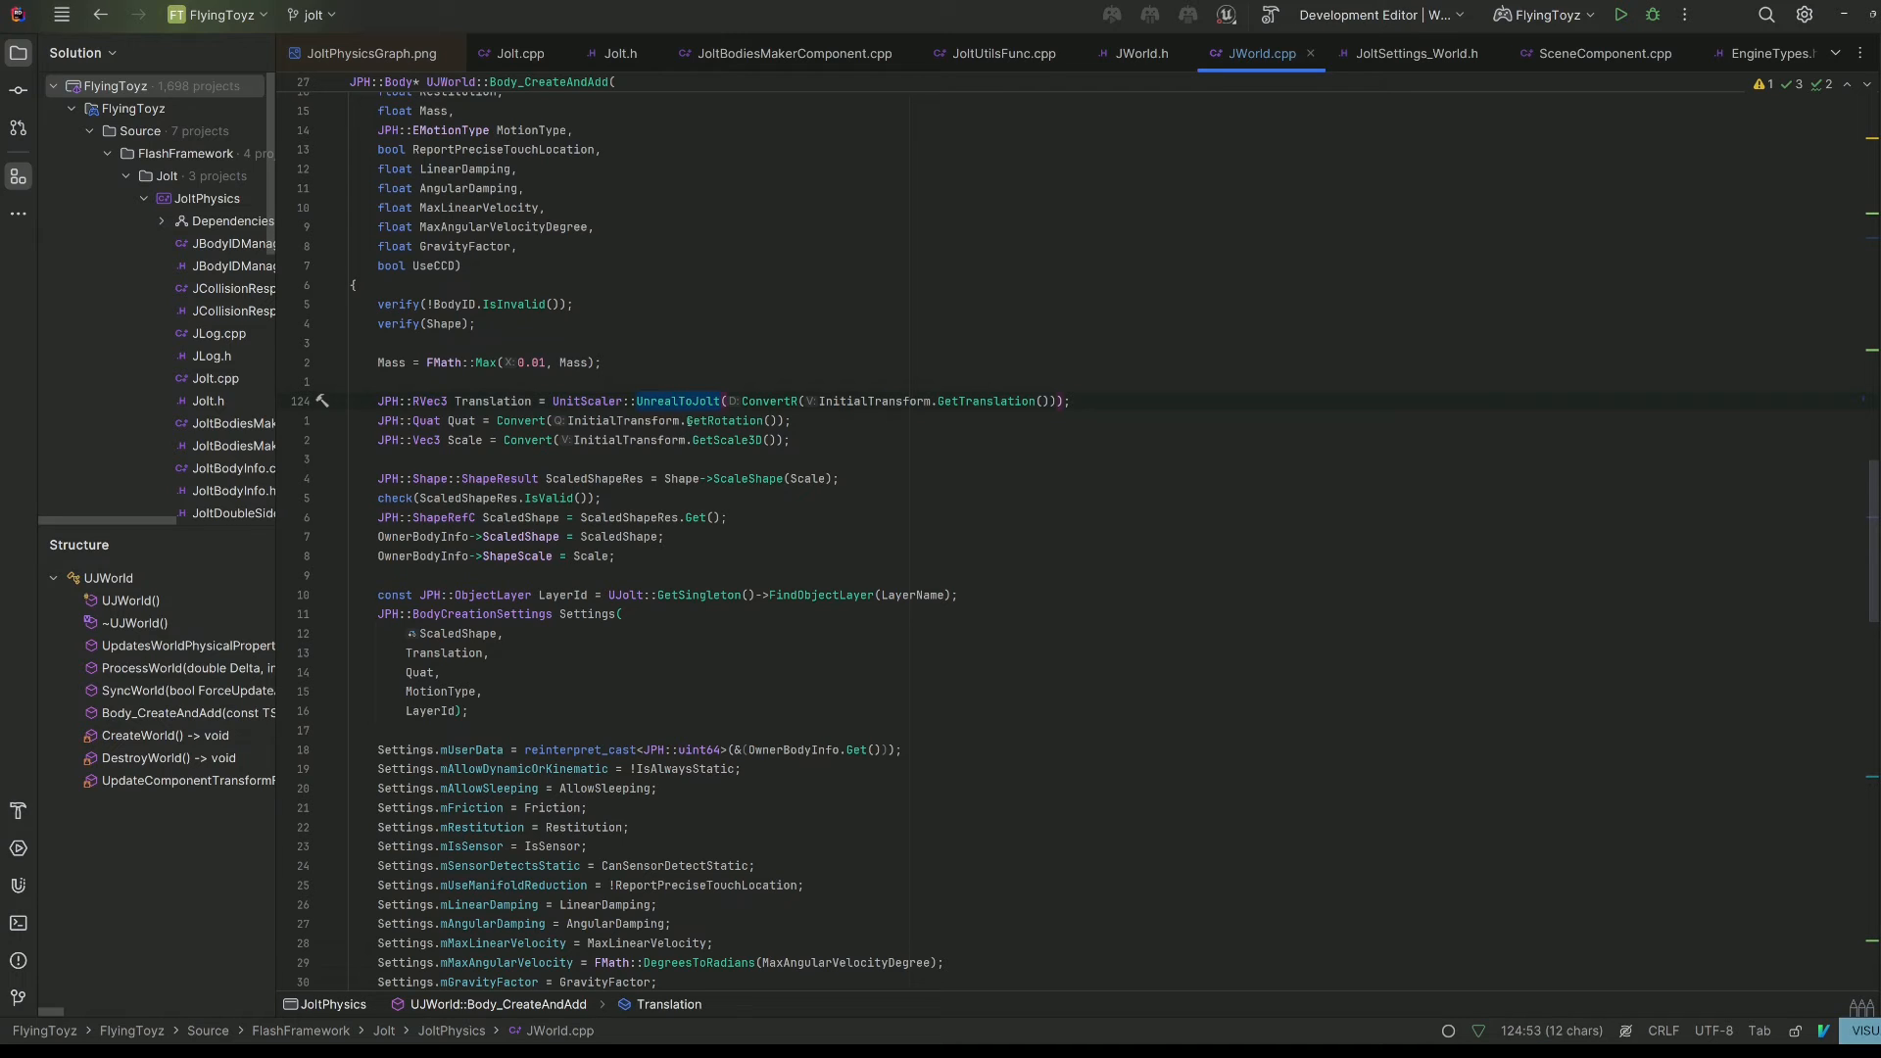
{"action": "double_click", "coordinate": [588, 401]}
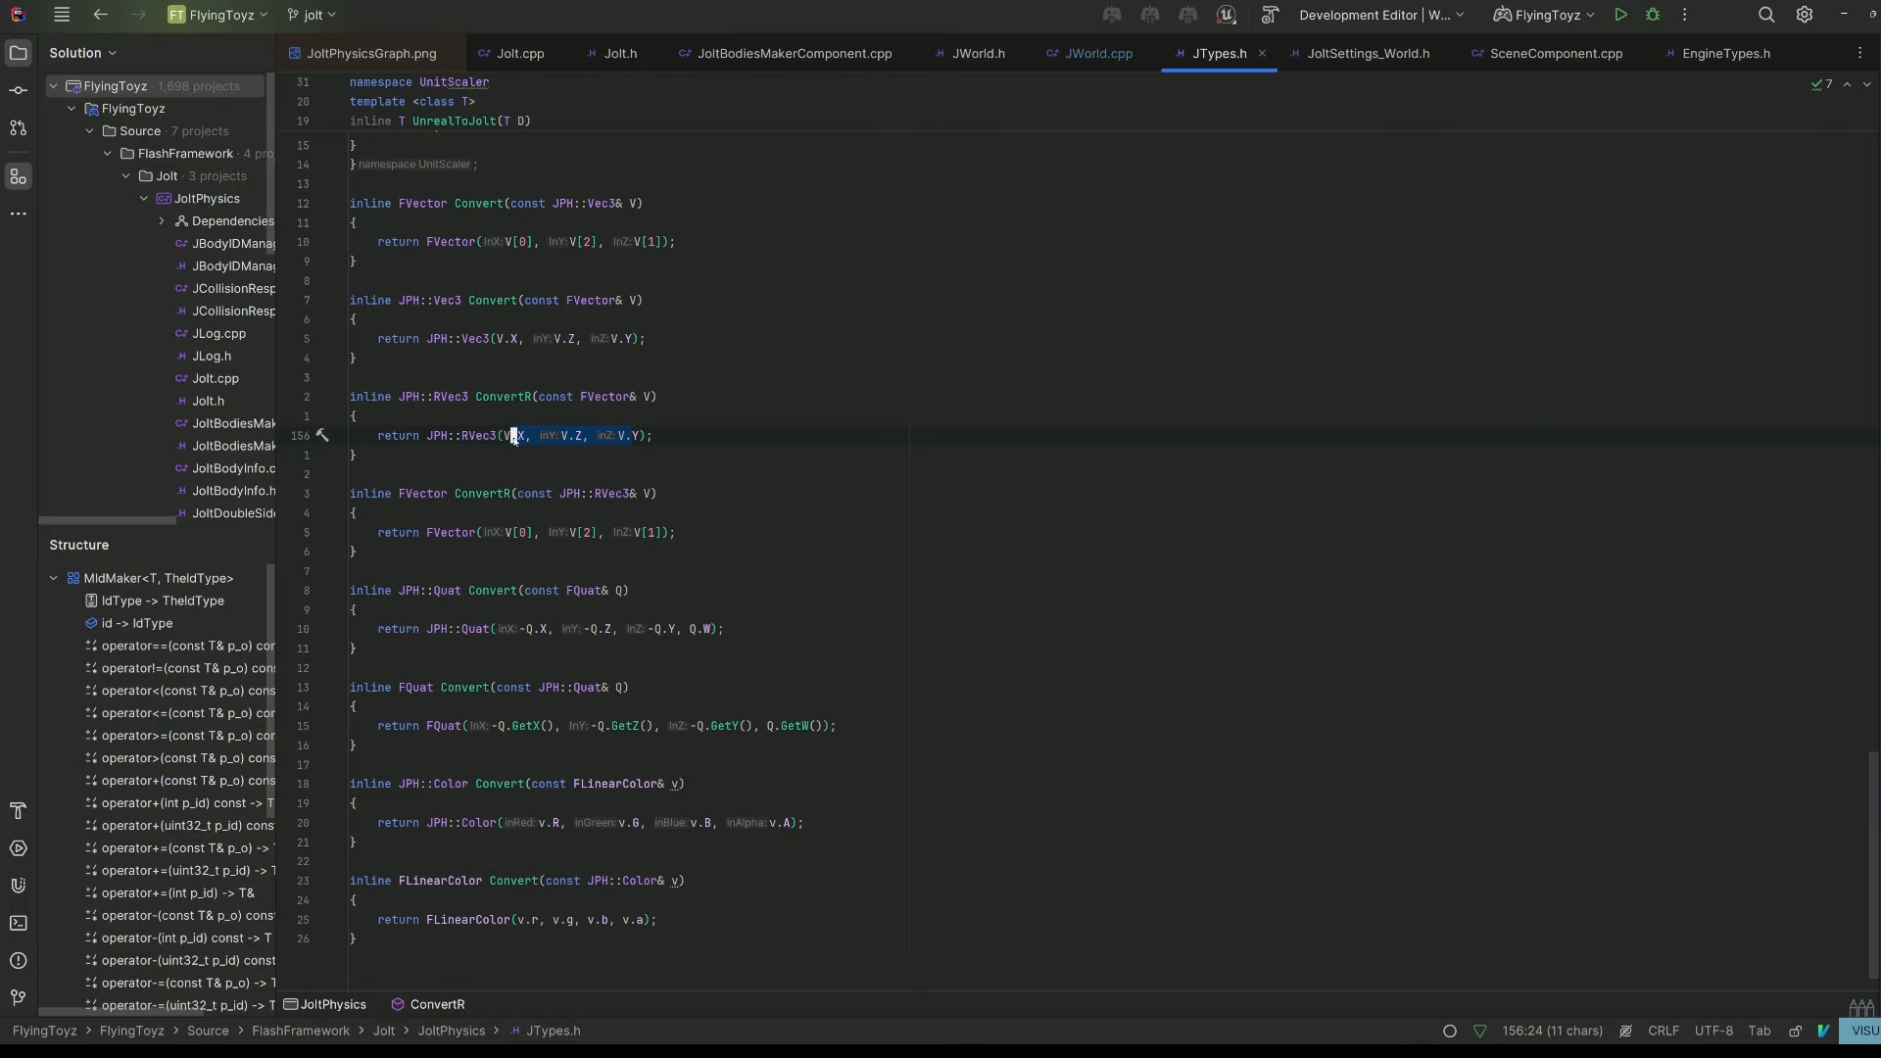
{"action": "left_click", "coordinate": [1090, 53]}
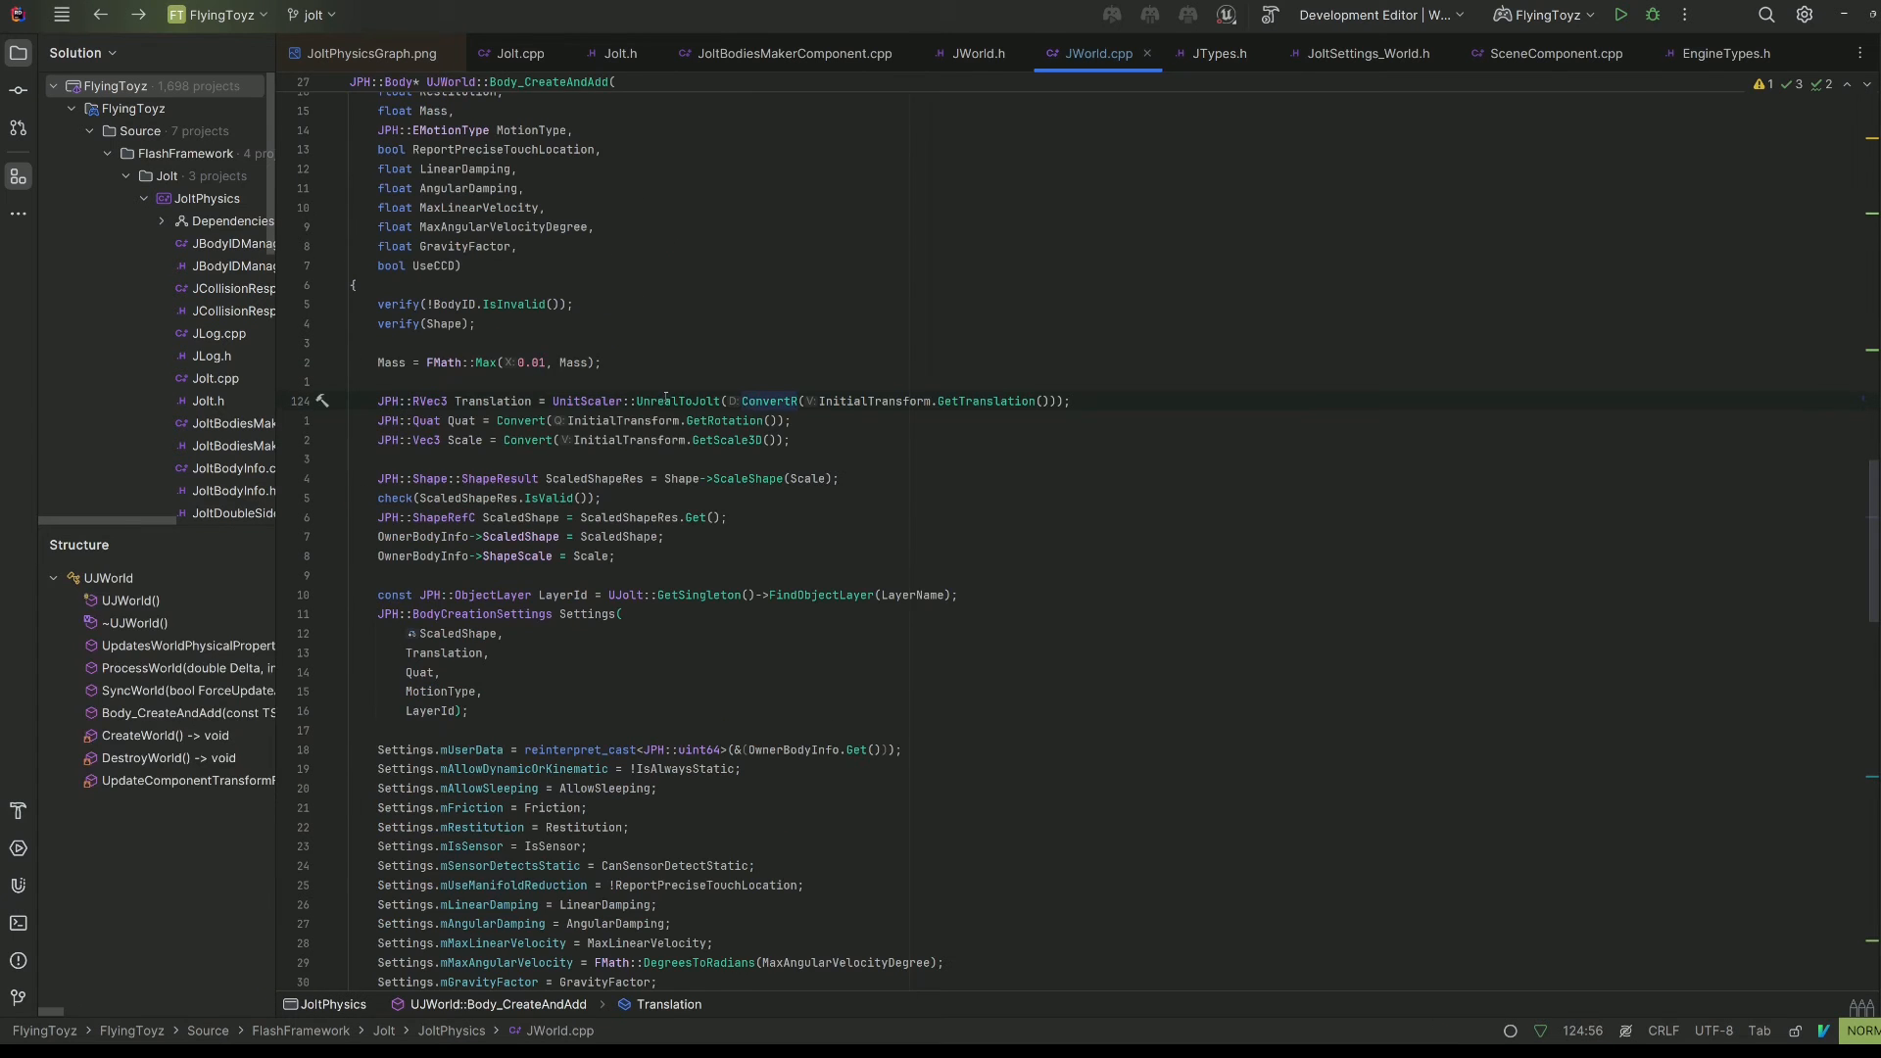
{"action": "left_click", "coordinate": [365, 53]}
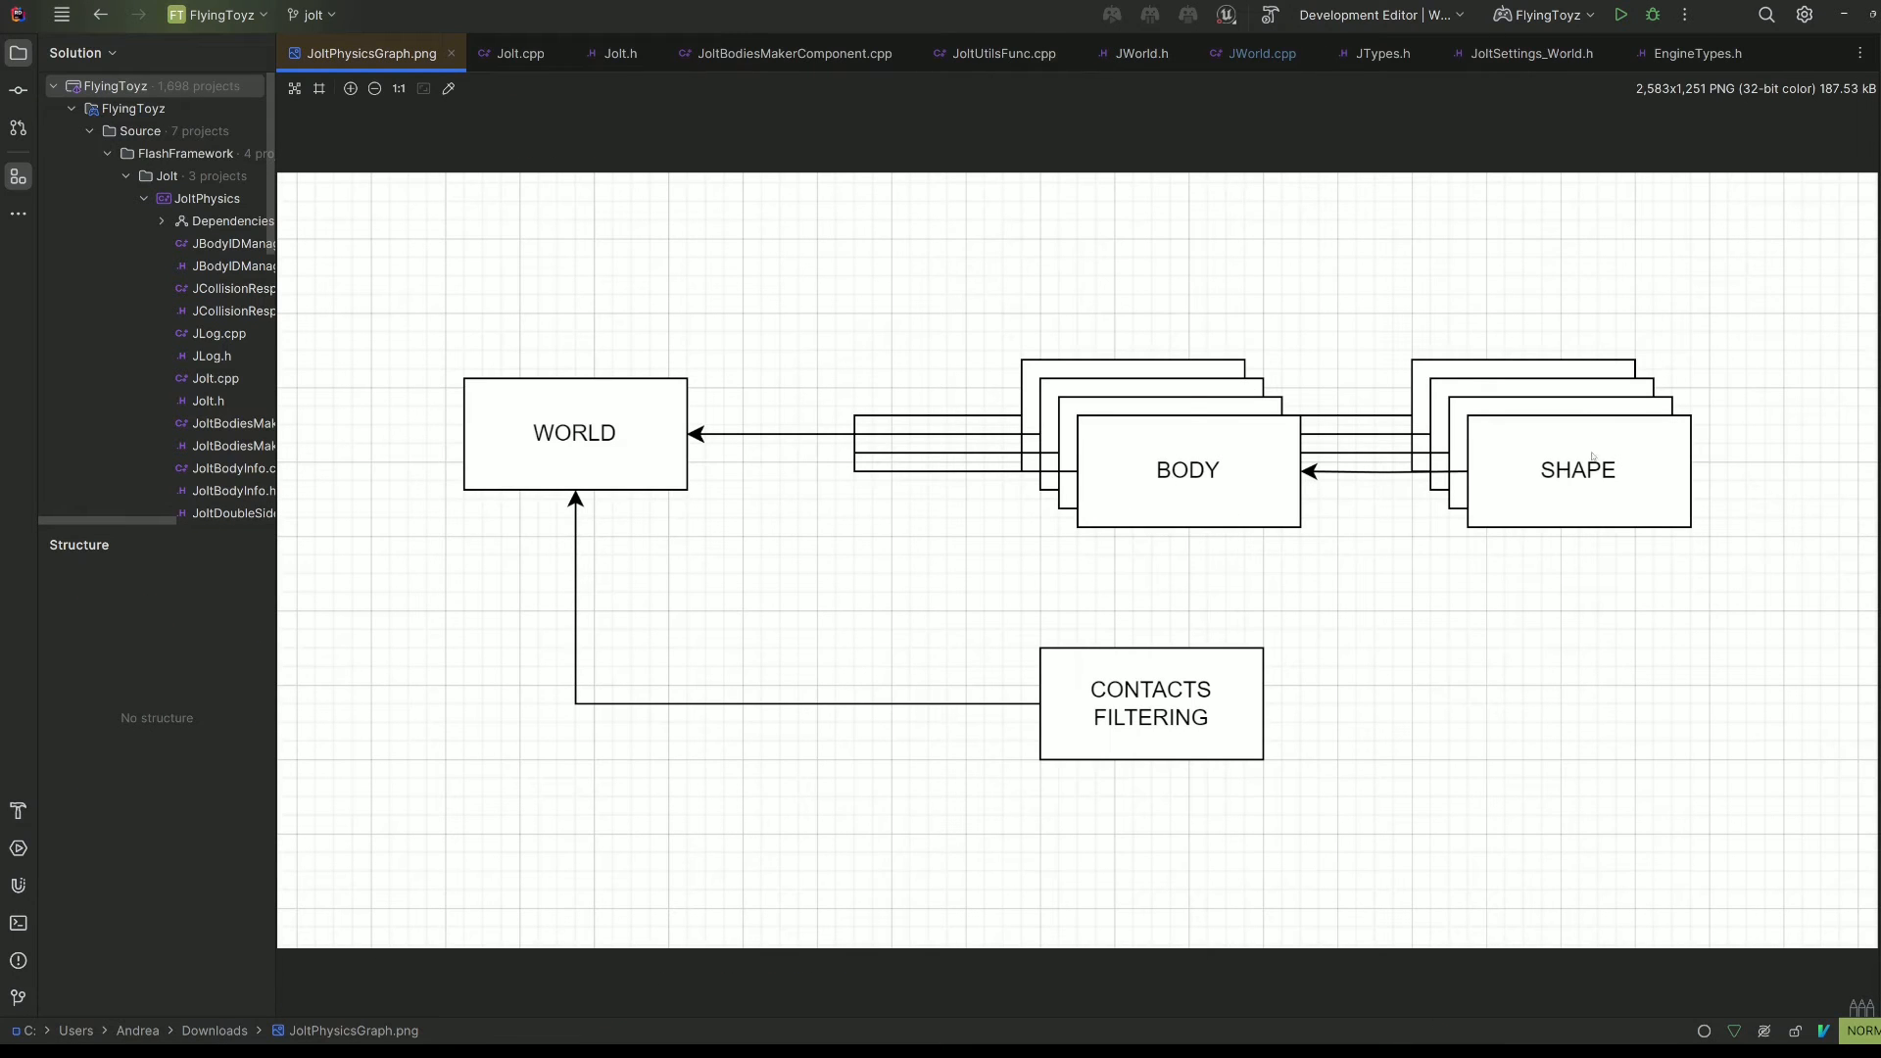
Open the MakeJoltShape overloads building box, sphere and capsule shapes in JoltBodiesMakerComponent.cpp
{"action": "left_click", "coordinate": [790, 53]}
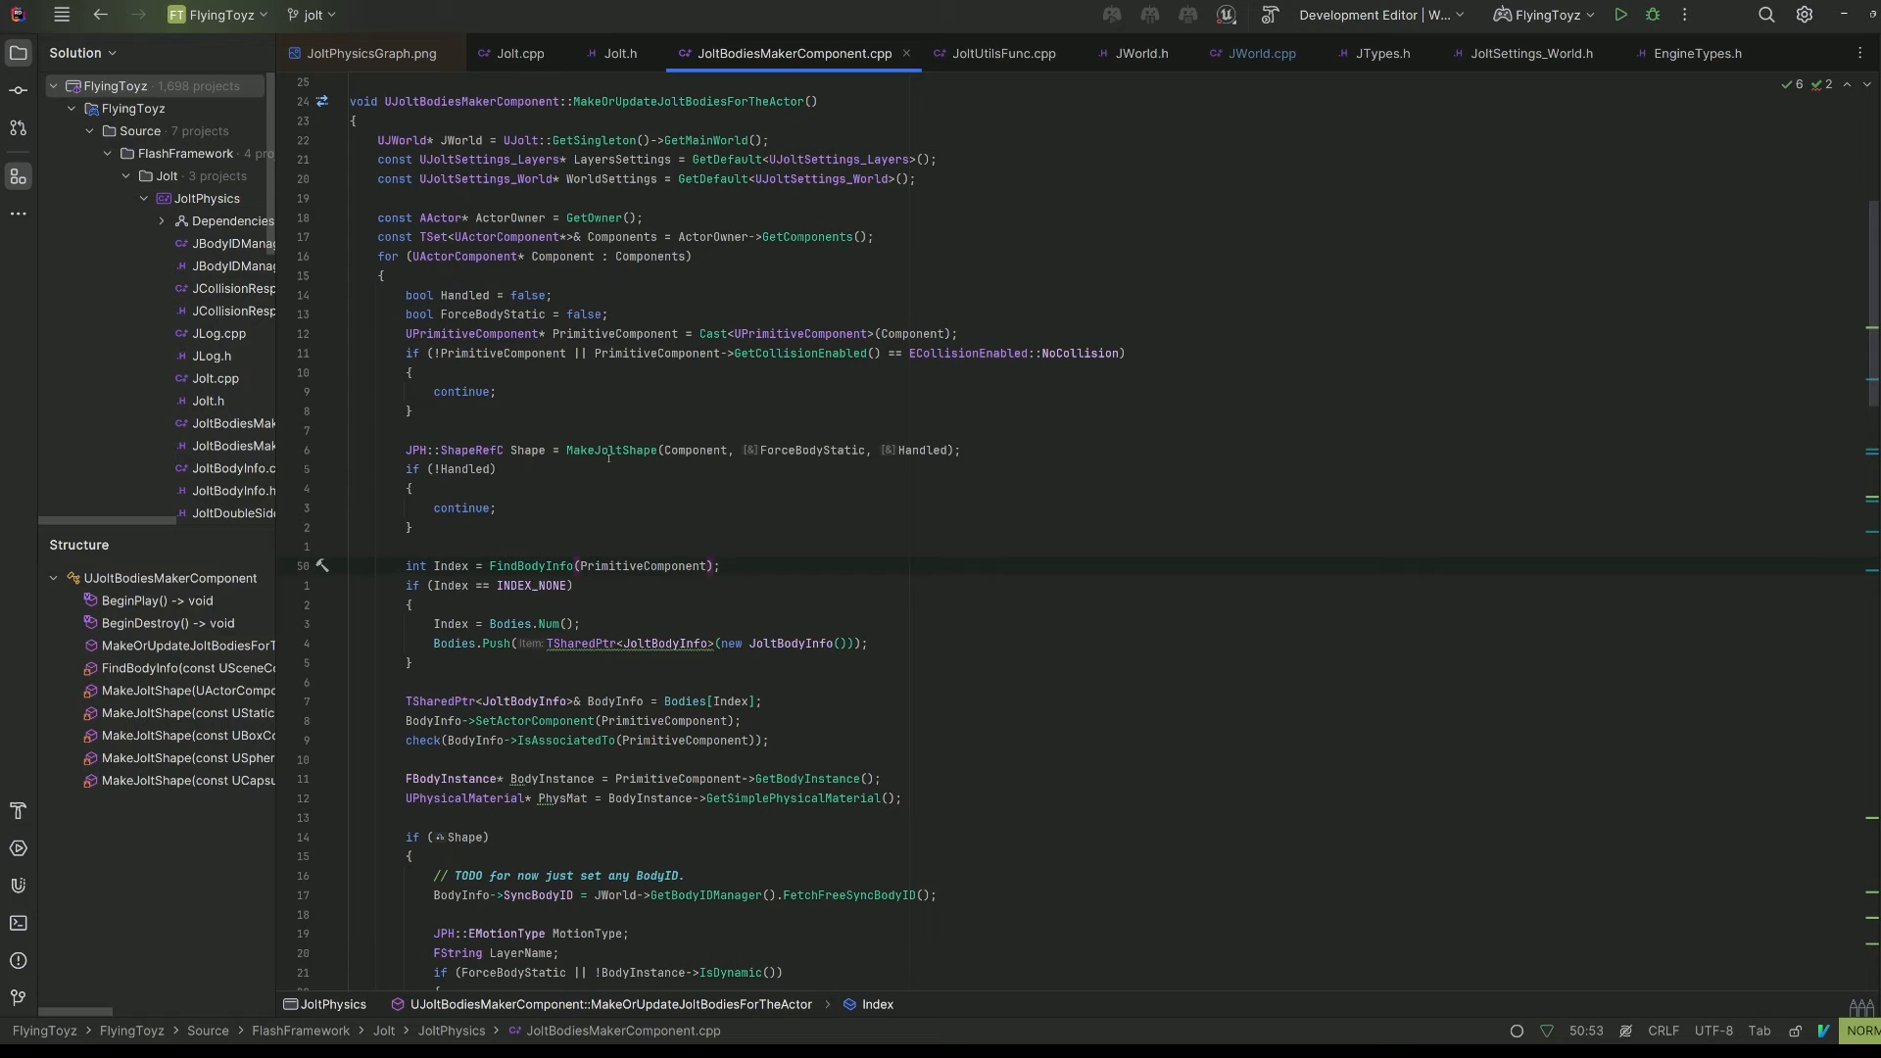
{"action": "left_click", "coordinate": [596, 450]}
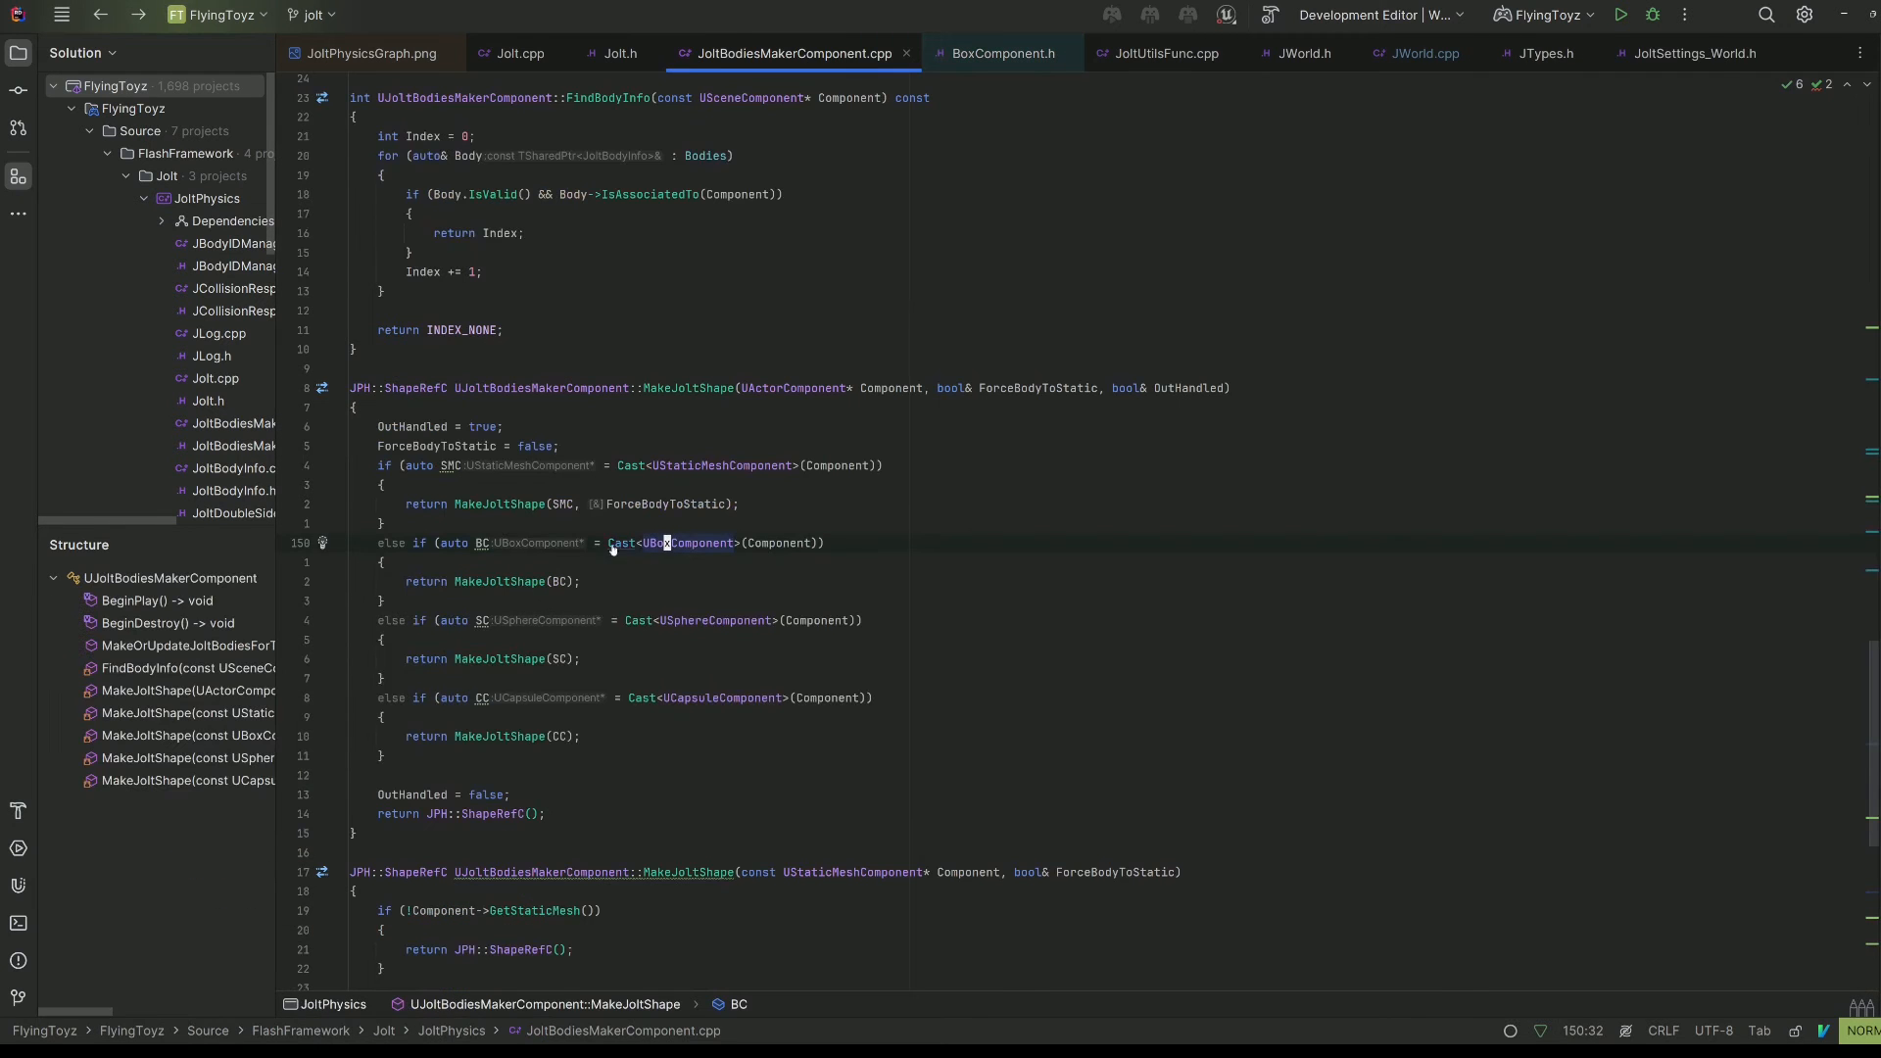
{"action": "scroll", "scroll_direction": "down", "scroll_amount": 3}
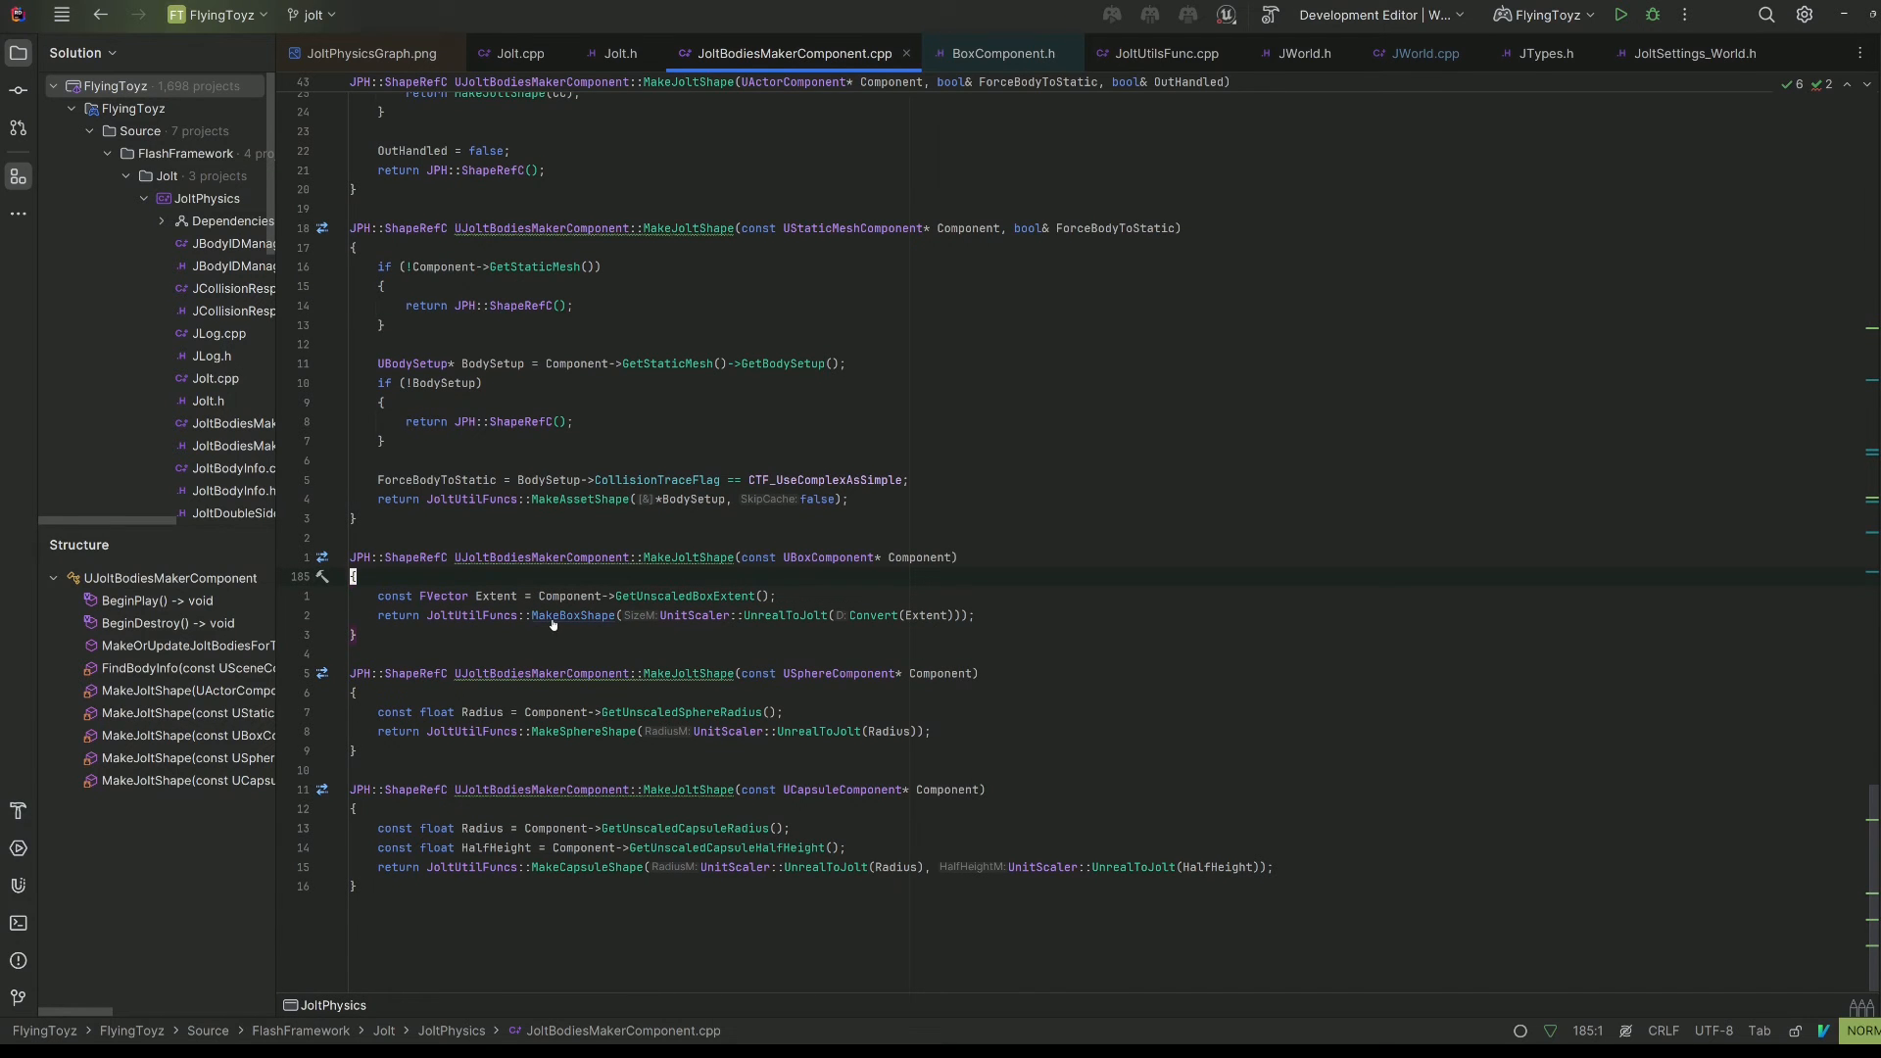
{"action": "scroll", "scroll_direction": "up", "scroll_amount": 3}
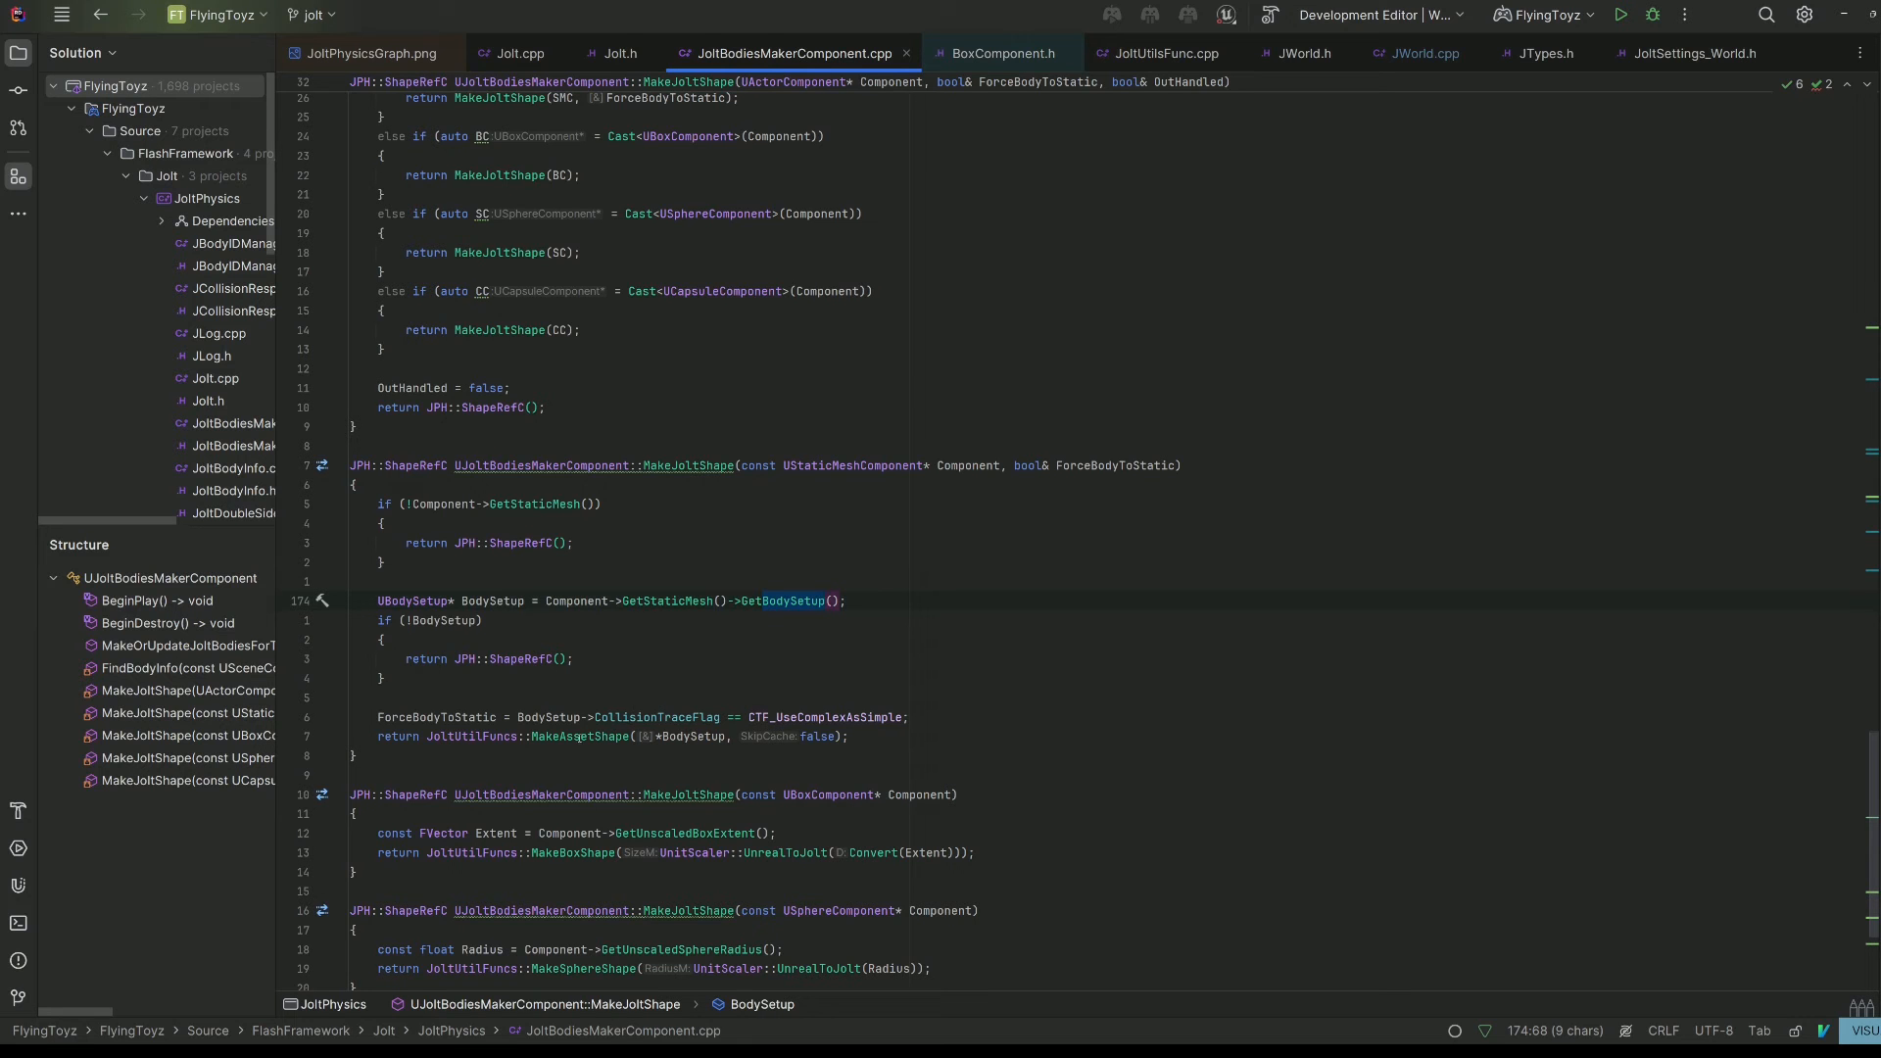
{"action": "left_click", "coordinate": [1155, 53]}
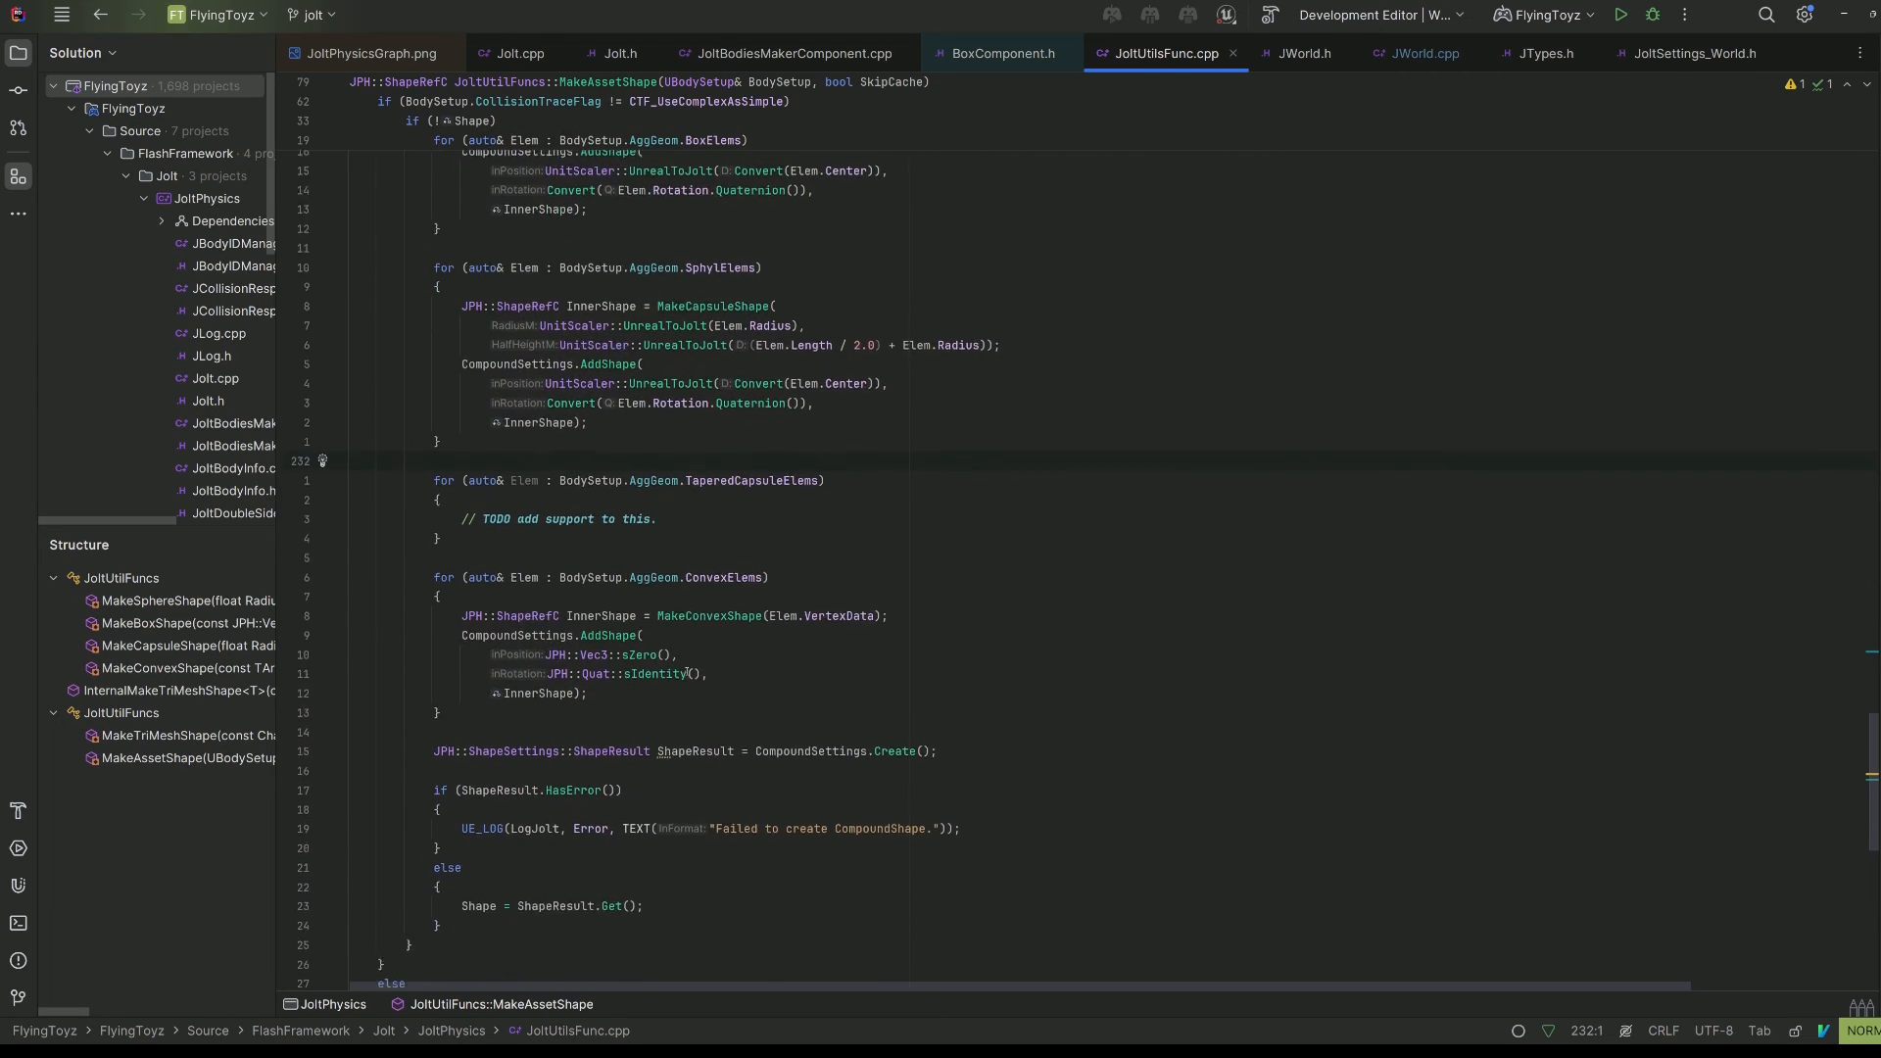
Finish reading MakeAssetShape's compound-shape branch and return to the Jolt architecture diagram
{"action": "scroll", "scroll_direction": "down", "scroll_amount": 3}
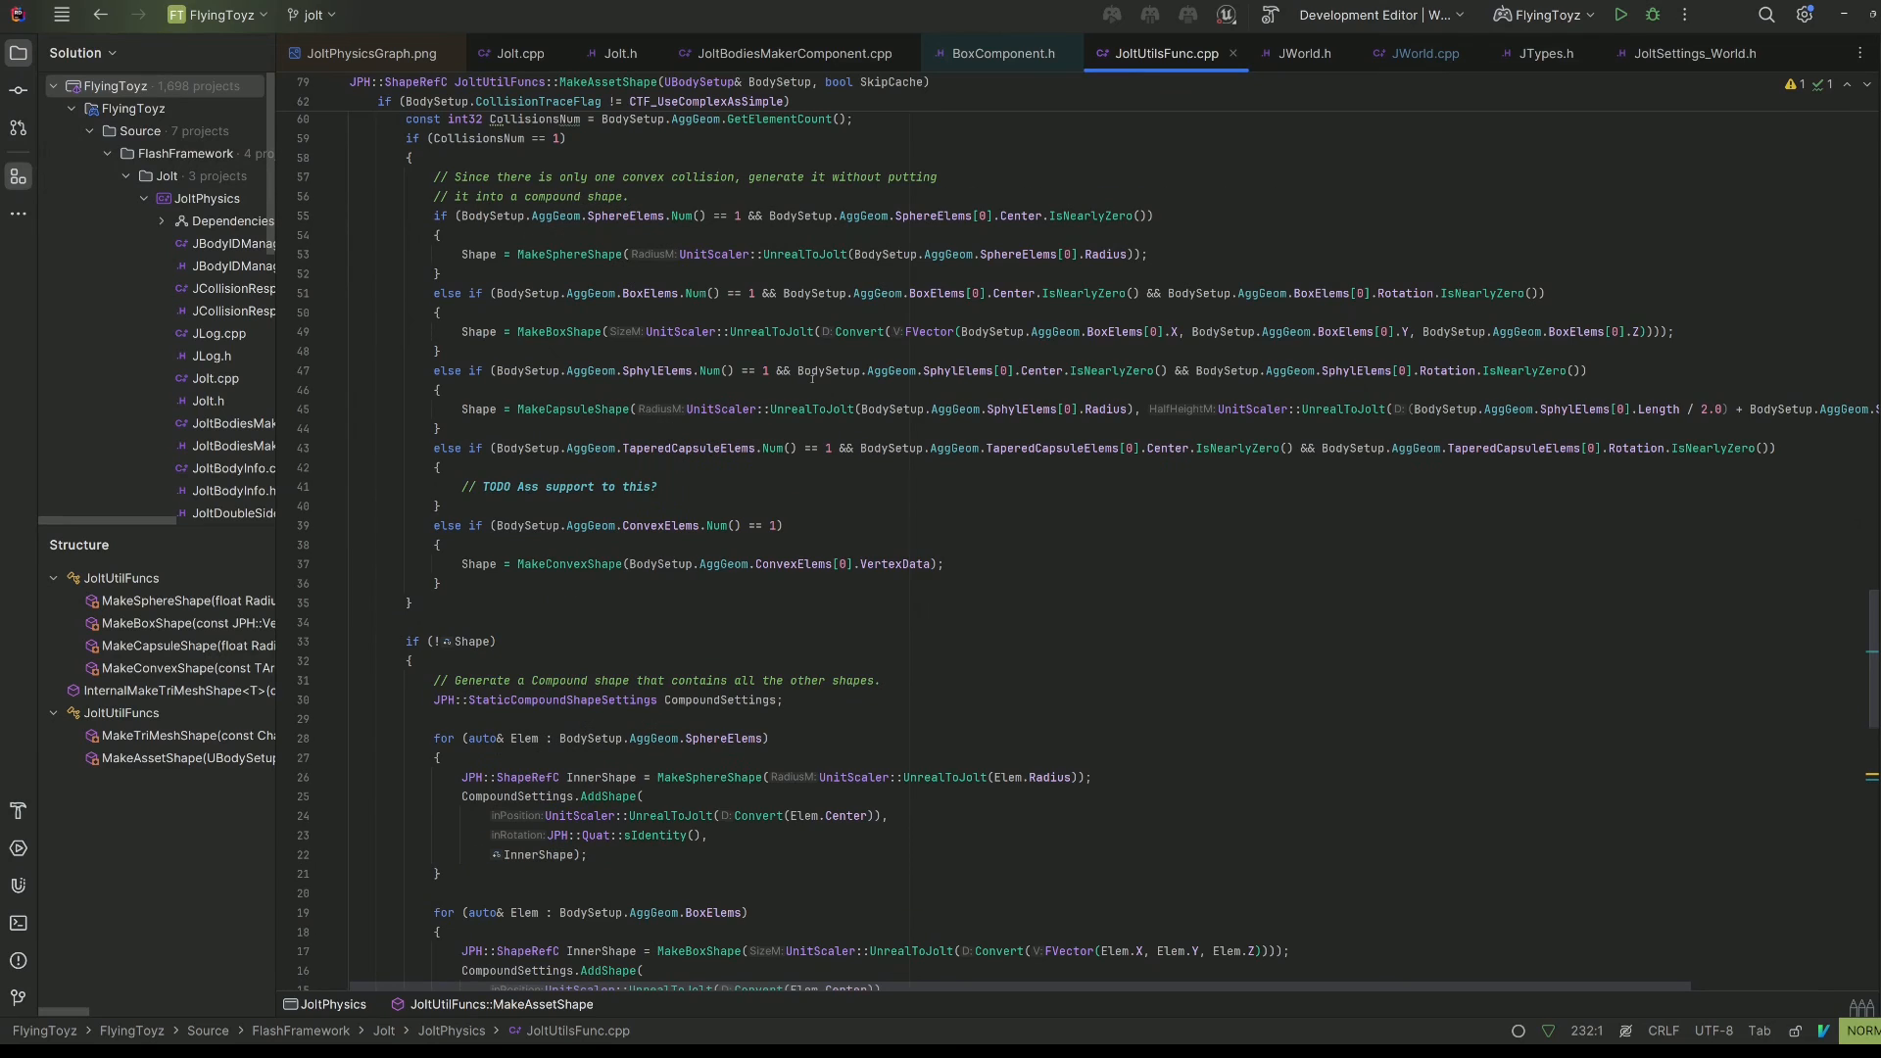
{"action": "left_click", "coordinate": [365, 53]}
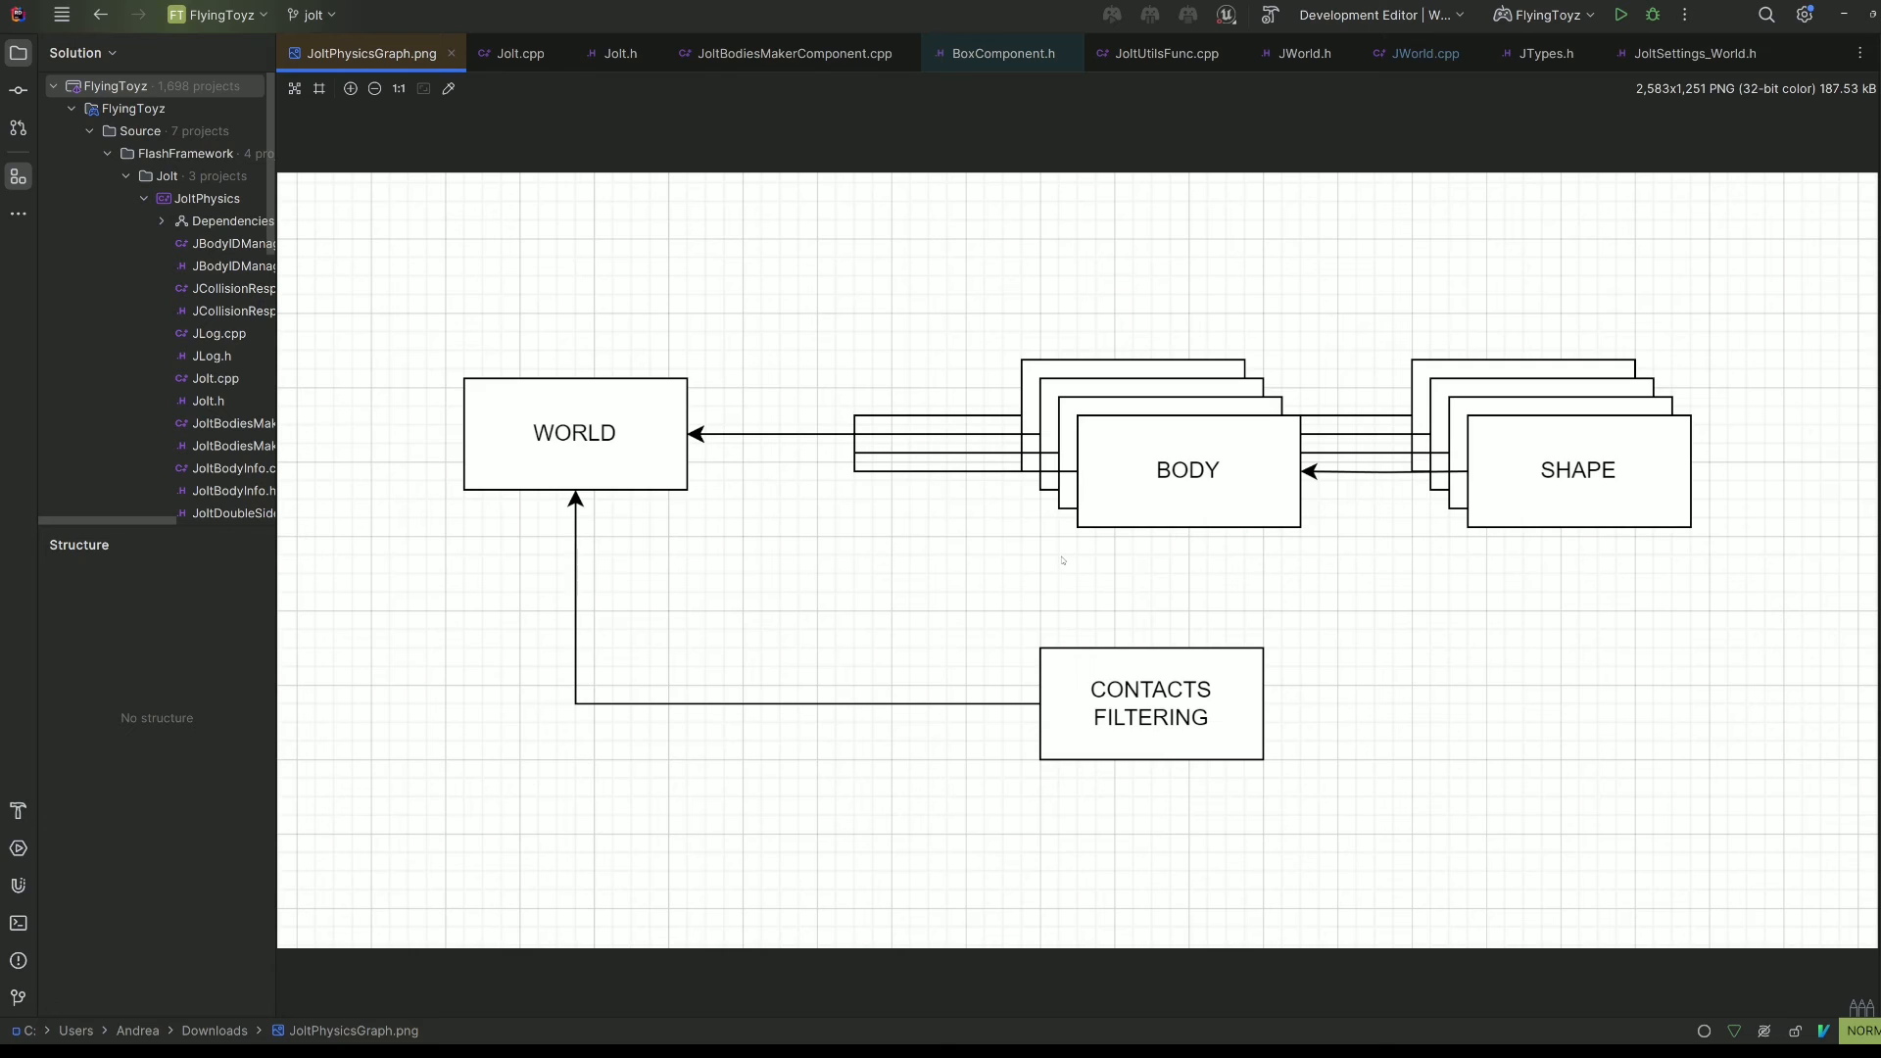
Follow UJolt::Tick's SyncWorld call through to ProcessWorld in JWorld.cpp
{"action": "left_click", "coordinate": [520, 53]}
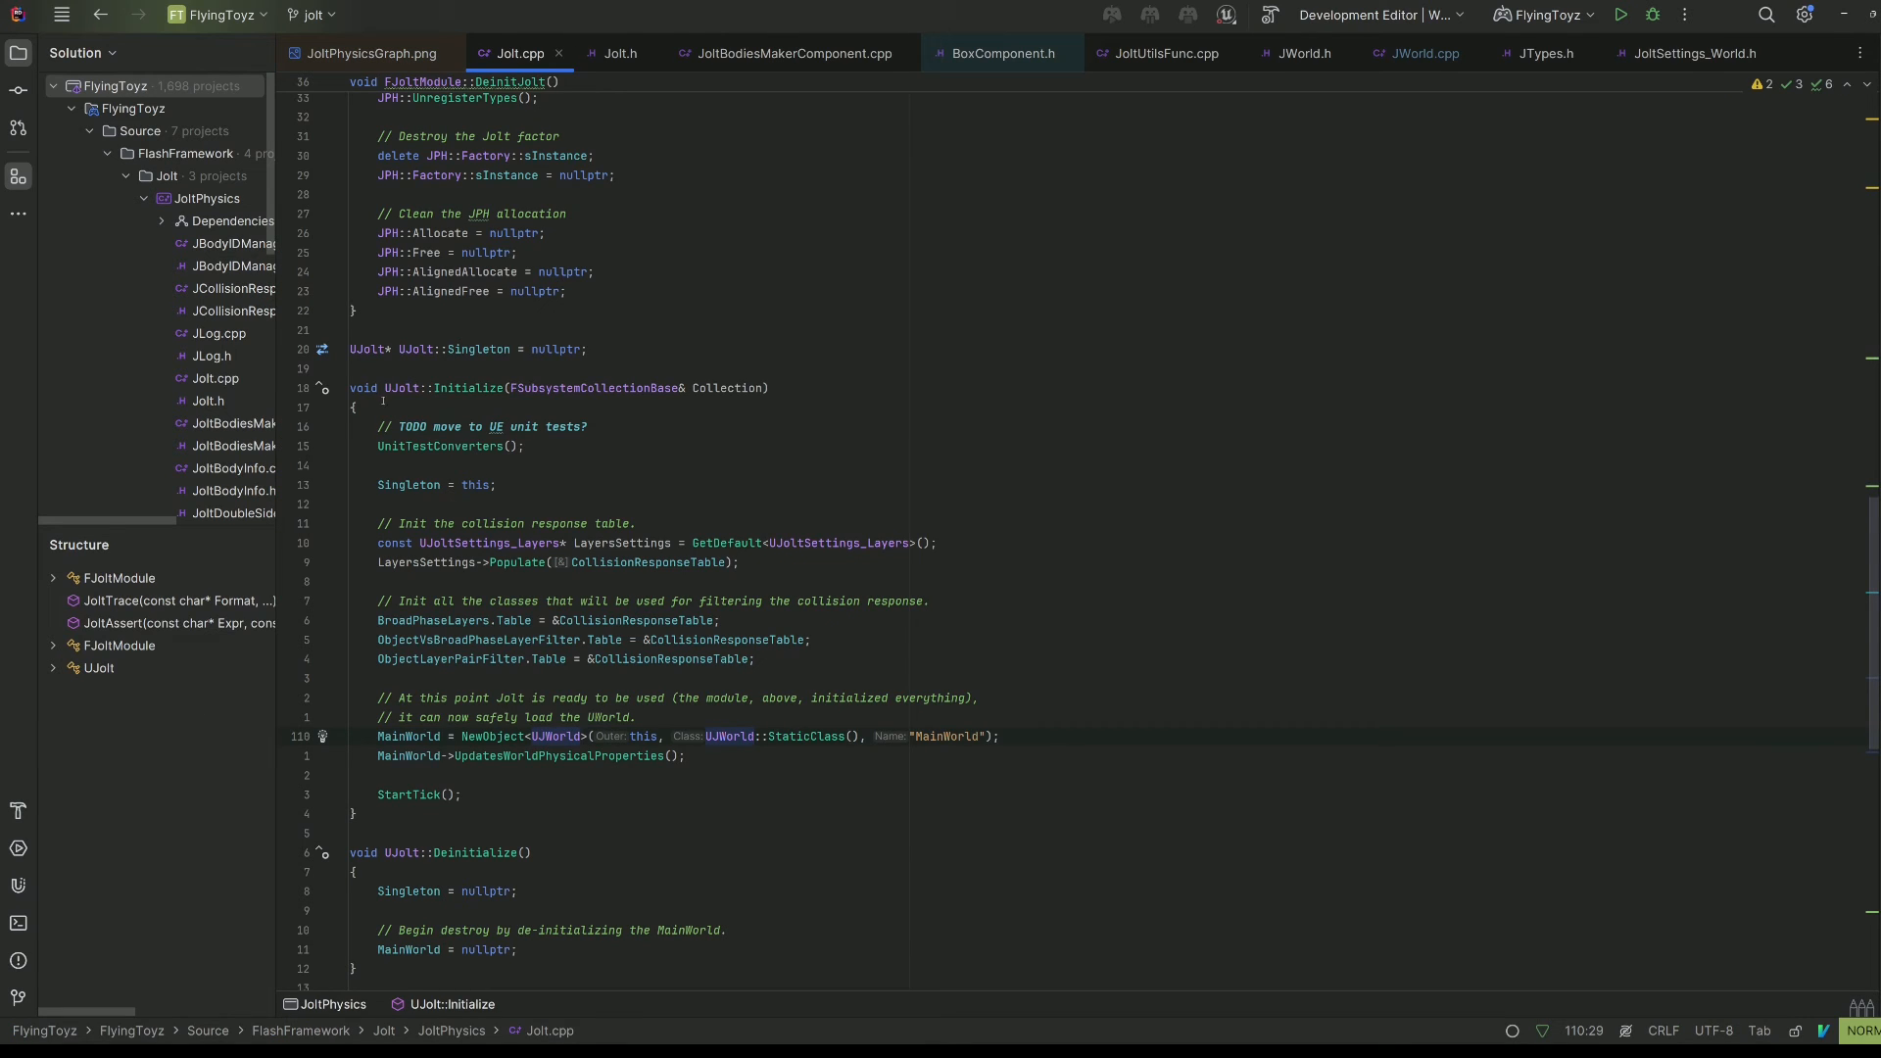
{"action": "scroll", "scroll_direction": "down", "scroll_amount": 3}
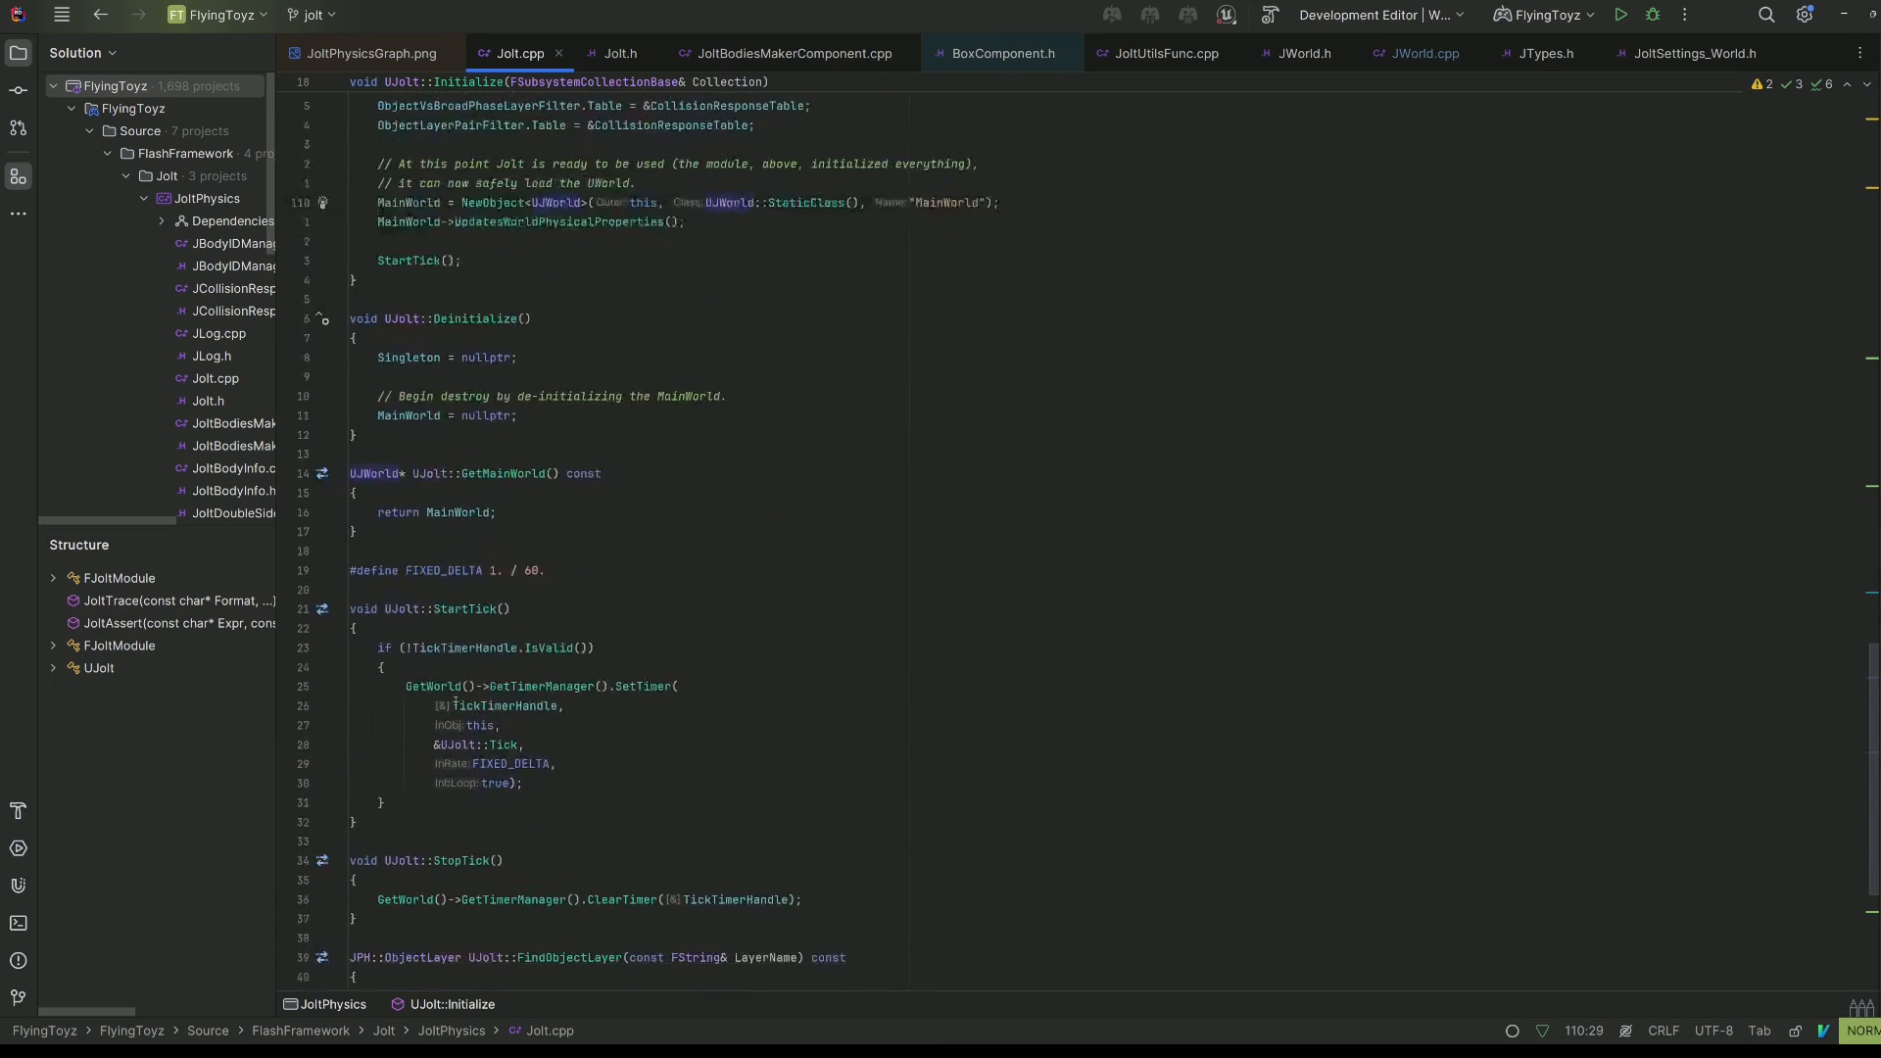
{"action": "scroll", "scroll_direction": "down", "scroll_amount": 3}
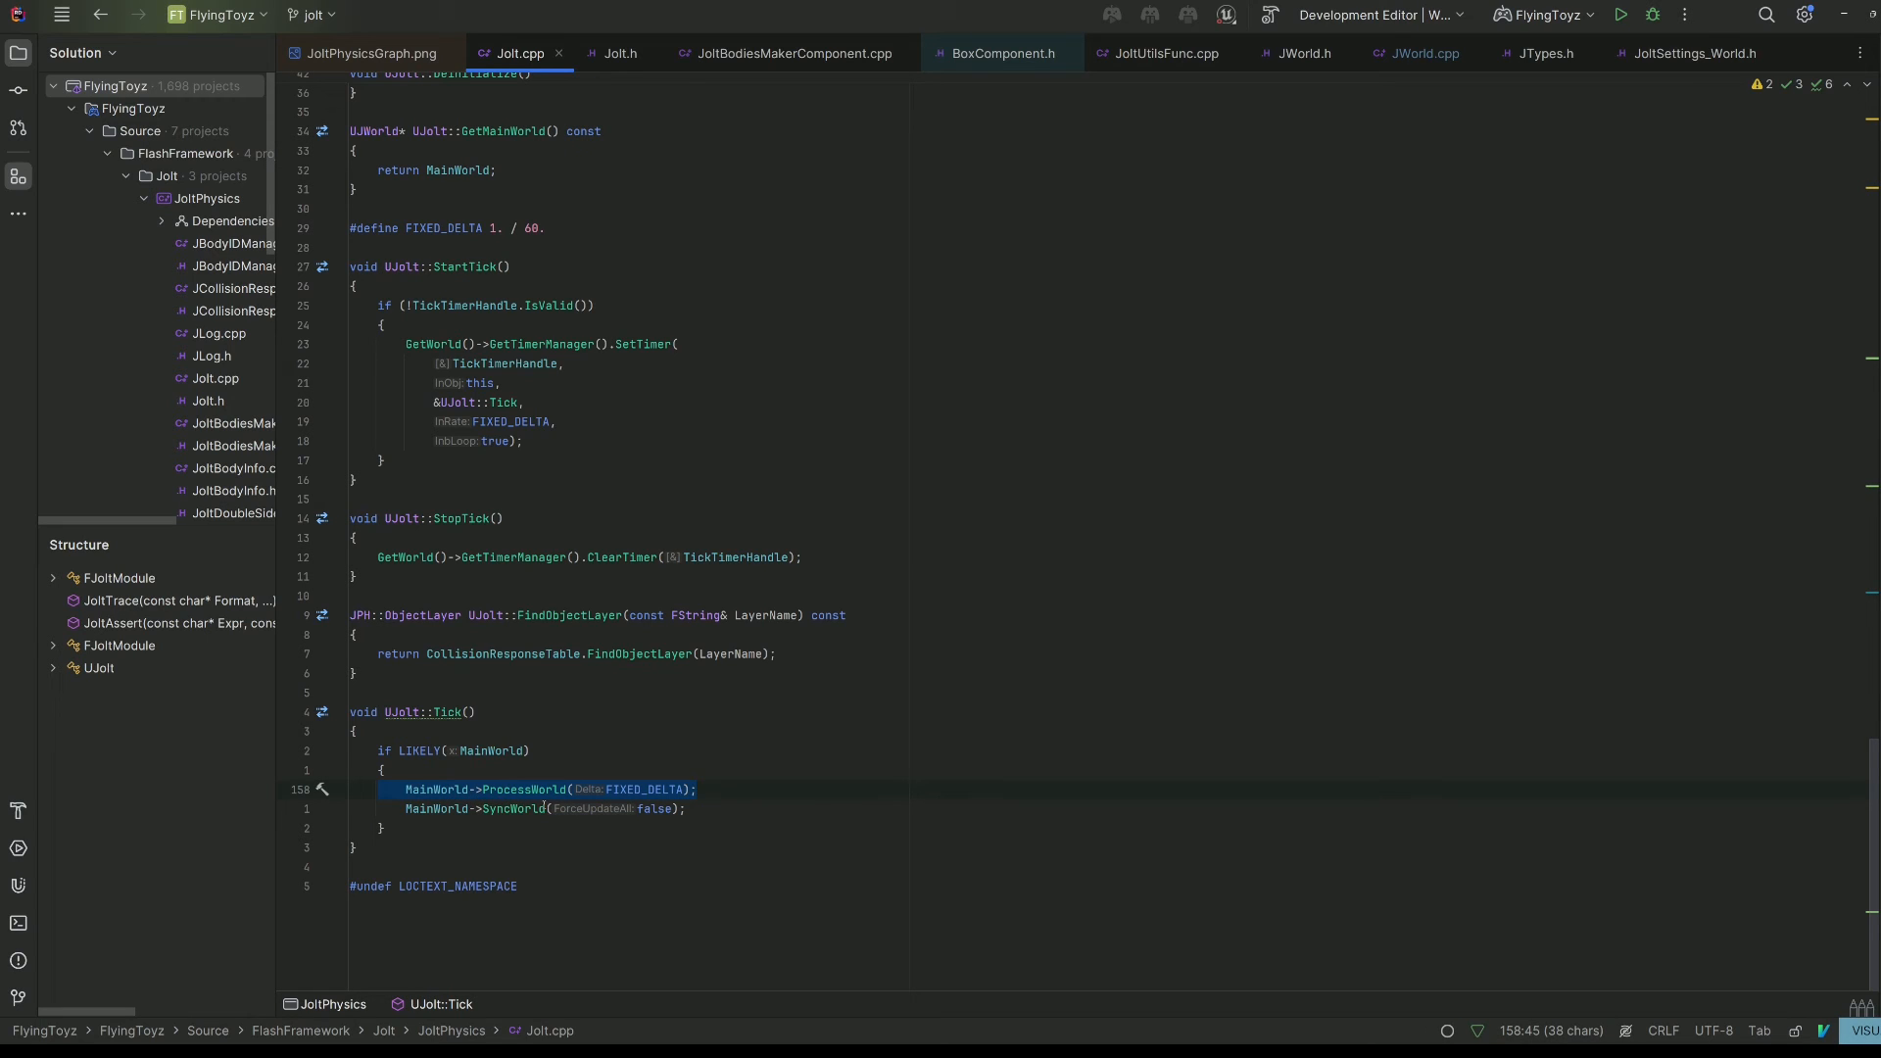
{"action": "double_click", "coordinate": [512, 808]}
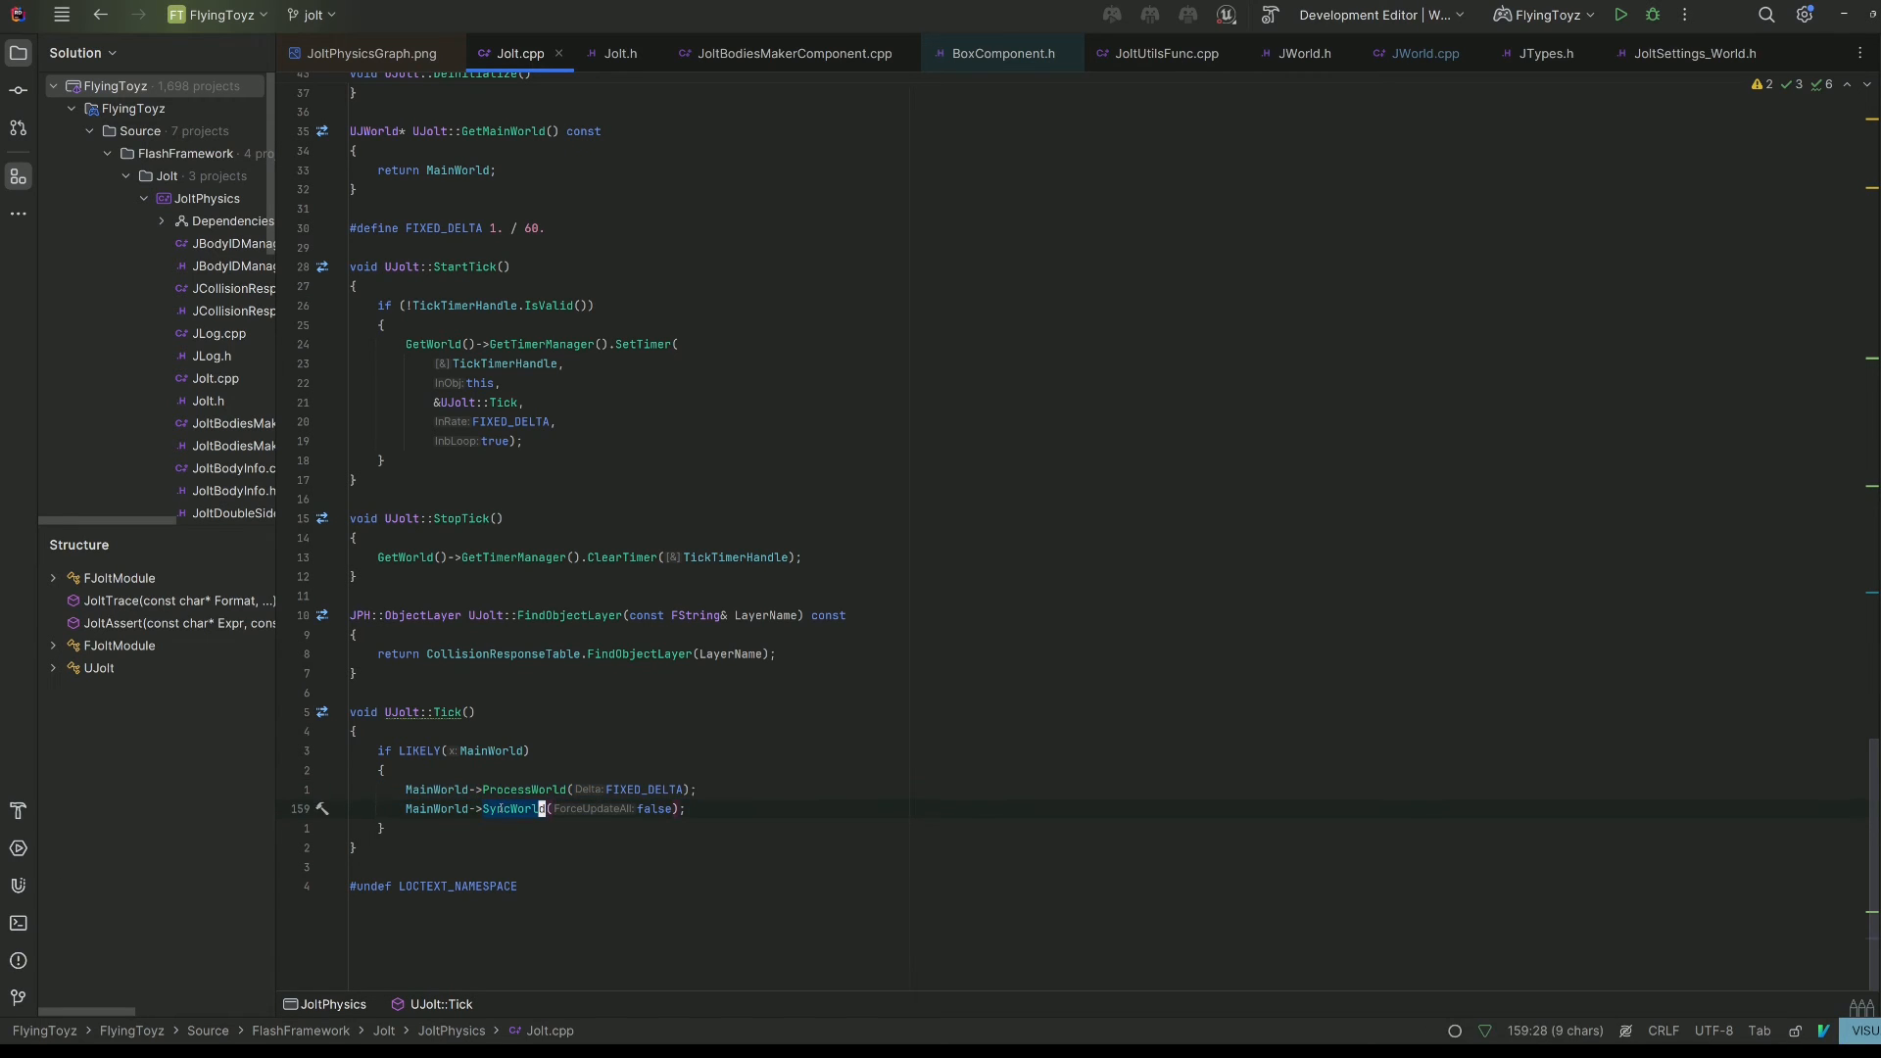
{"action": "left_click", "coordinate": [1423, 53]}
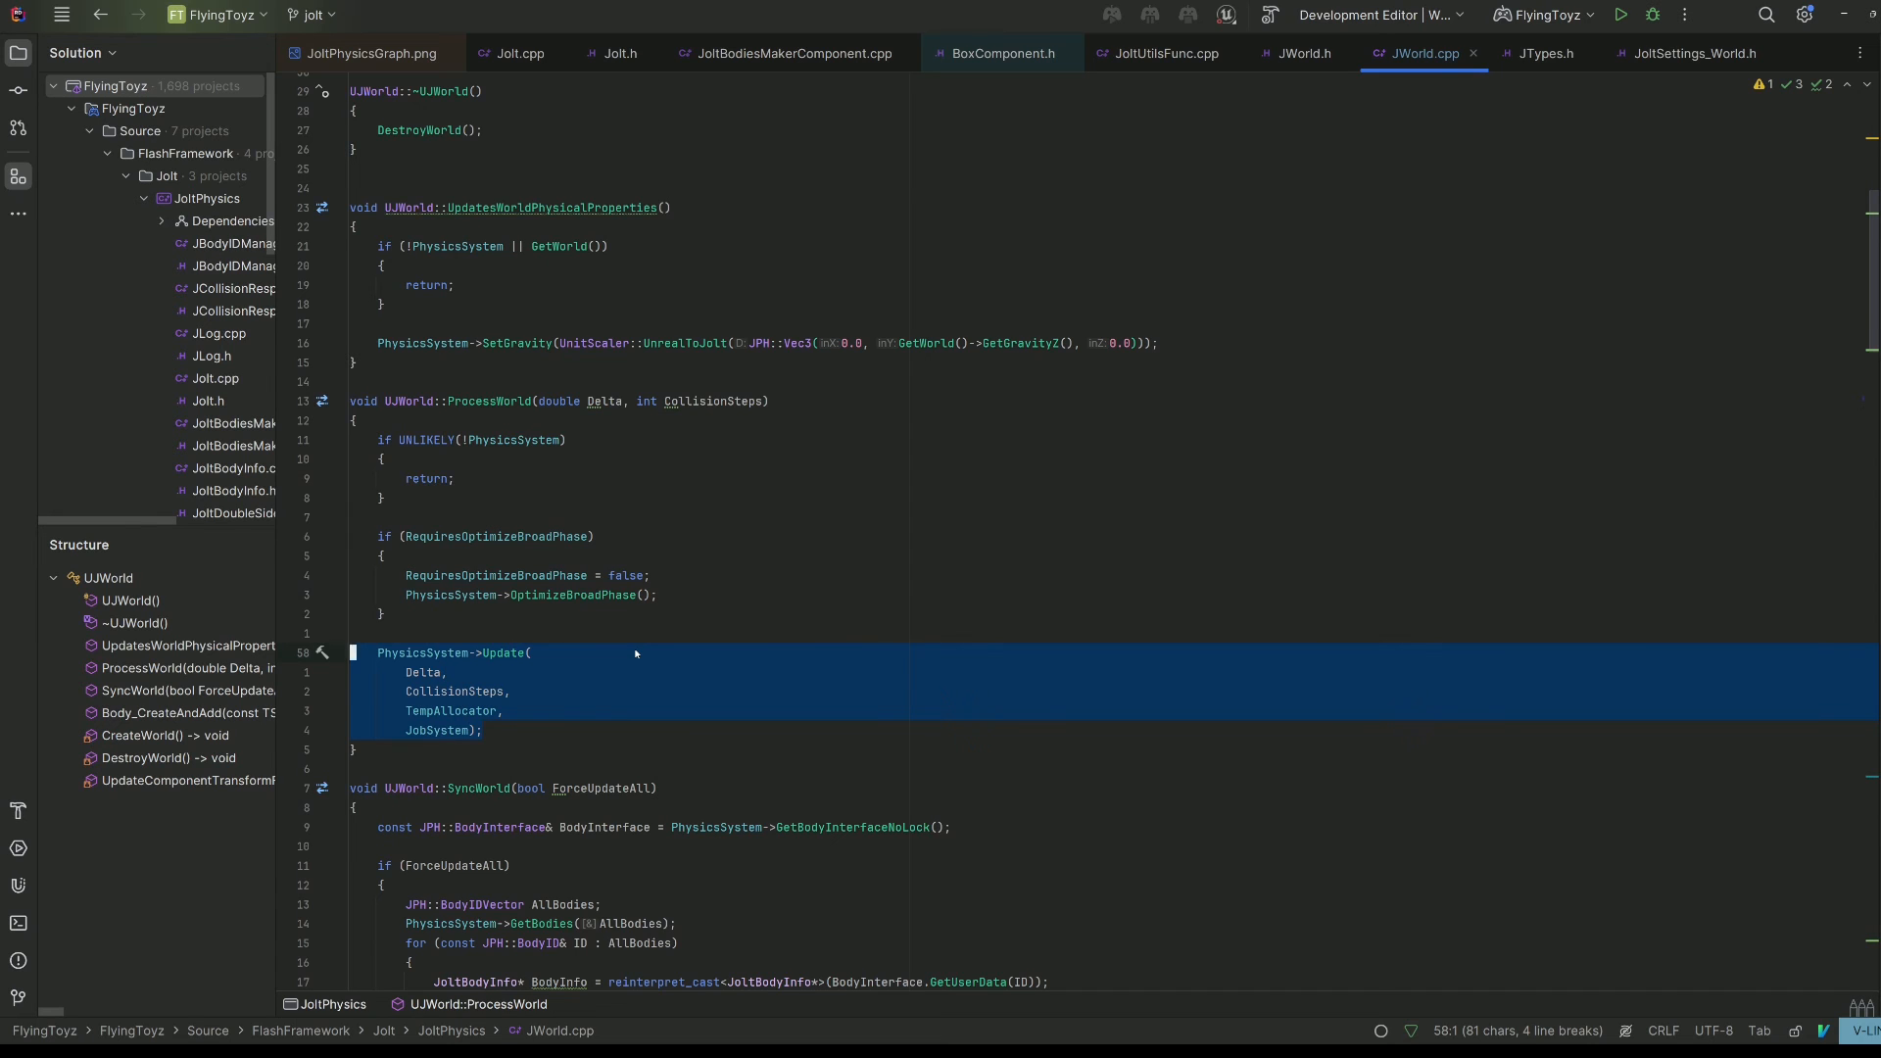
Review the Tick function in Jolt.cpp once more before switching to Unreal Editor
{"action": "left_click", "coordinate": [520, 53]}
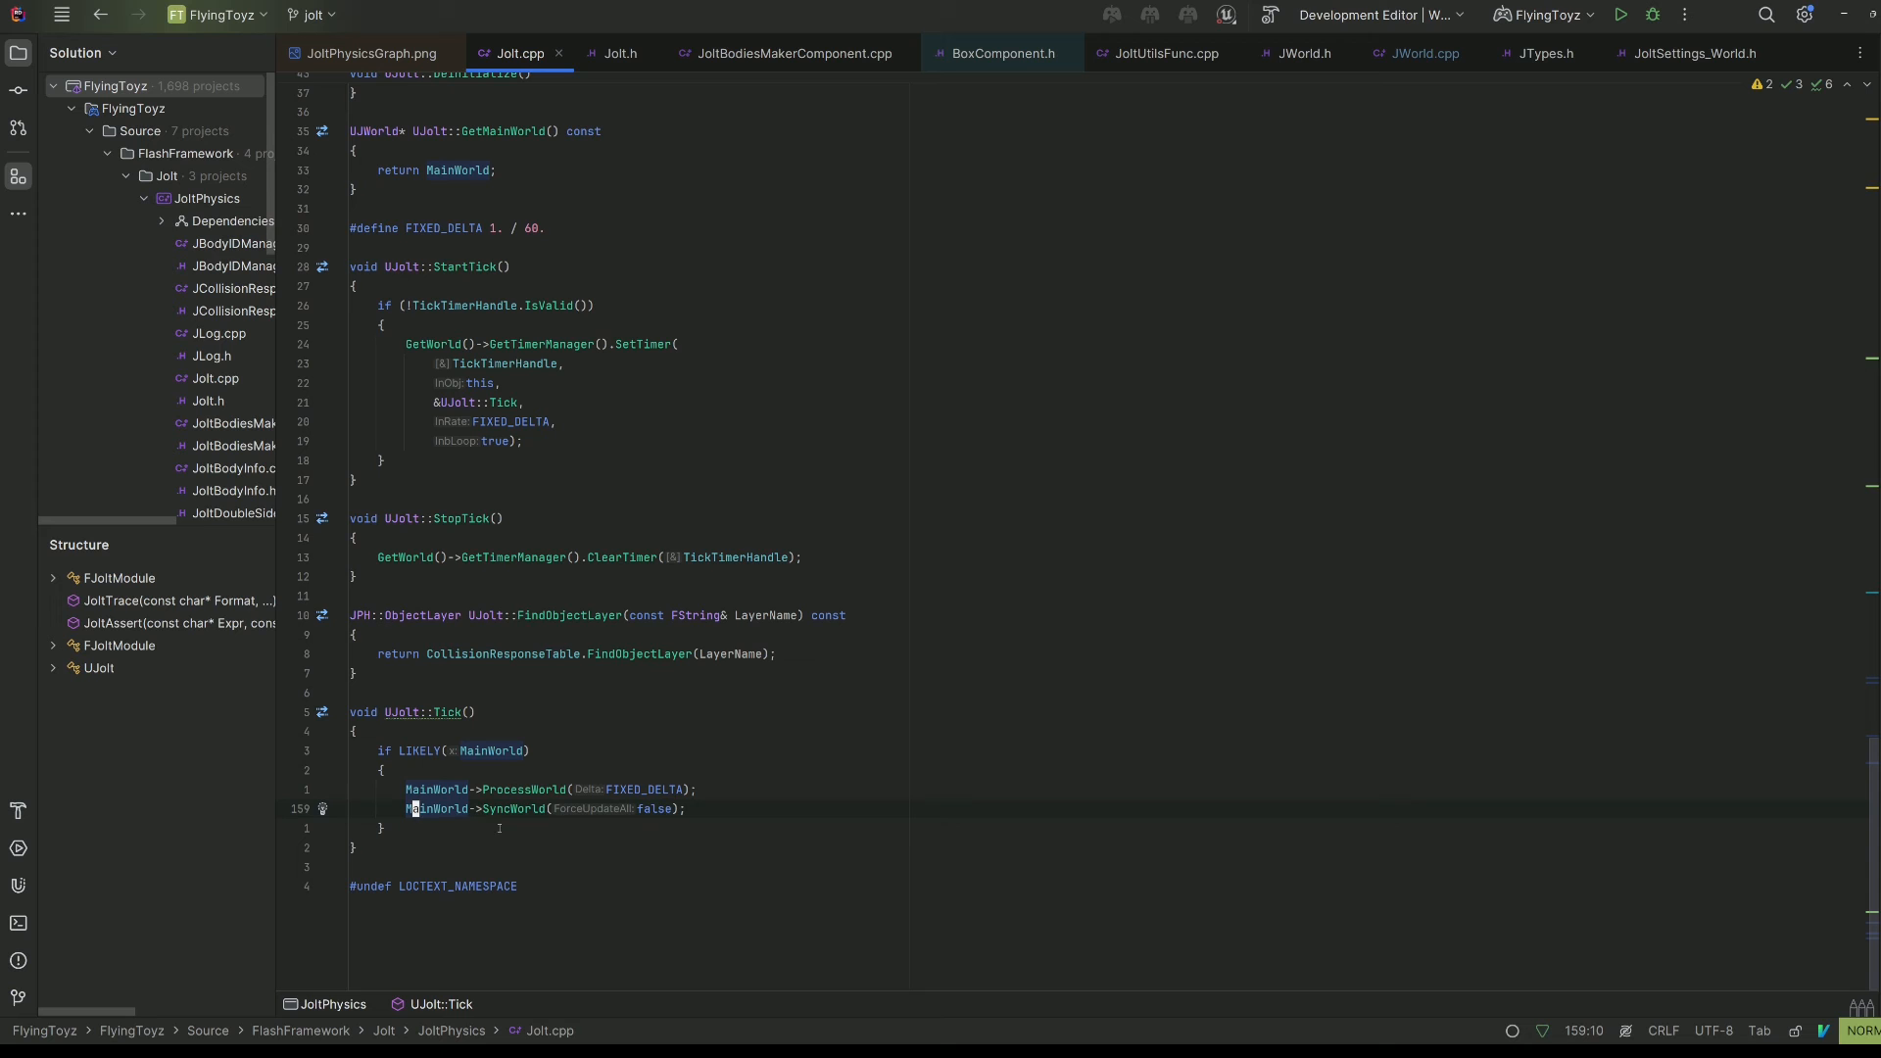
{"action": "left_click", "coordinate": [501, 807]}
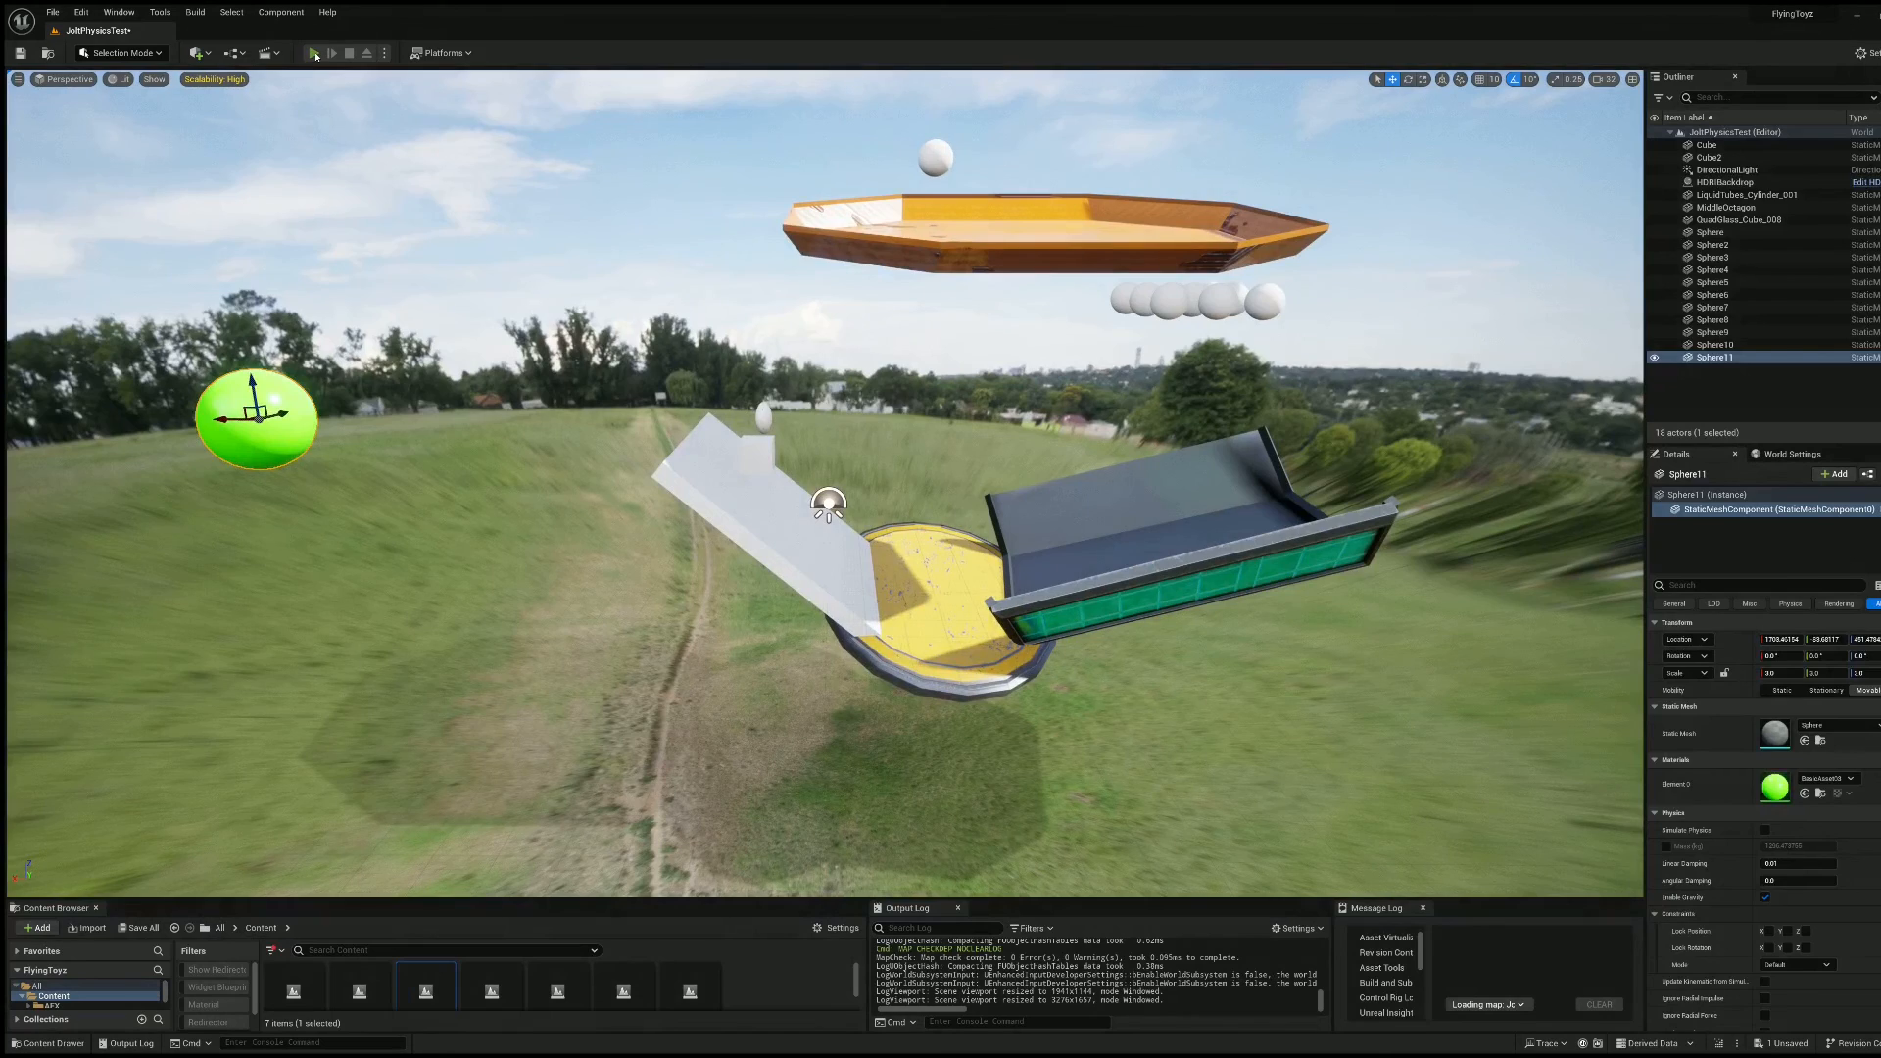
Run a short Play session of the JoltPhysicsTest level, then stop it
{"action": "left_click", "coordinate": [313, 52]}
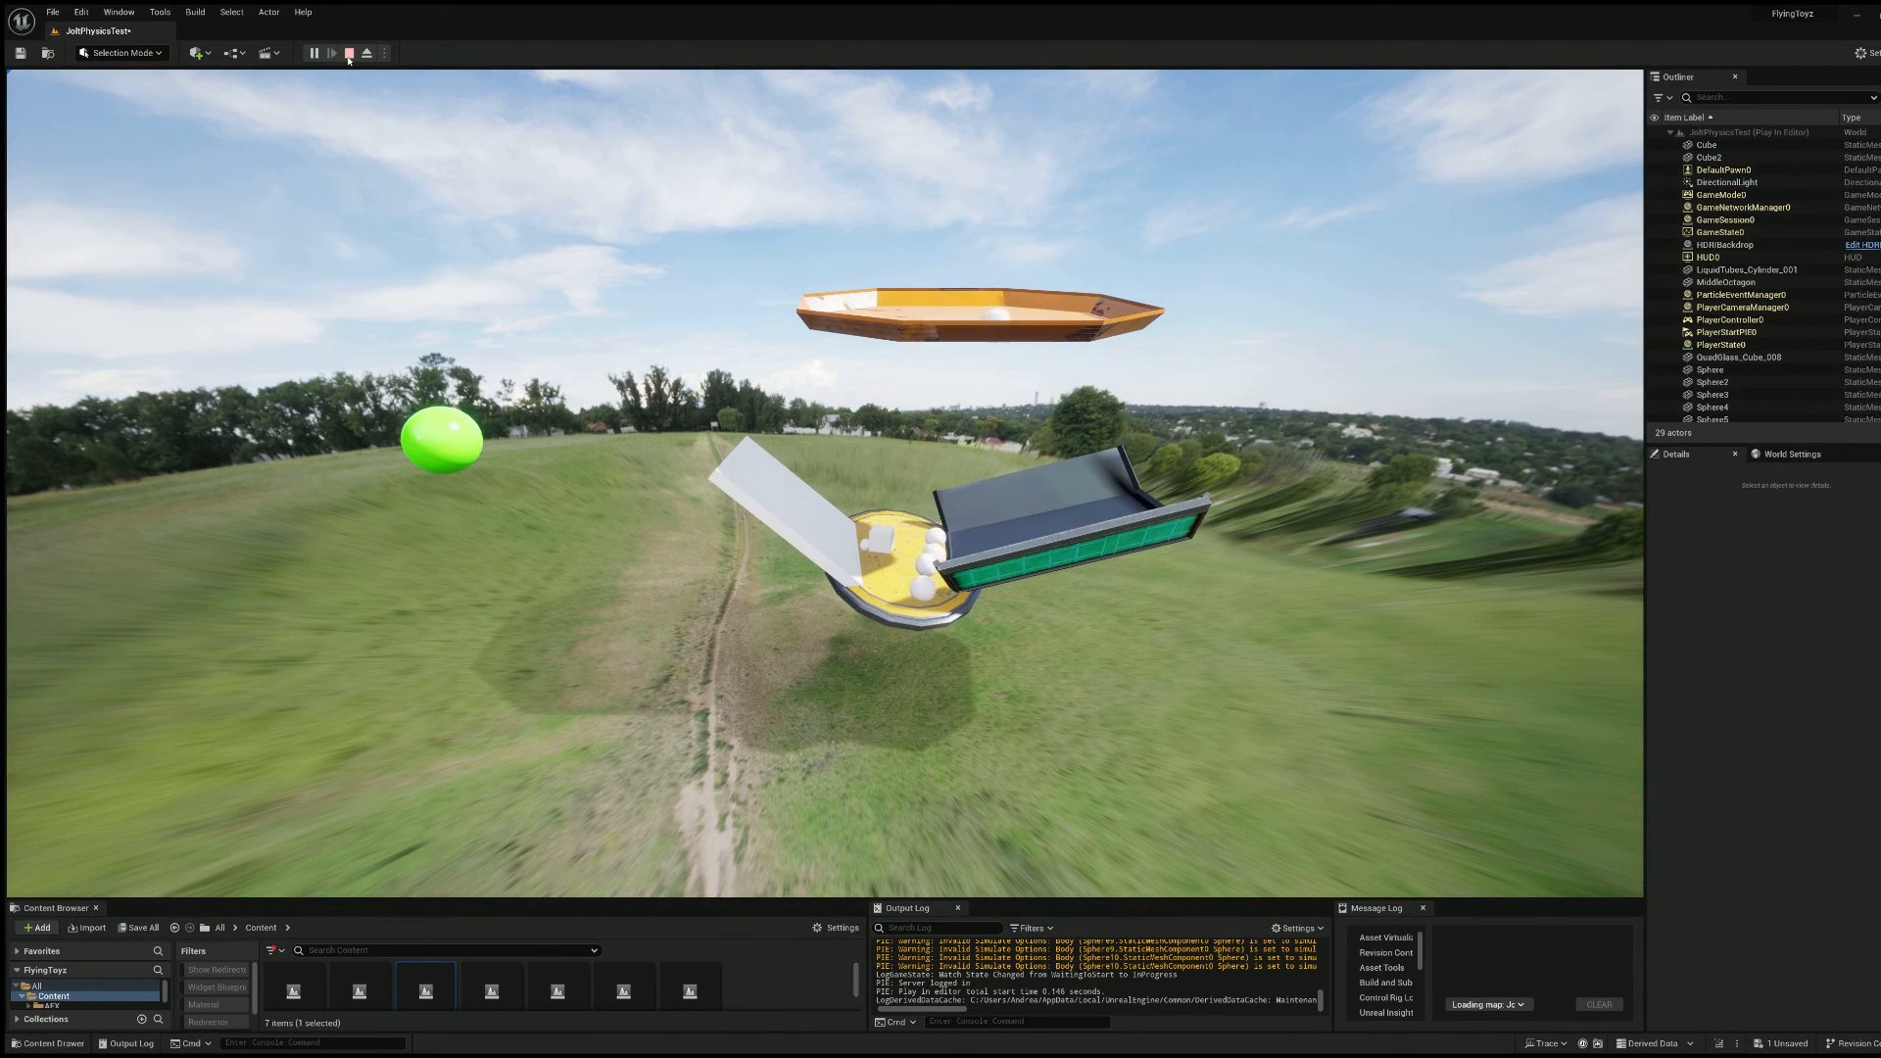
{"action": "left_click", "coordinate": [346, 52]}
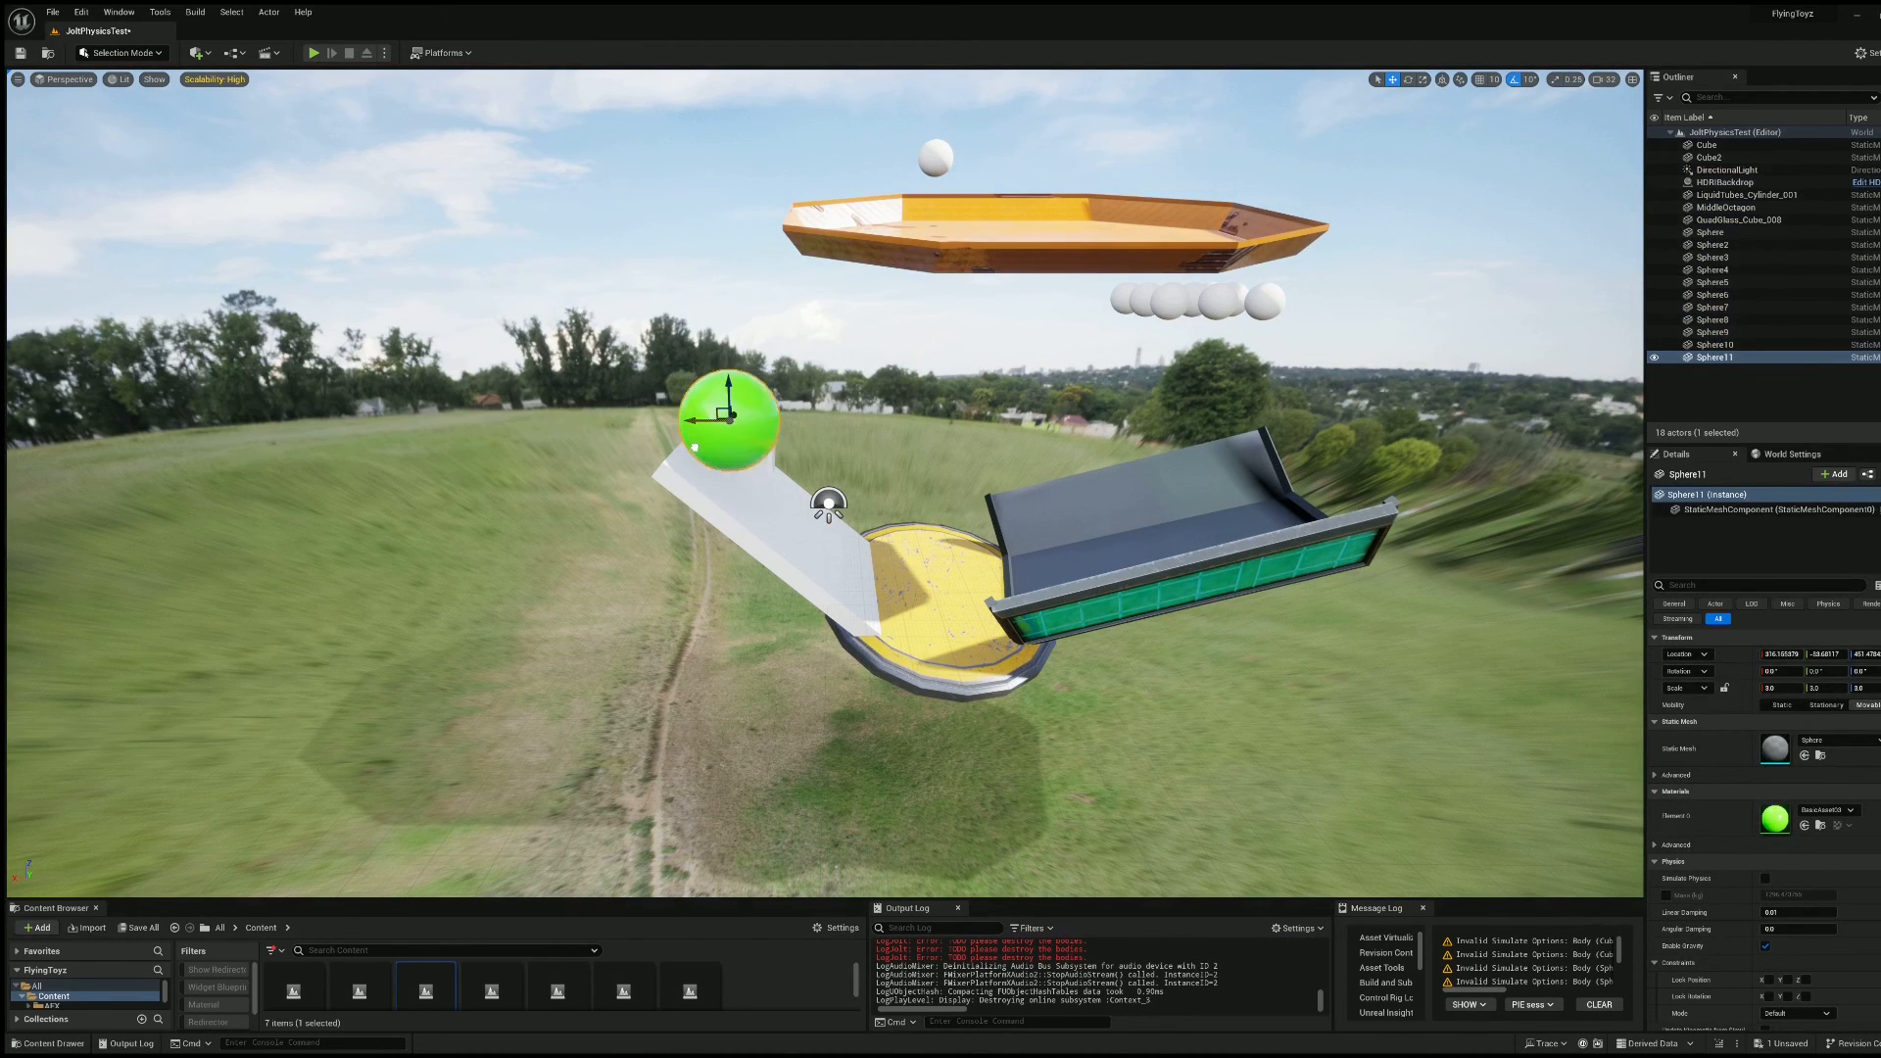
Drag the green sphere above the yellow bowl and start another physics test
{"action": "left_click_drag", "start_coordinate": [728, 420], "coordinate": [933, 421]}
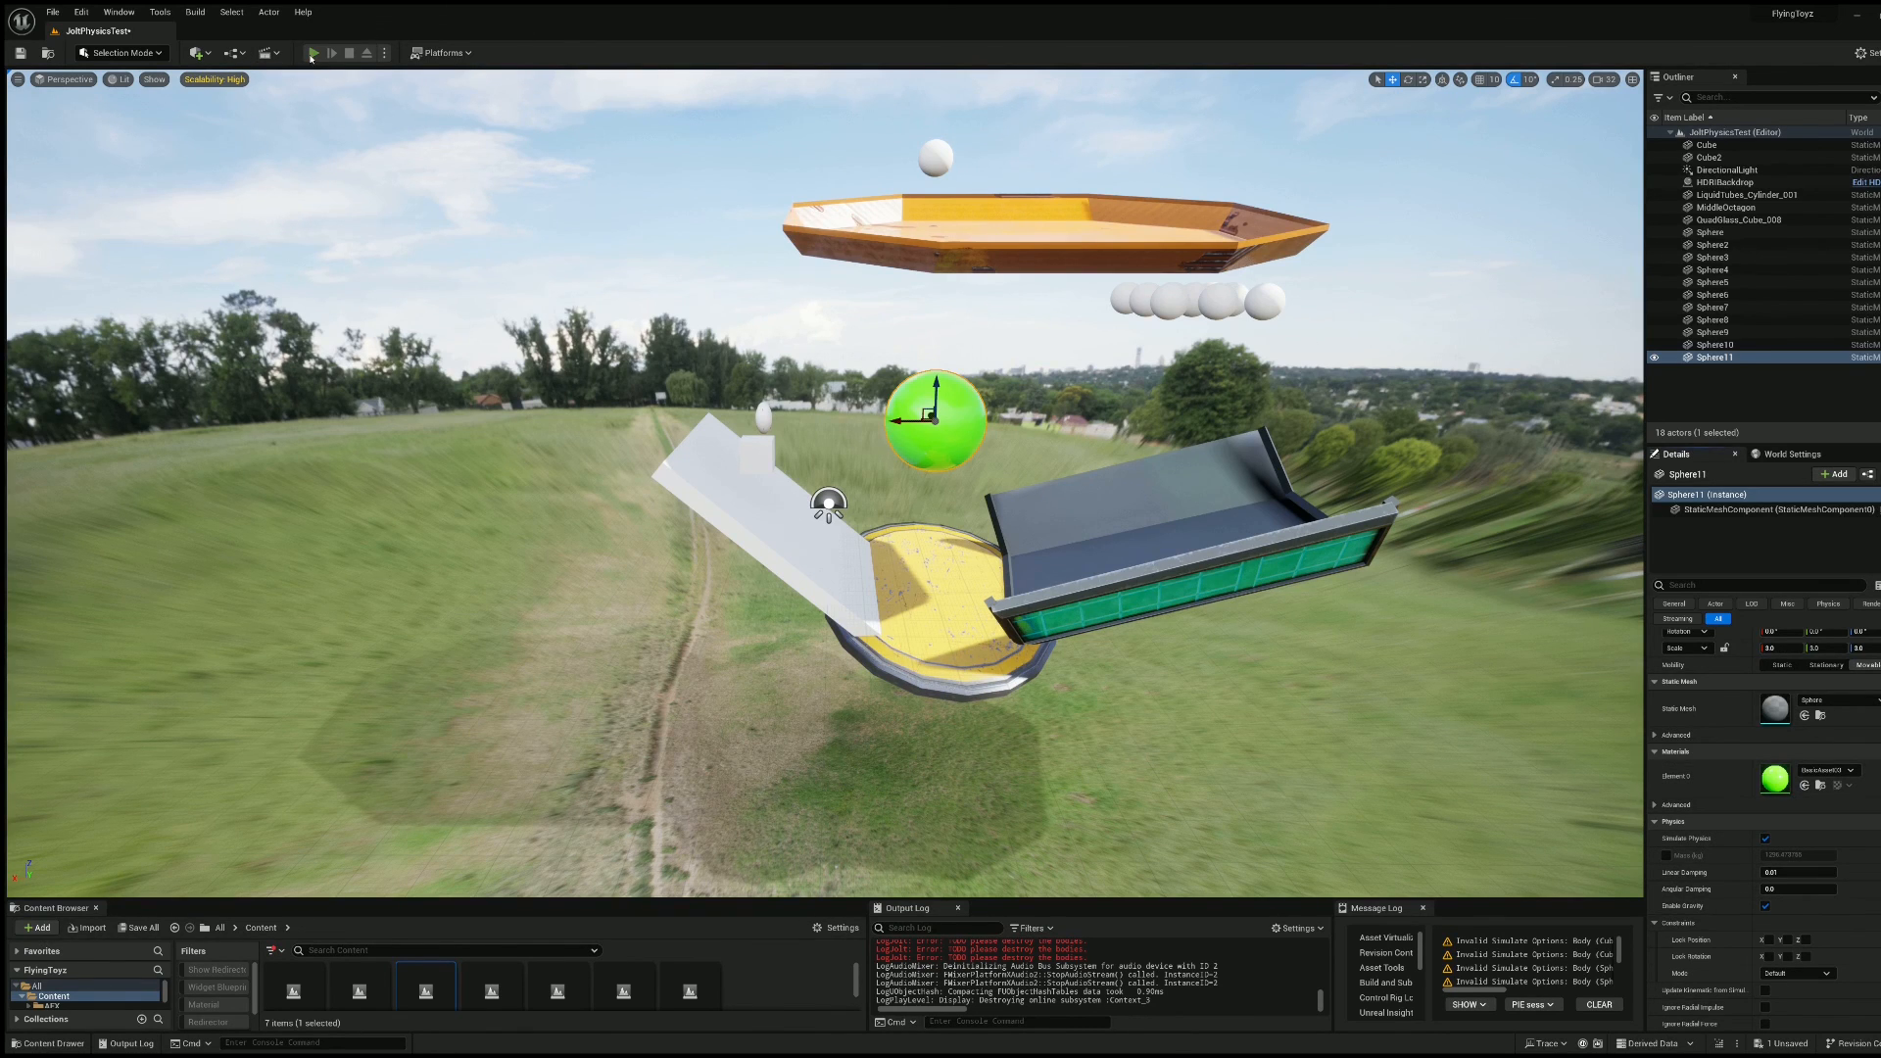
{"action": "left_click", "coordinate": [311, 51]}
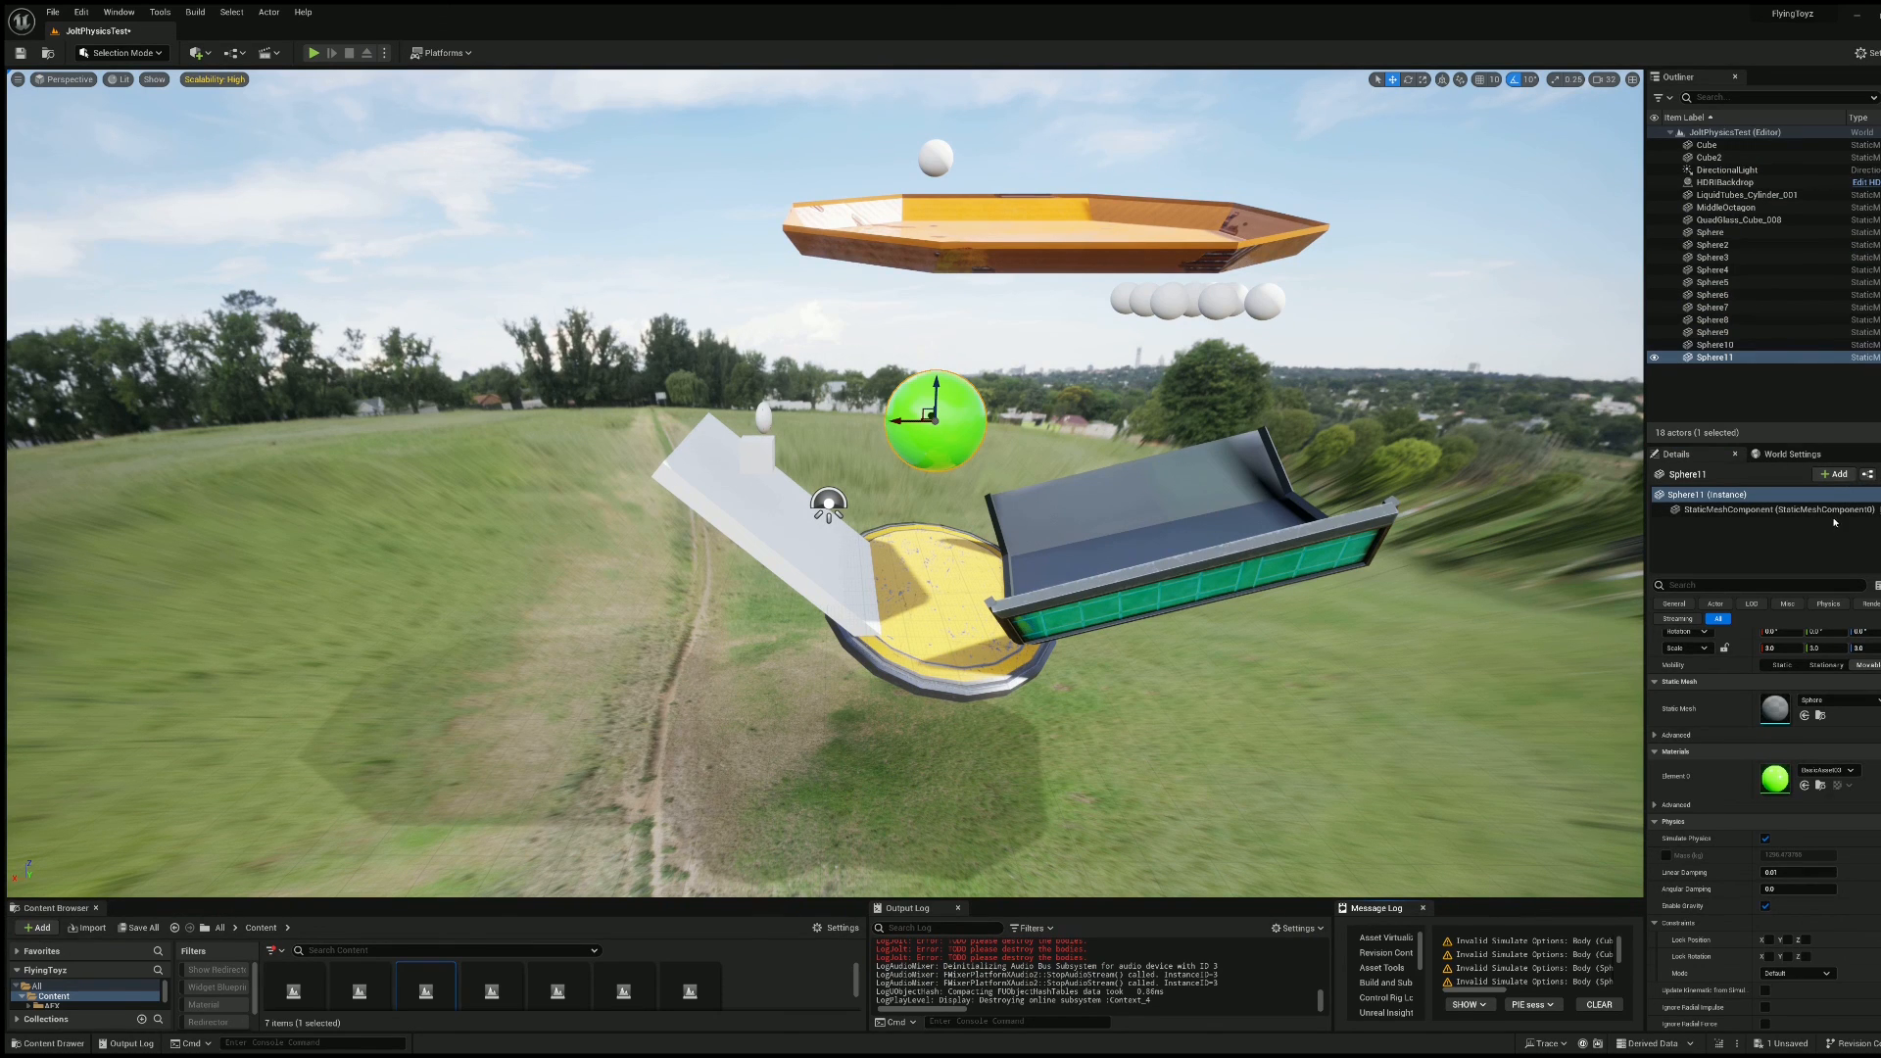
{"action": "left_click", "coordinate": [1718, 531]}
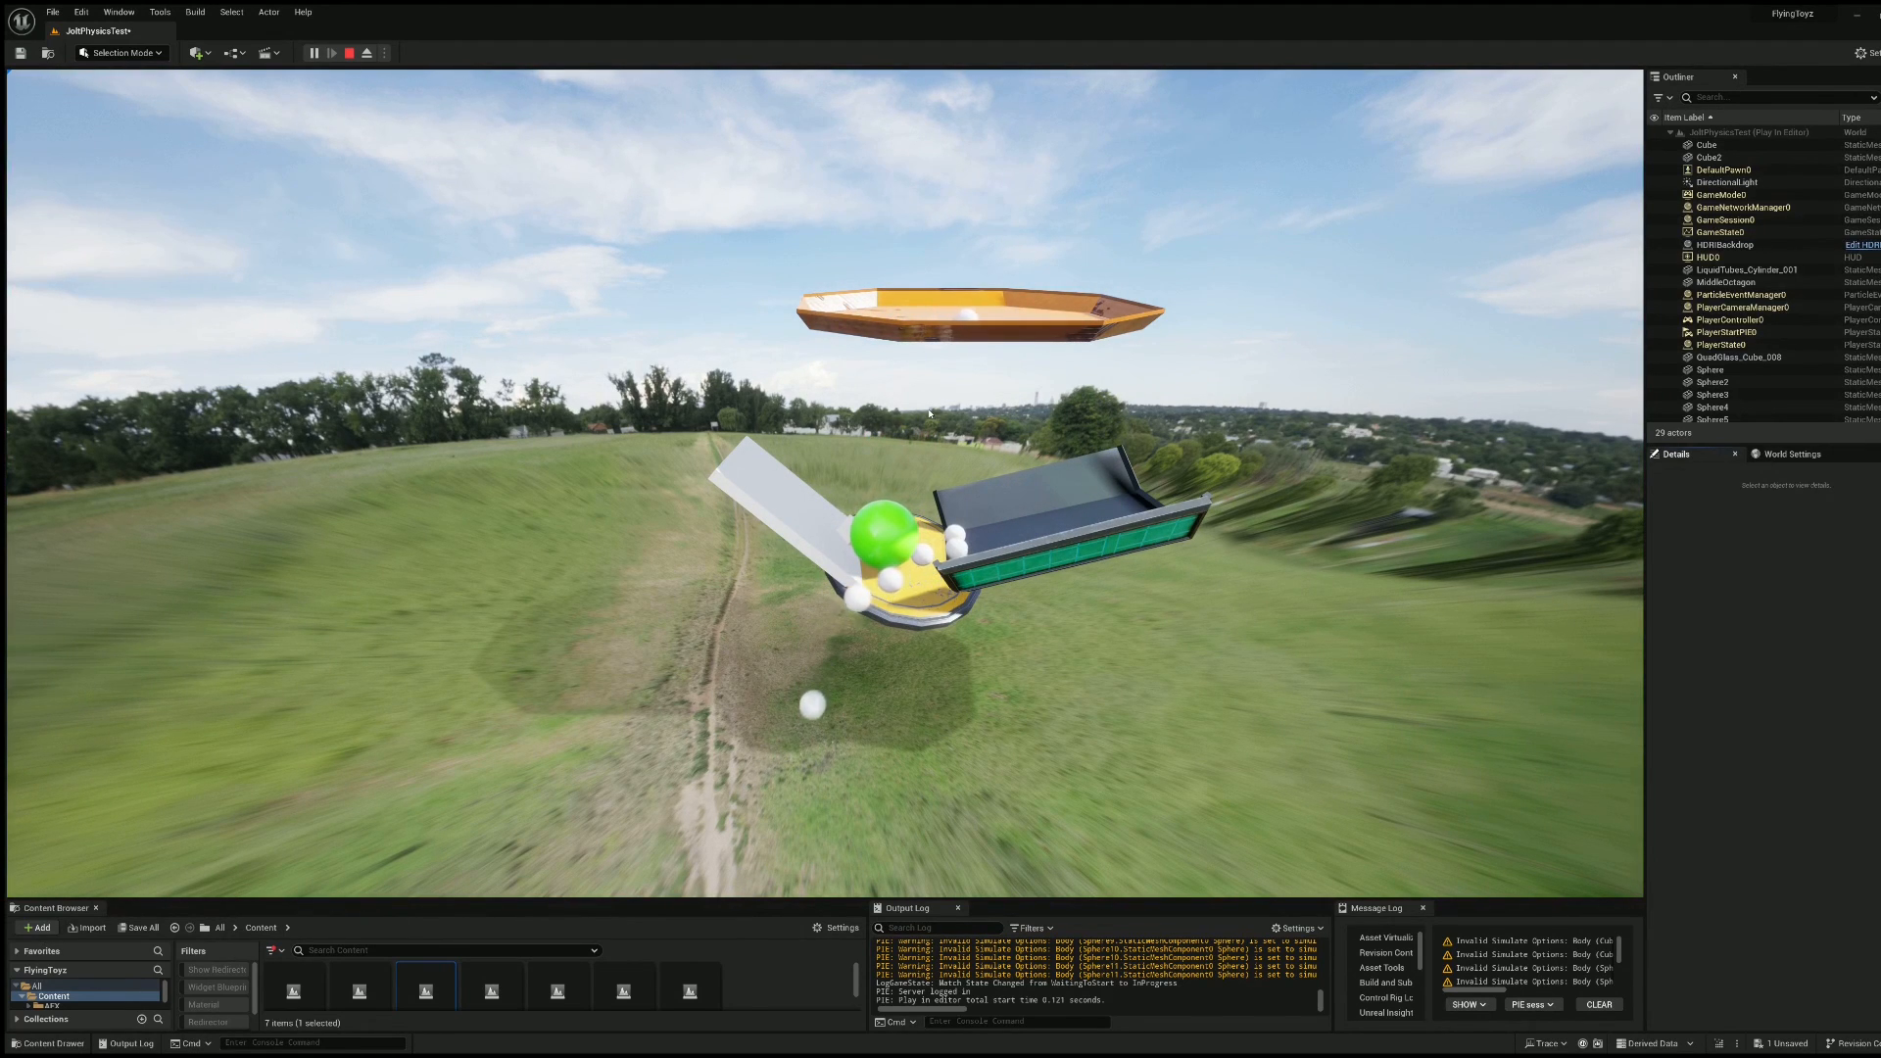
{"action": "left_click", "coordinate": [347, 52]}
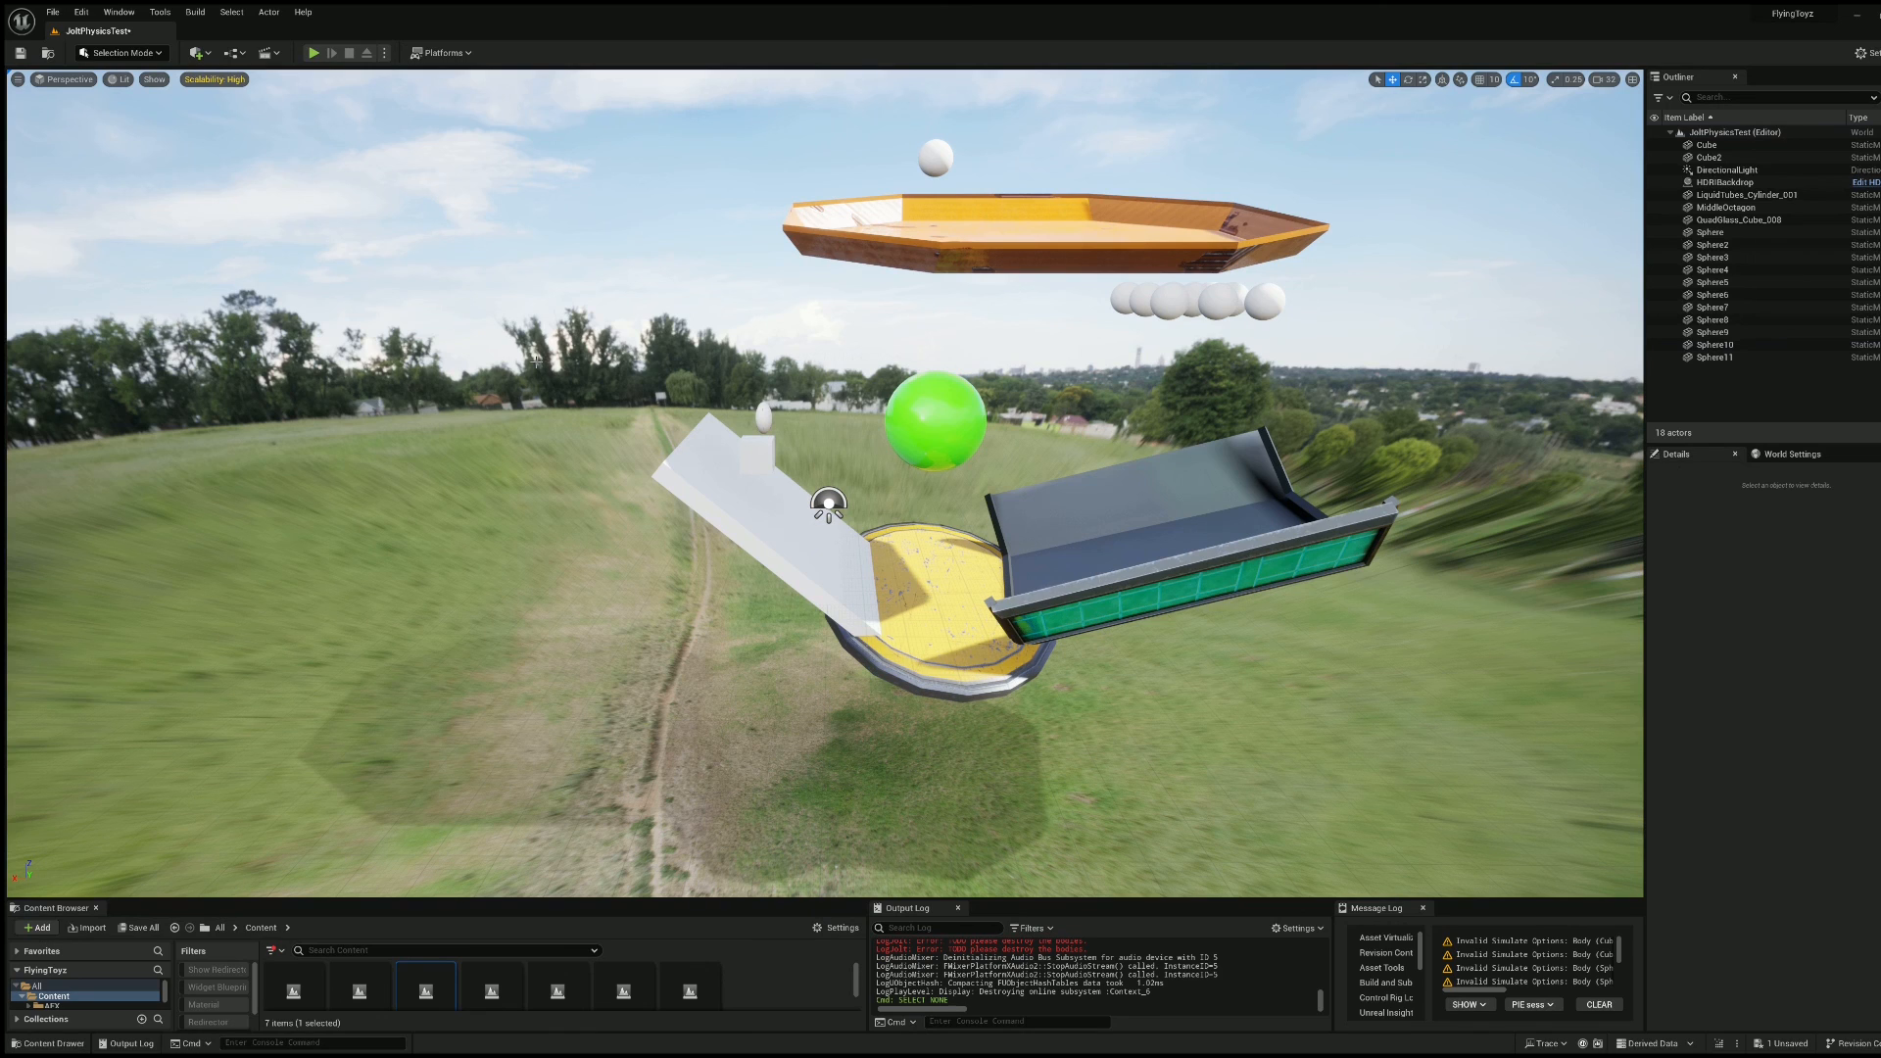